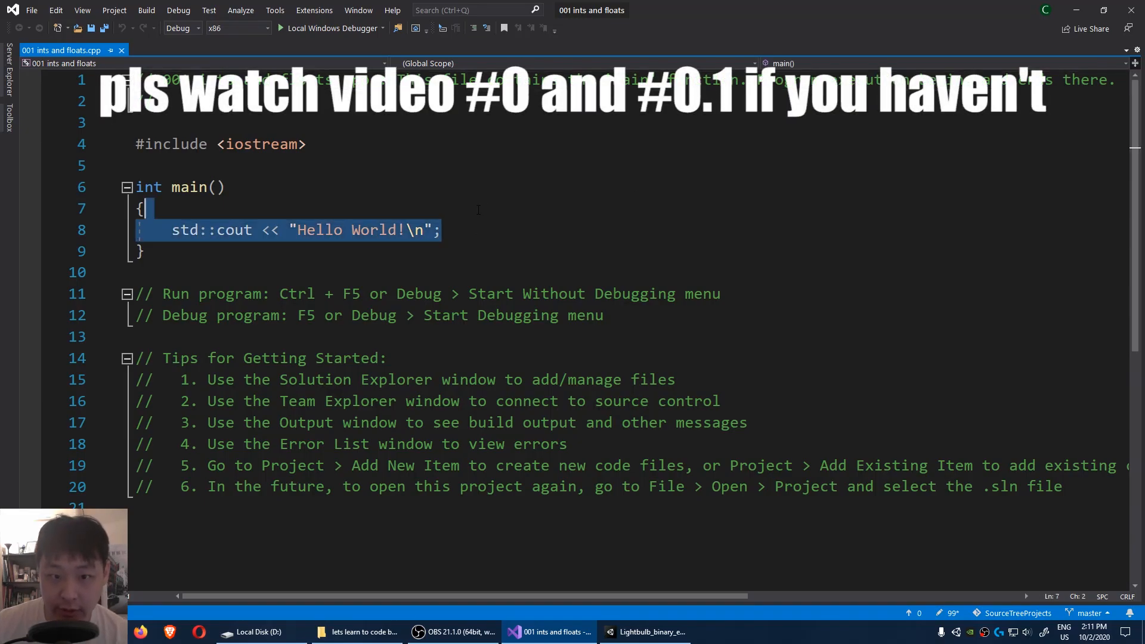
Replace the Hello World print statement with int hp = 20; in main
{"action": "key", "text": "Delete"}
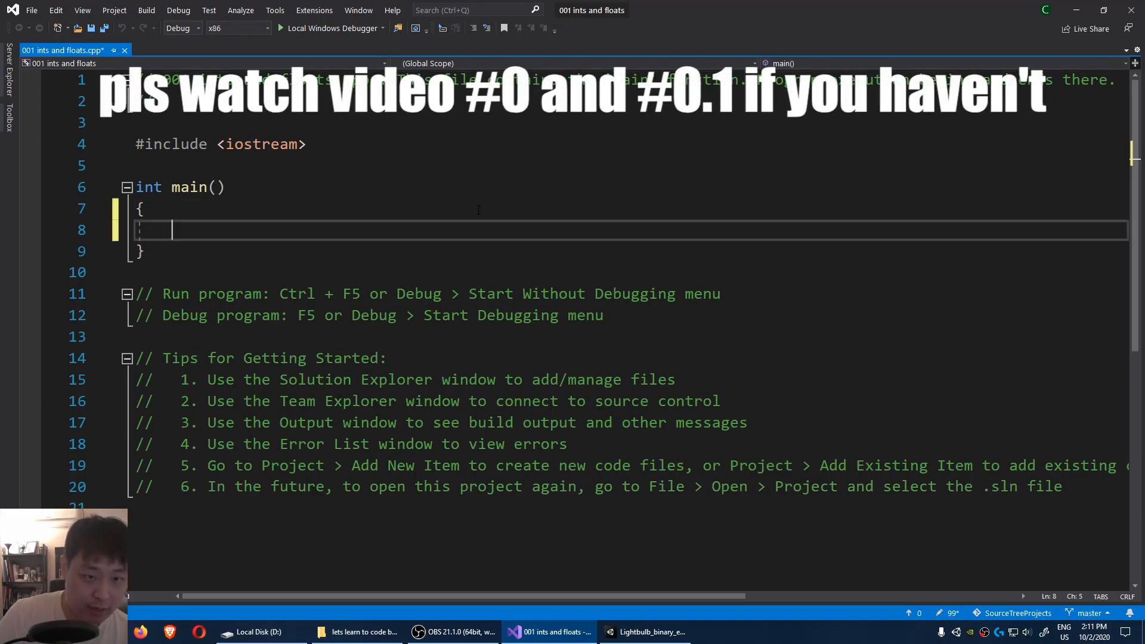
{"action": "type", "text": "int hp ="}
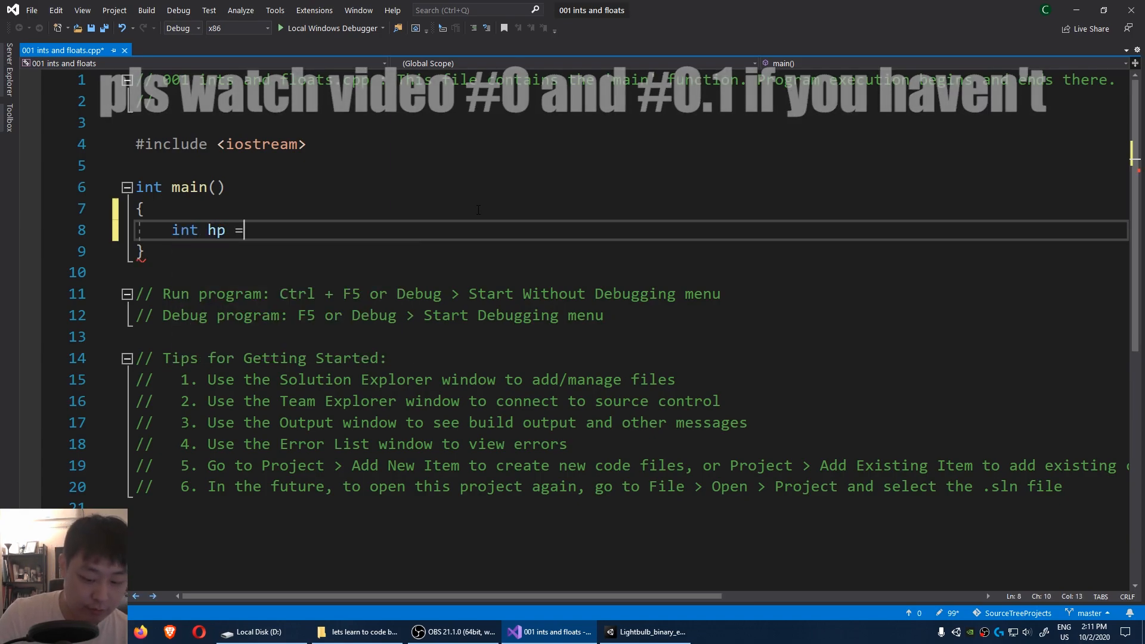
{"action": "type", "text": "20;"}
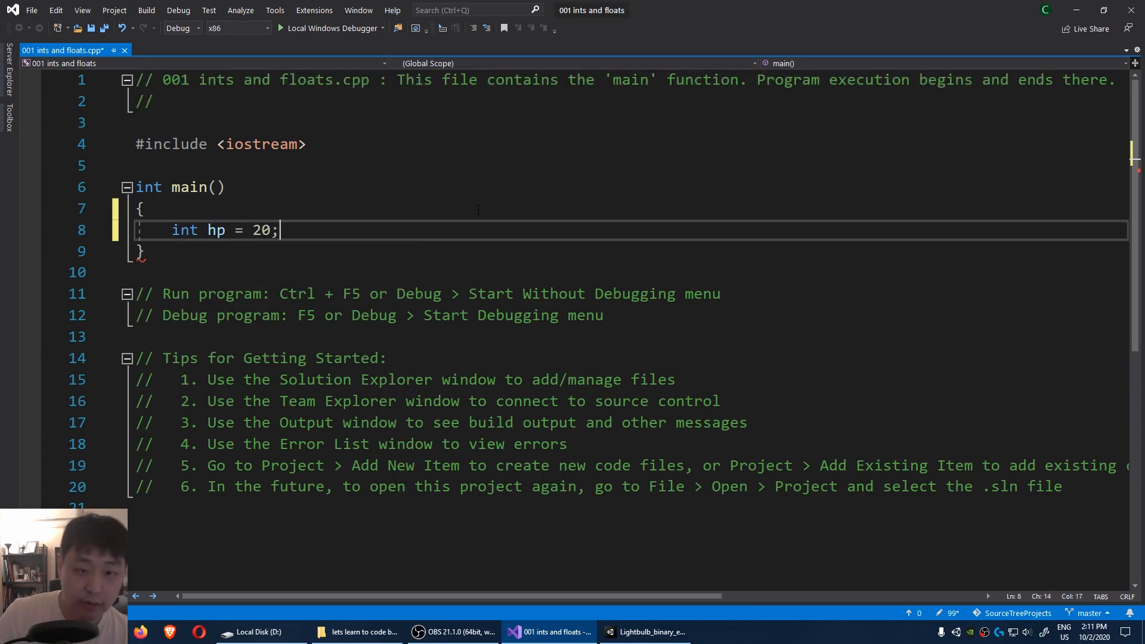
{"action": "key", "text": "Return"}
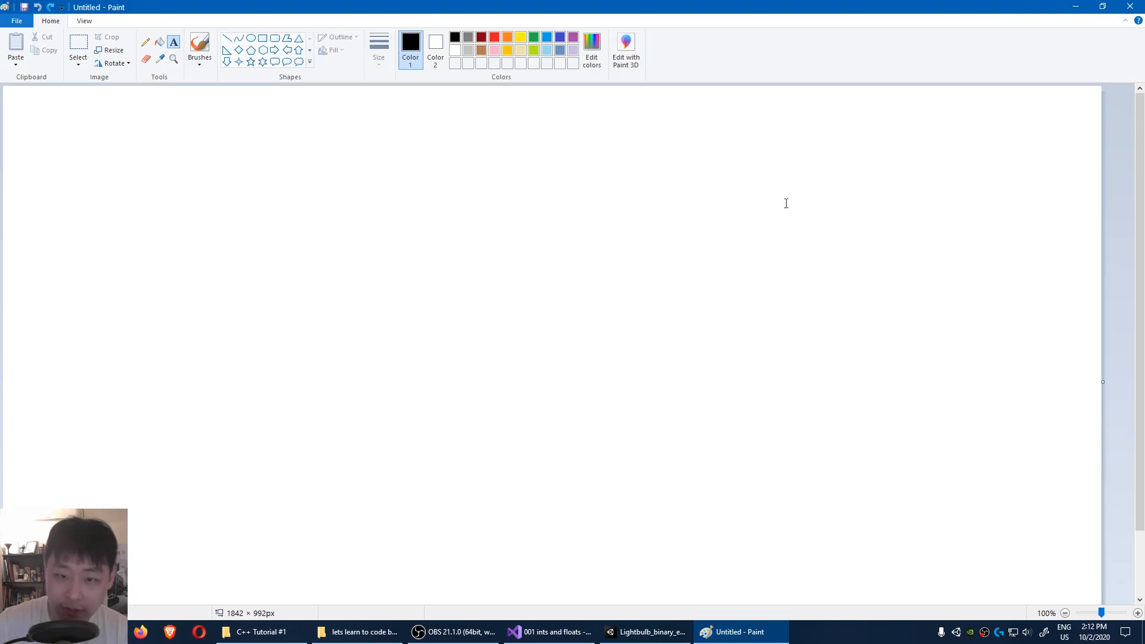
Type the number row 0 1 2 3 4 5 in a text box on the canvas
{"action": "left_click_drag", "start_coordinate": [94, 143], "coordinate": [347, 179]}
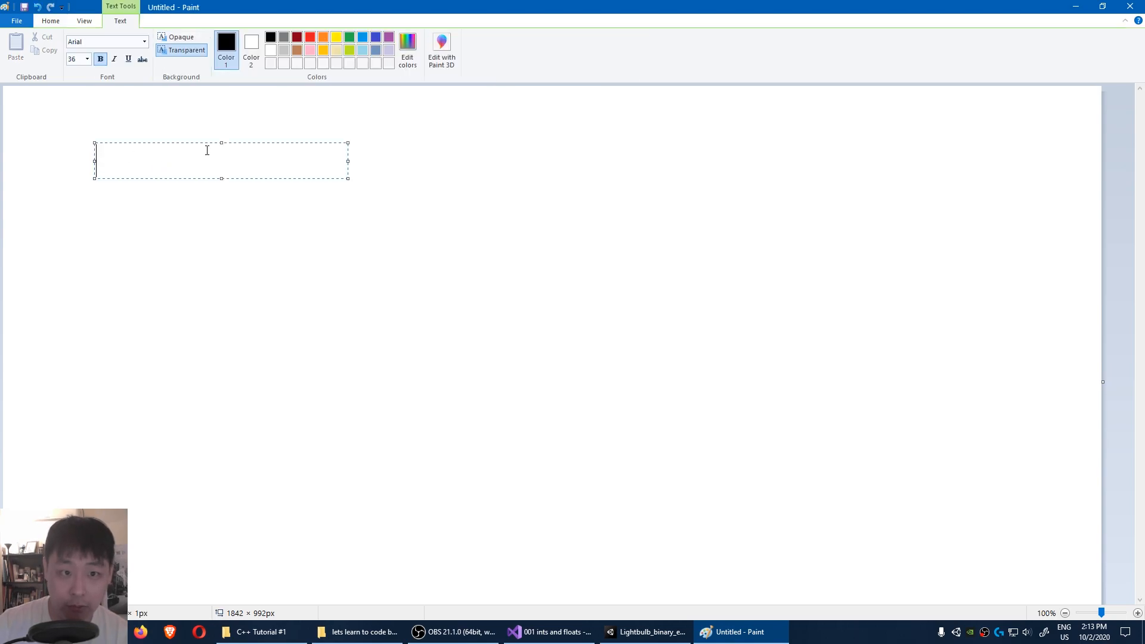
{"action": "type", "text": "0"}
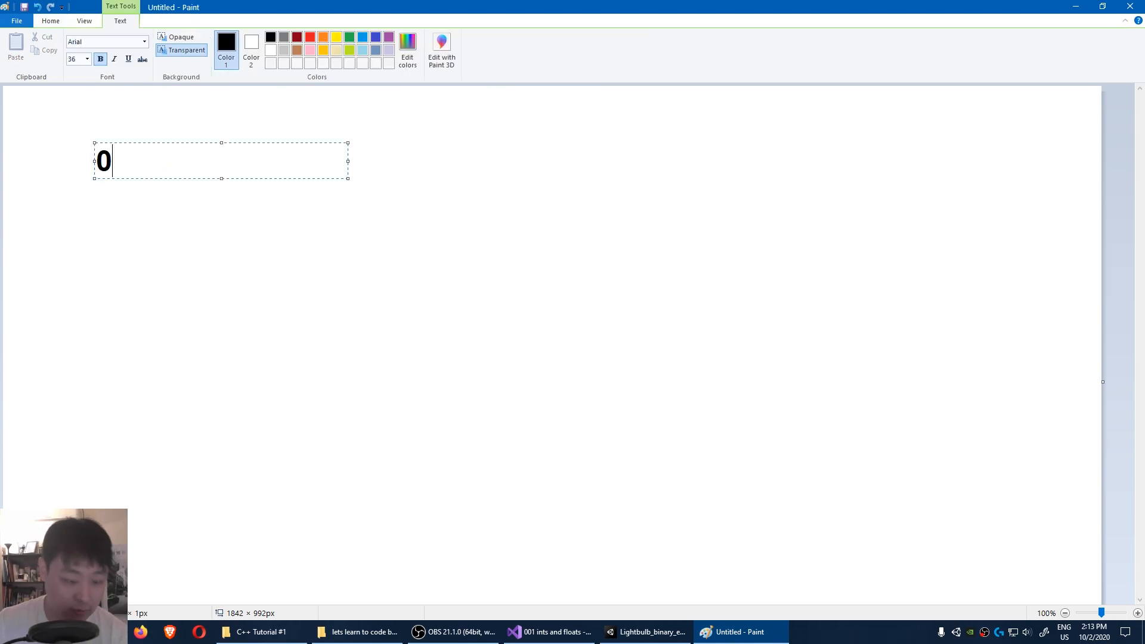
{"action": "type", "text": "1 2 3"}
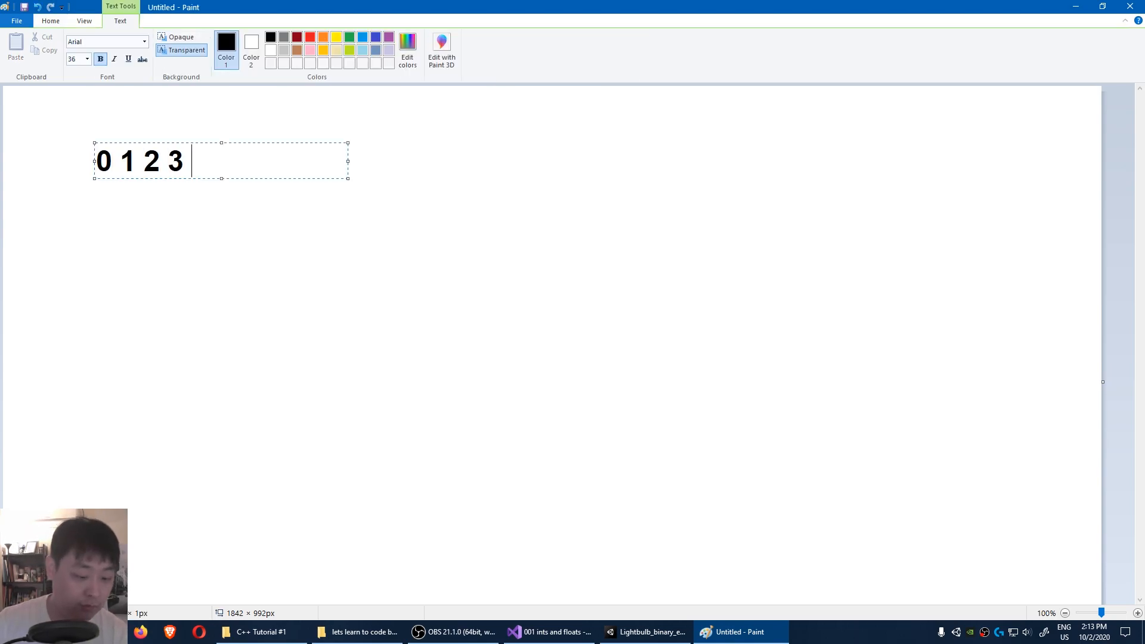
{"action": "type", "text": "4 5"}
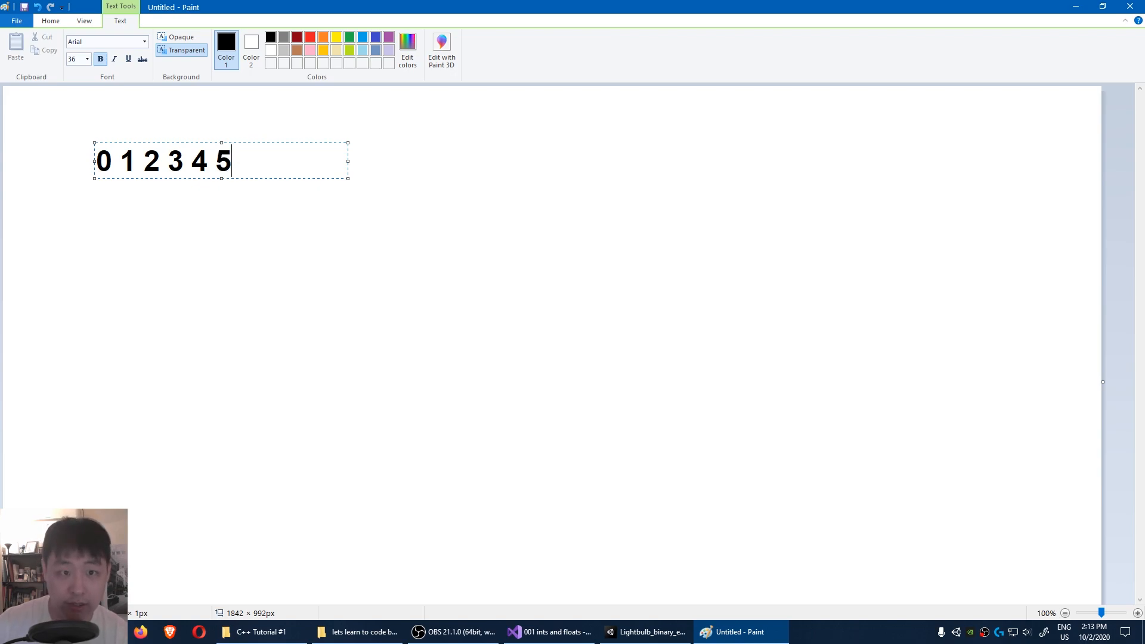
Add the row -1 -2 -3 -4 -5 below, then return to Visual Studio
{"action": "left_click", "coordinate": [94, 236]}
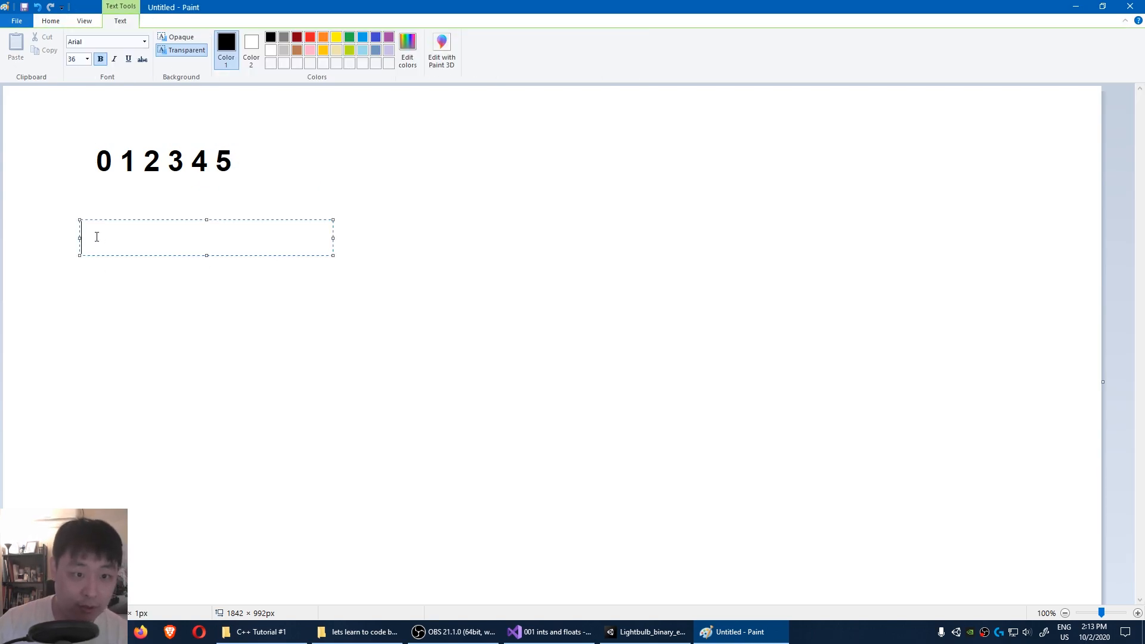
{"action": "type", "text": "-1"}
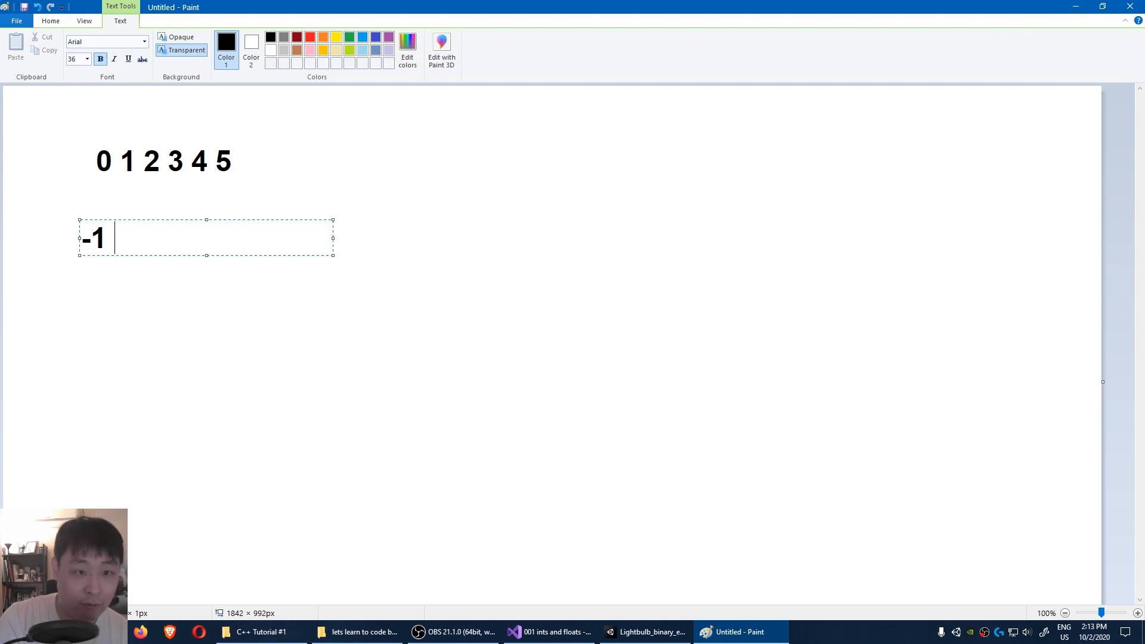
{"action": "type", "text": "-2 -3 -4"}
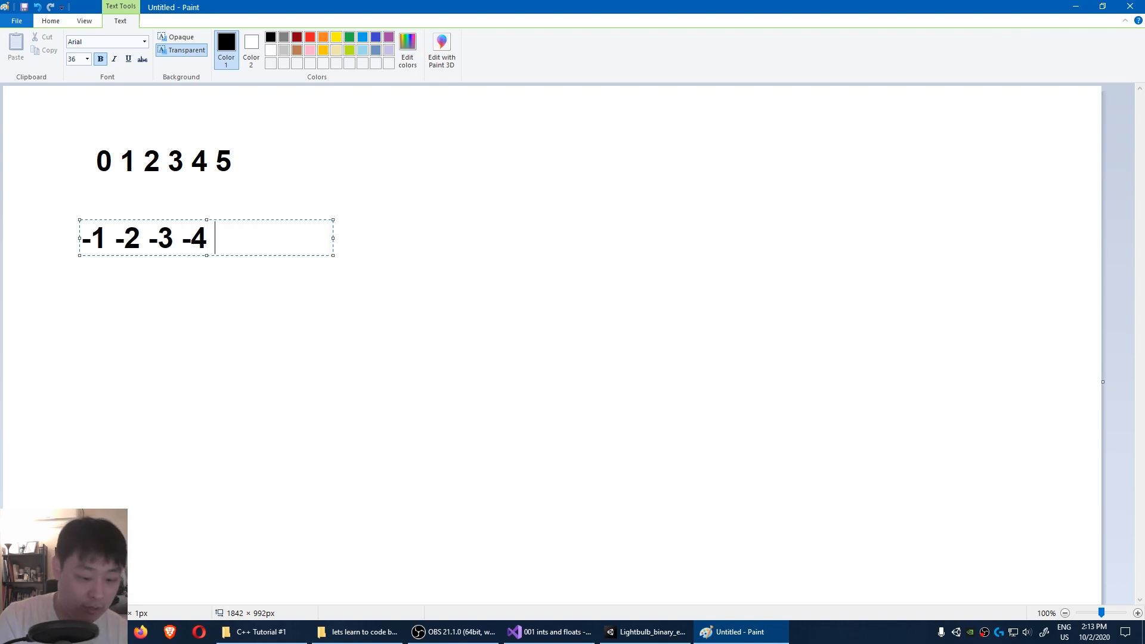
{"action": "type", "text": "-5"}
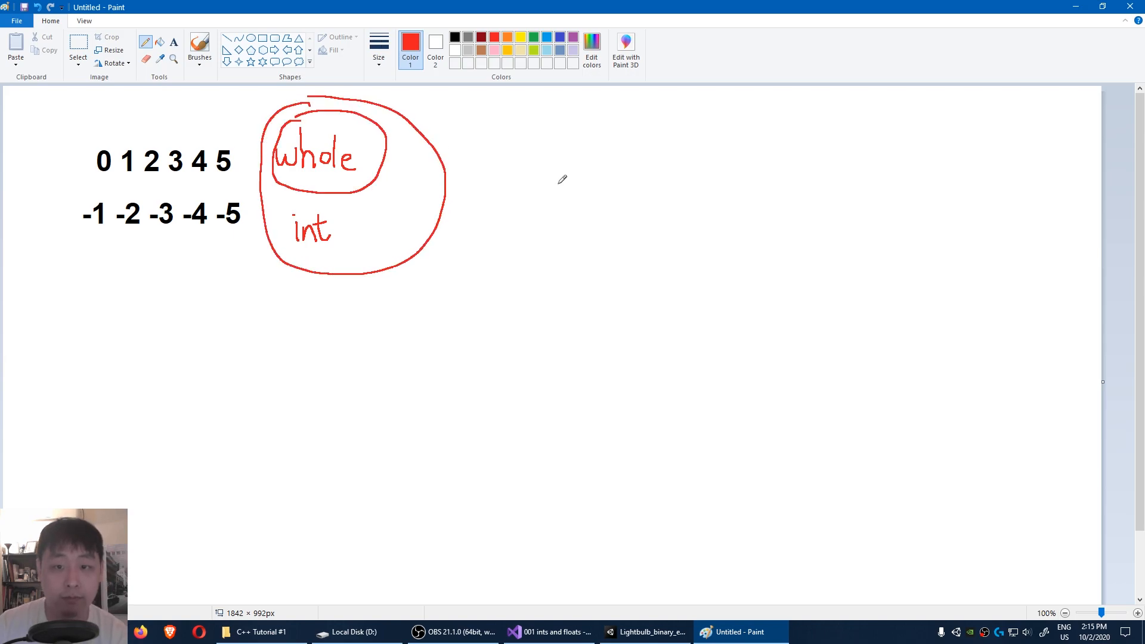
{"action": "left_click", "coordinate": [549, 631]}
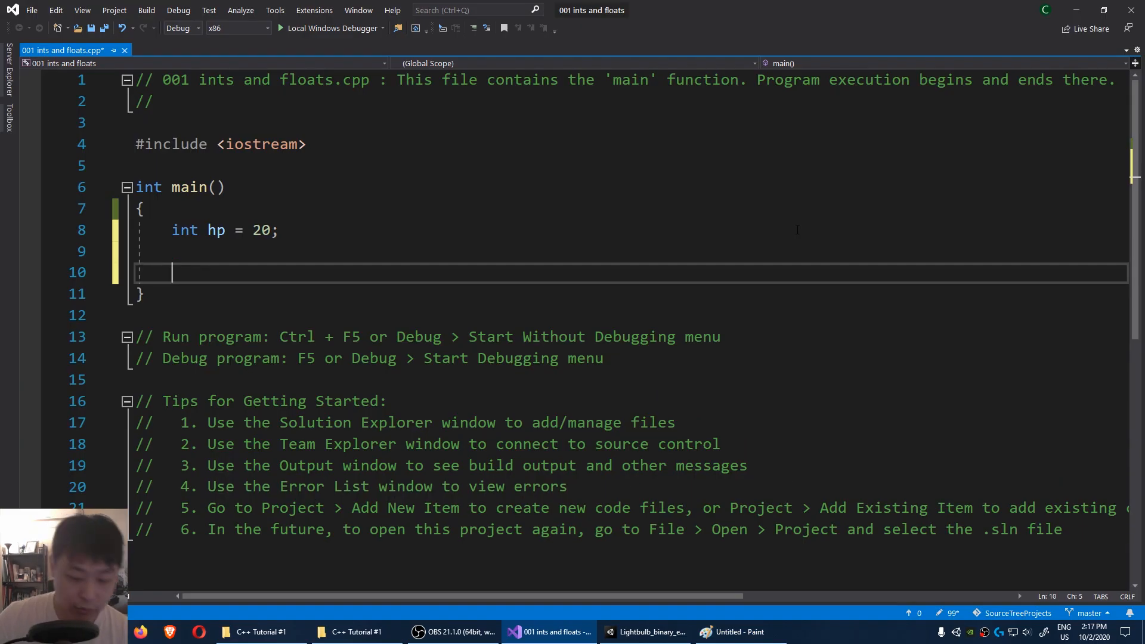
Add std::cout << "your hp is: " << hp << std::endl; and run the program
{"action": "type", "text": "std::cout << \"your"}
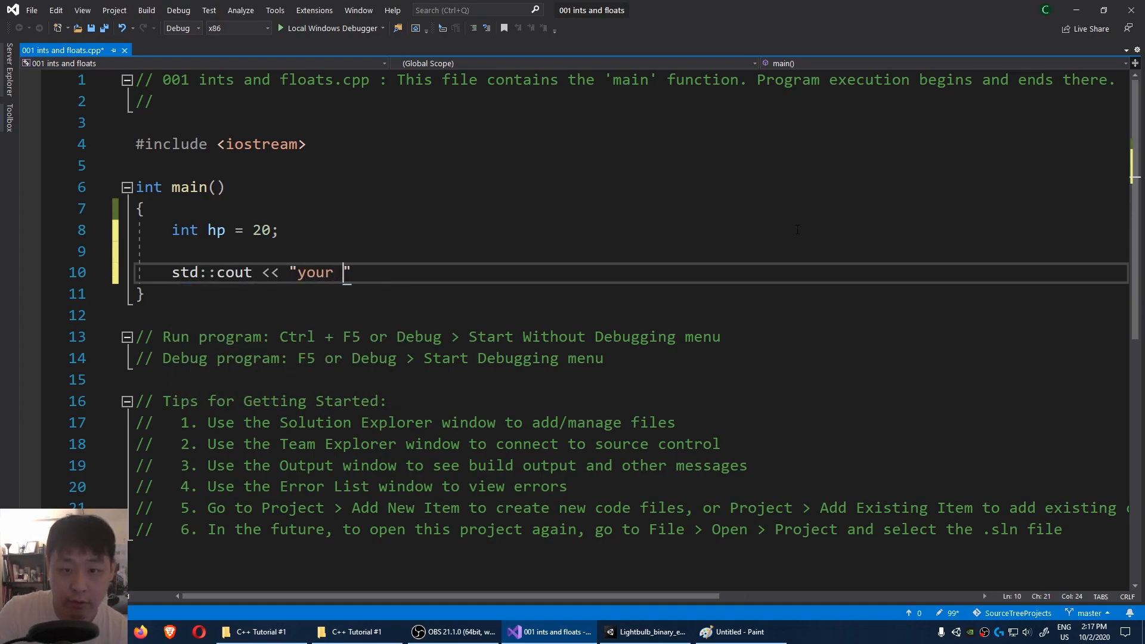
{"action": "type", "text": "hp is:"}
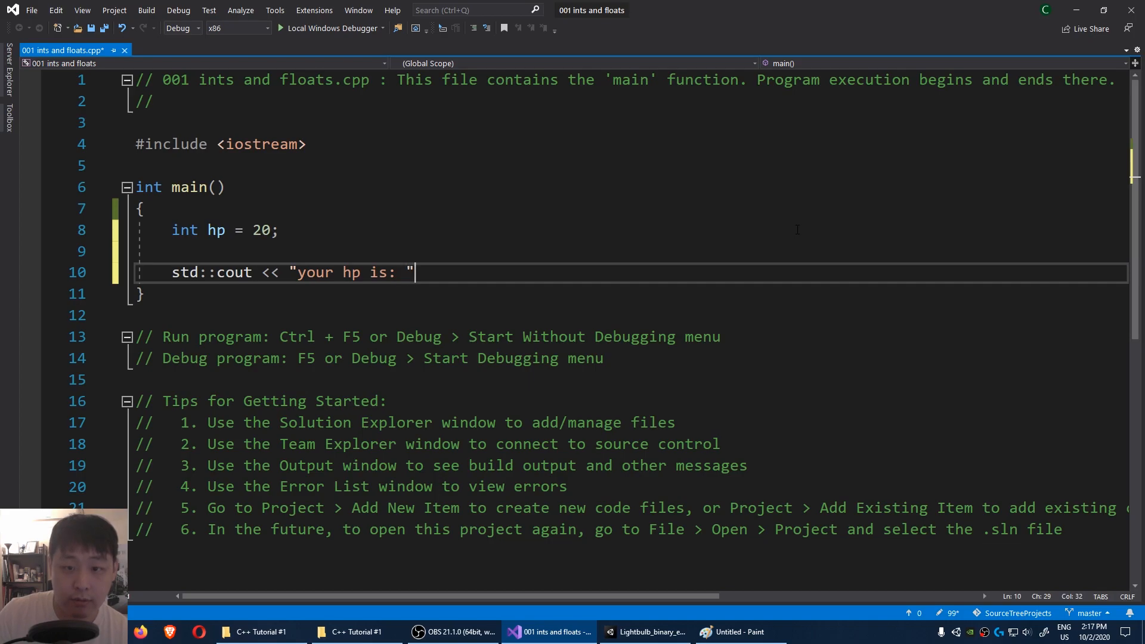
{"action": "type", "text": "<< hp"}
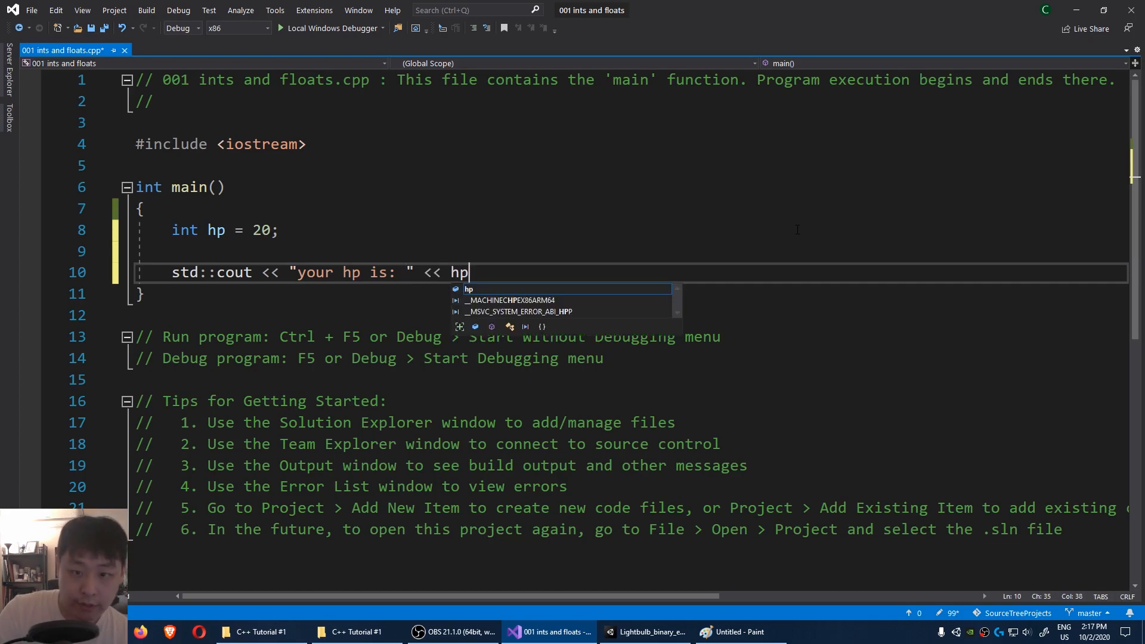
{"action": "type", "text": "<< std:"}
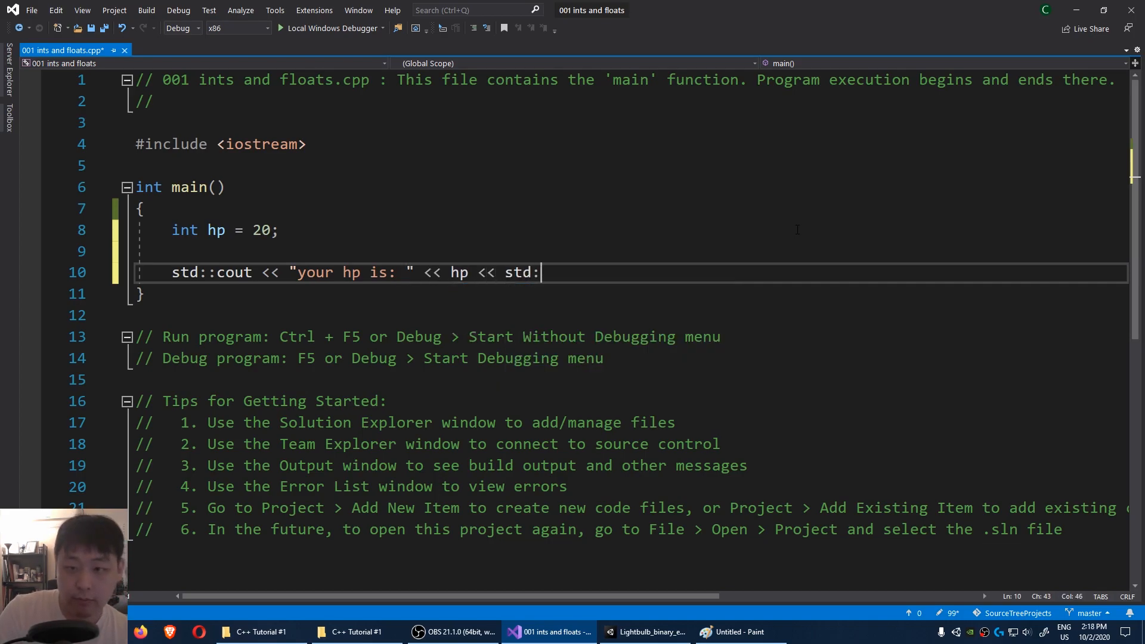
{"action": "type", "text": "endl;"}
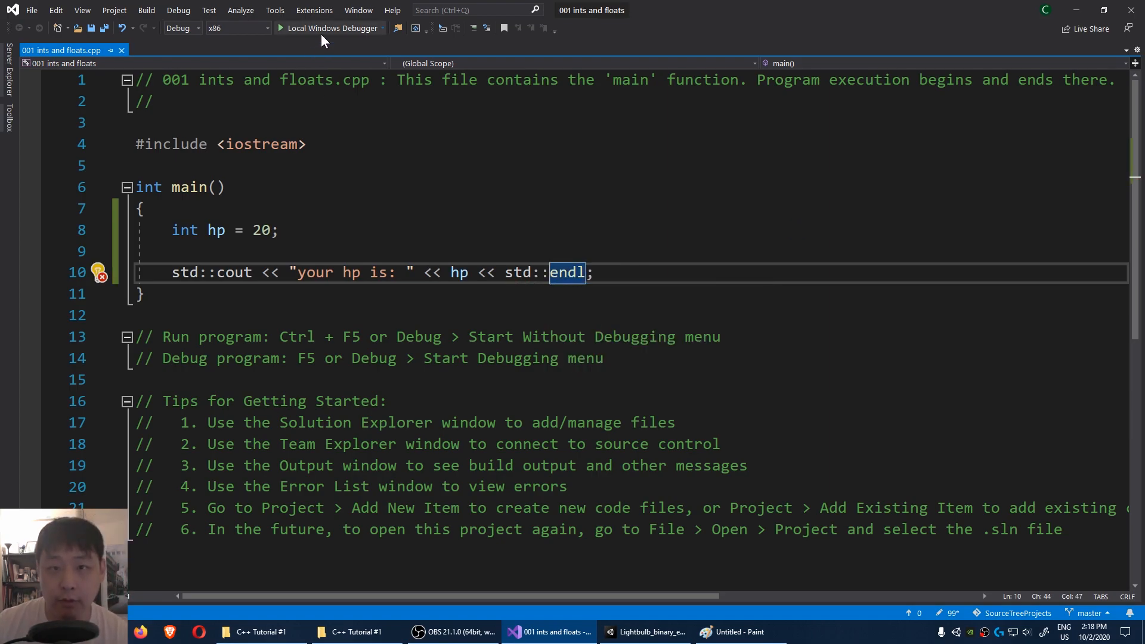
{"action": "left_click", "coordinate": [333, 28]}
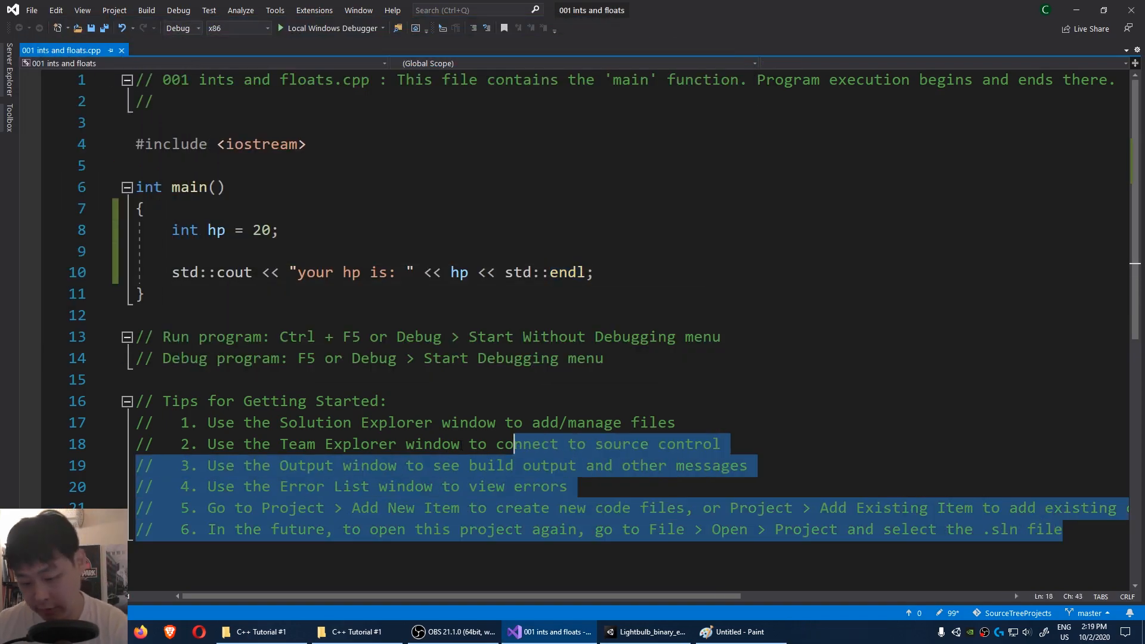
Delete the template comment lines and add a // human readability comment in main
{"action": "key", "text": "Delete"}
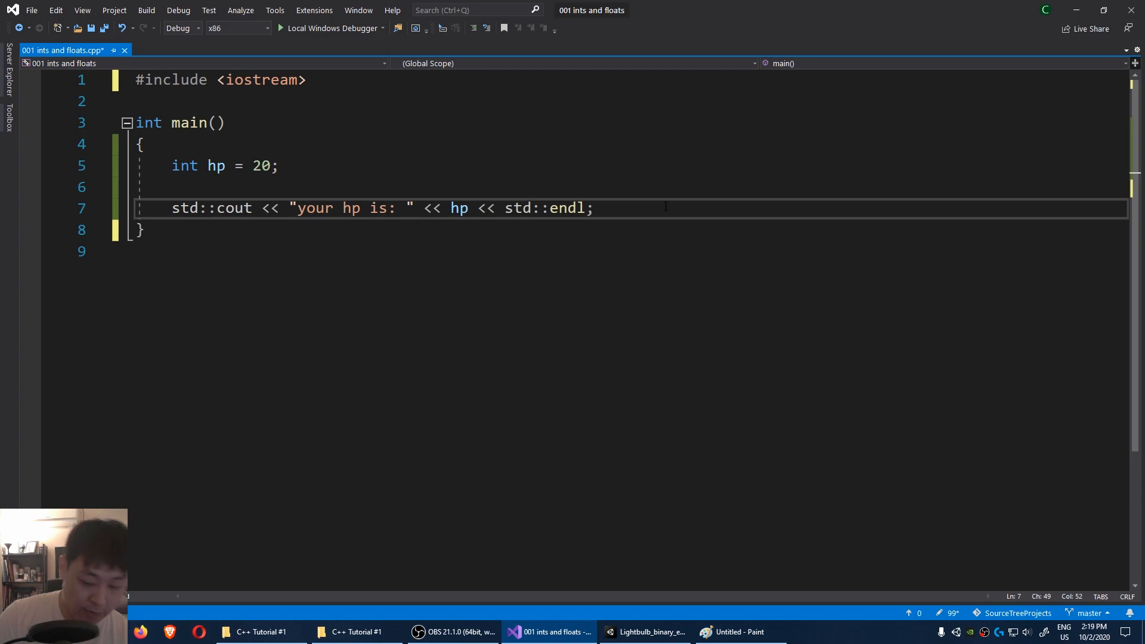
{"action": "type", "text": "//"}
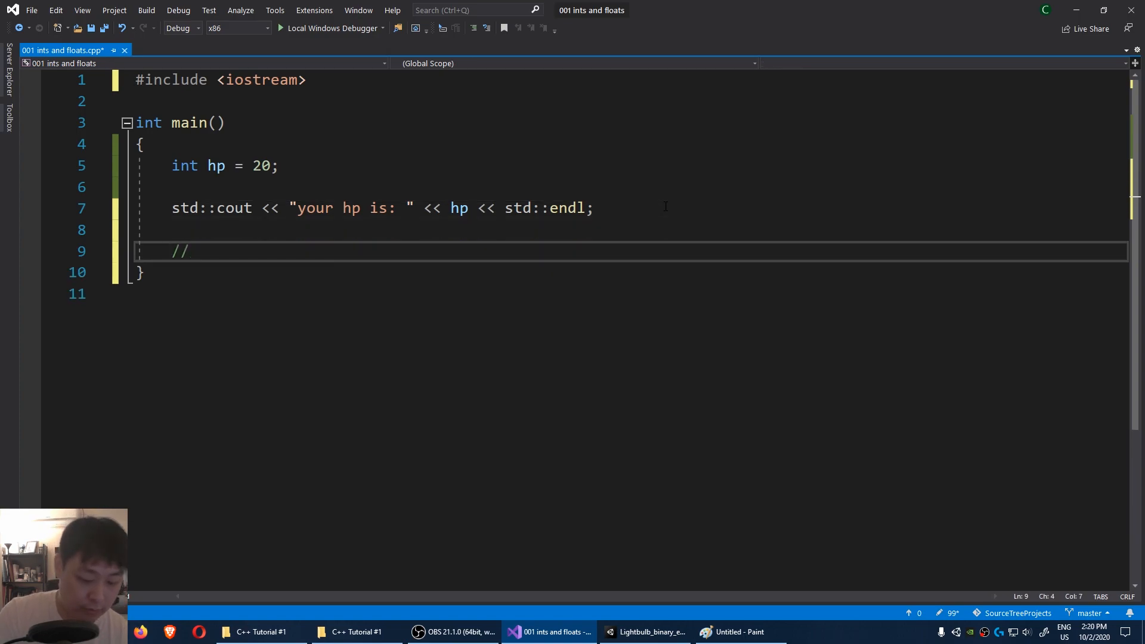
{"action": "type", "text": "human readi"}
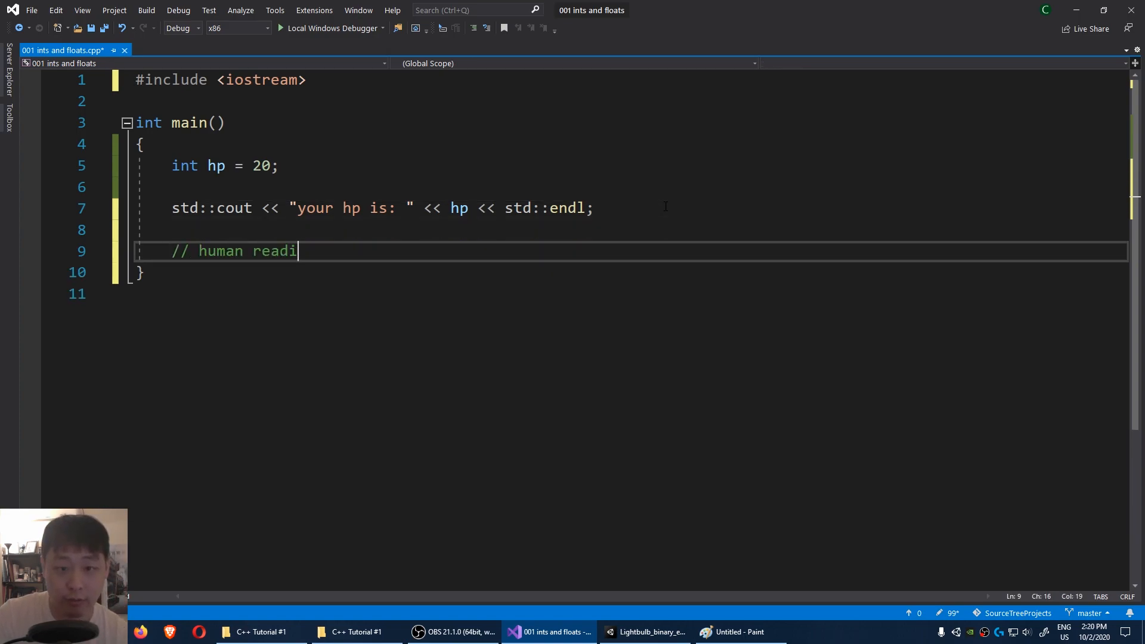
{"action": "type", "text": "bility"}
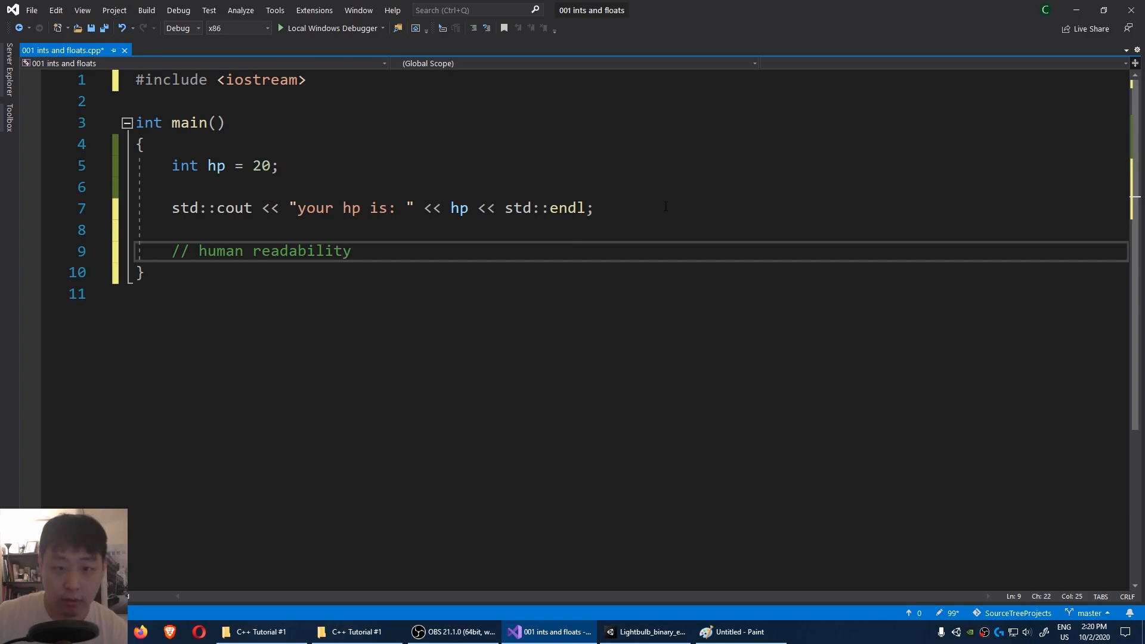
{"action": "left_click", "coordinate": [595, 208]}
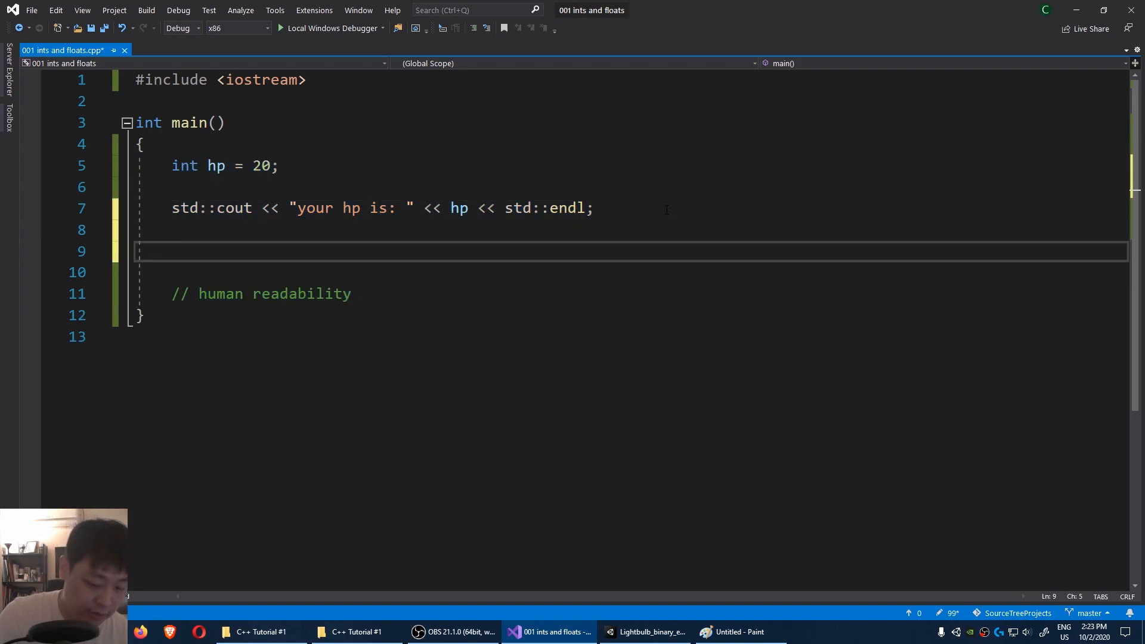
Add hp--; and a cout printing "your hp is now: " << hp, then close the console
{"action": "type", "text": "hp--;"}
{"action": "type", "text": "std"}
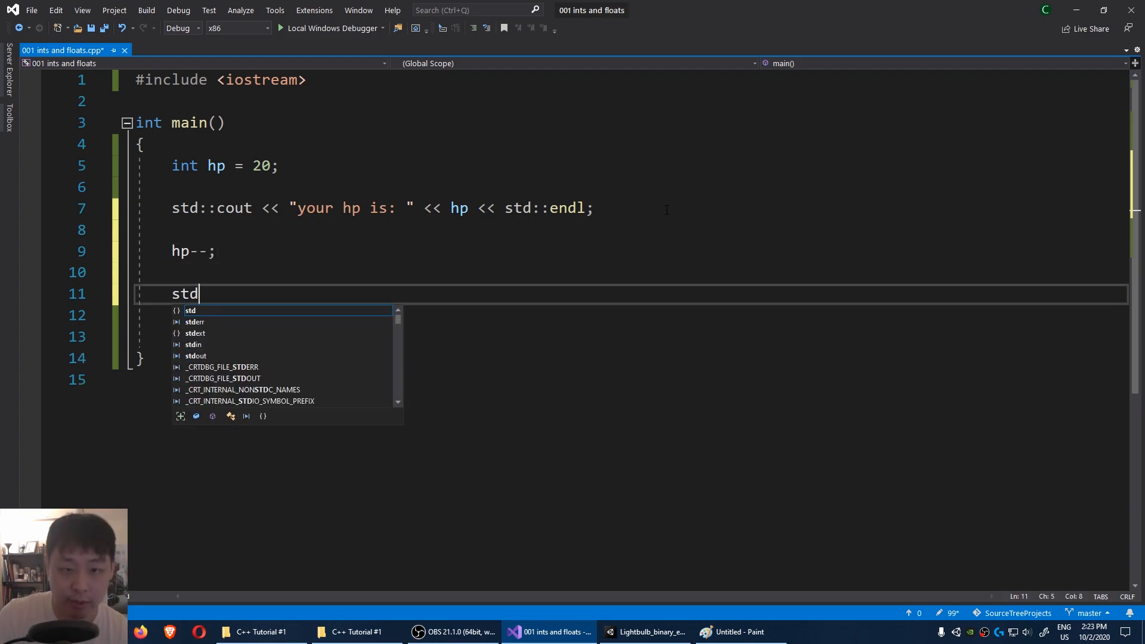
{"action": "type", "text": "::cout << \"your hp"}
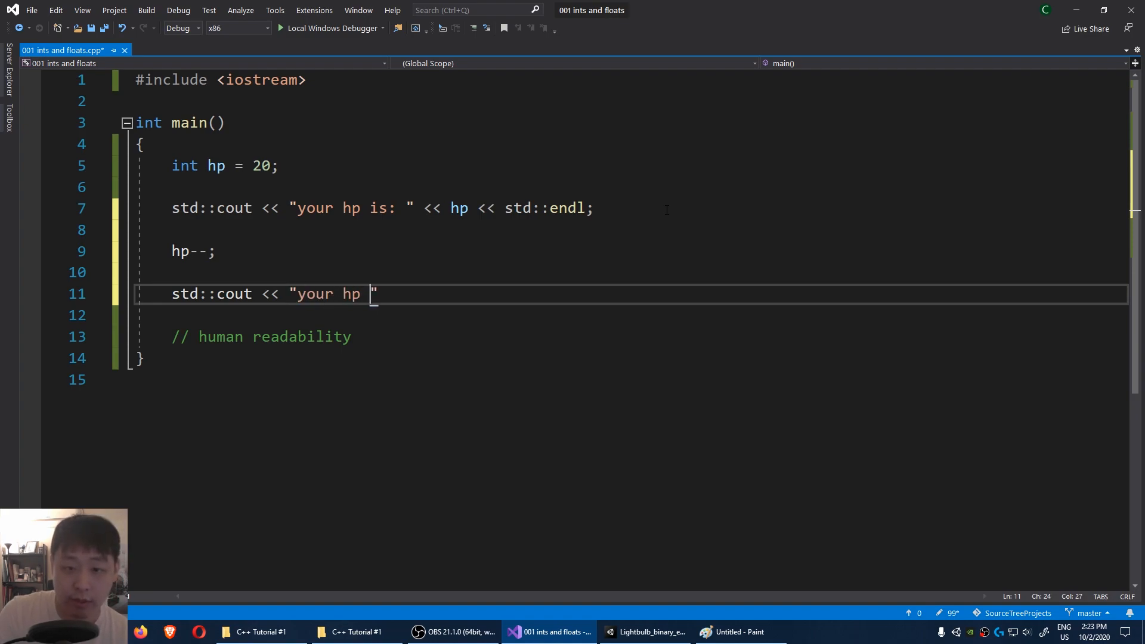
{"action": "type", "text": "is now:"}
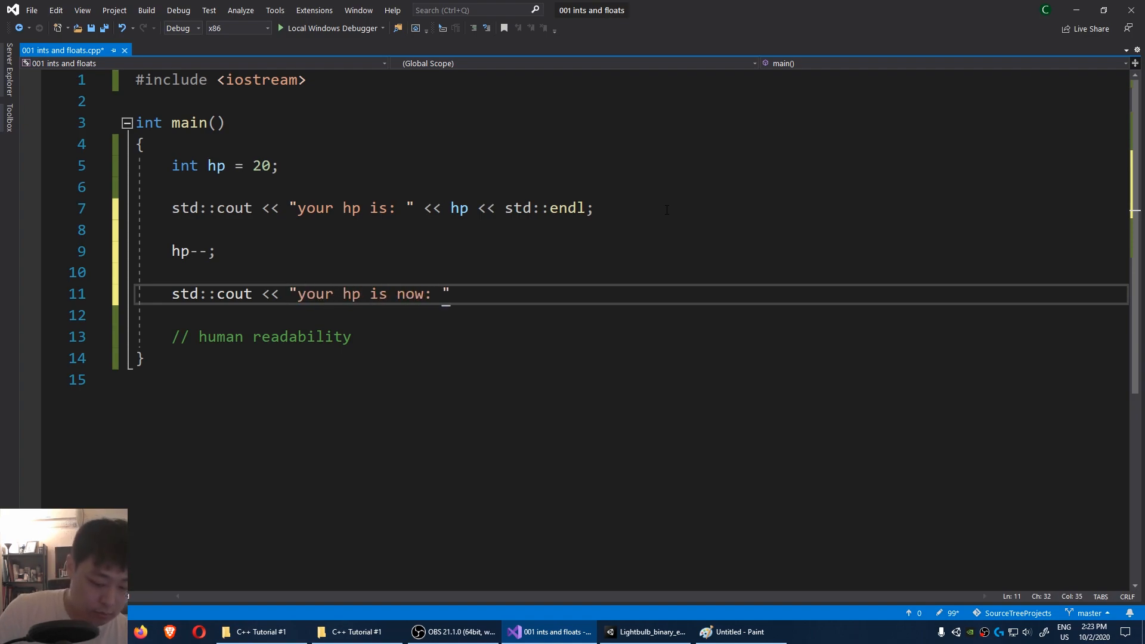
{"action": "type", "text": "<< hp"}
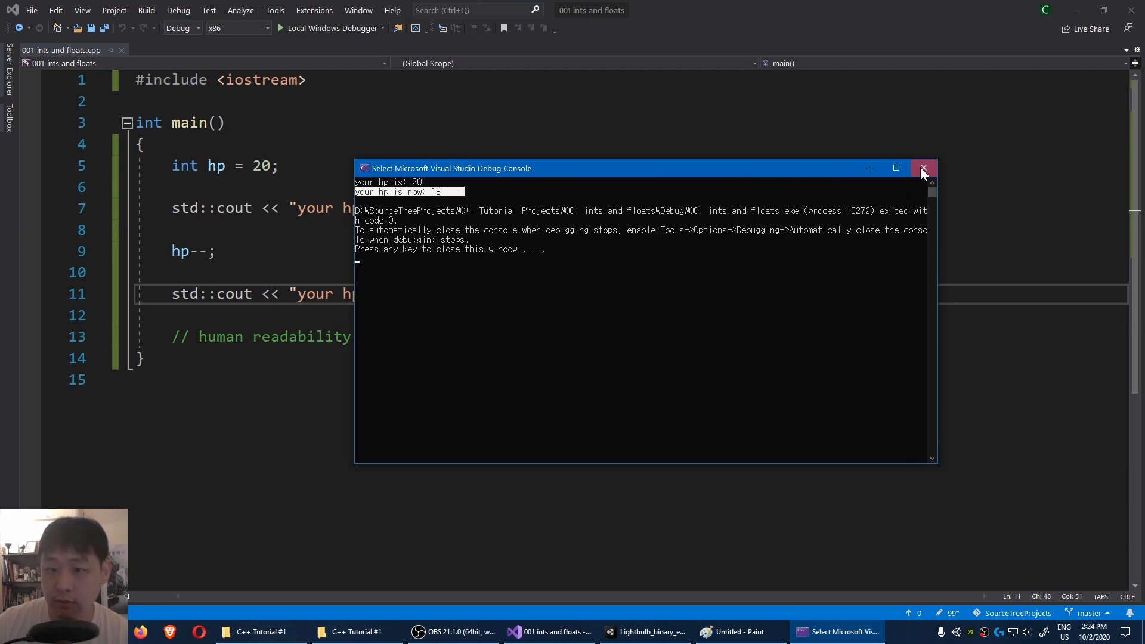
{"action": "left_click", "coordinate": [923, 168]}
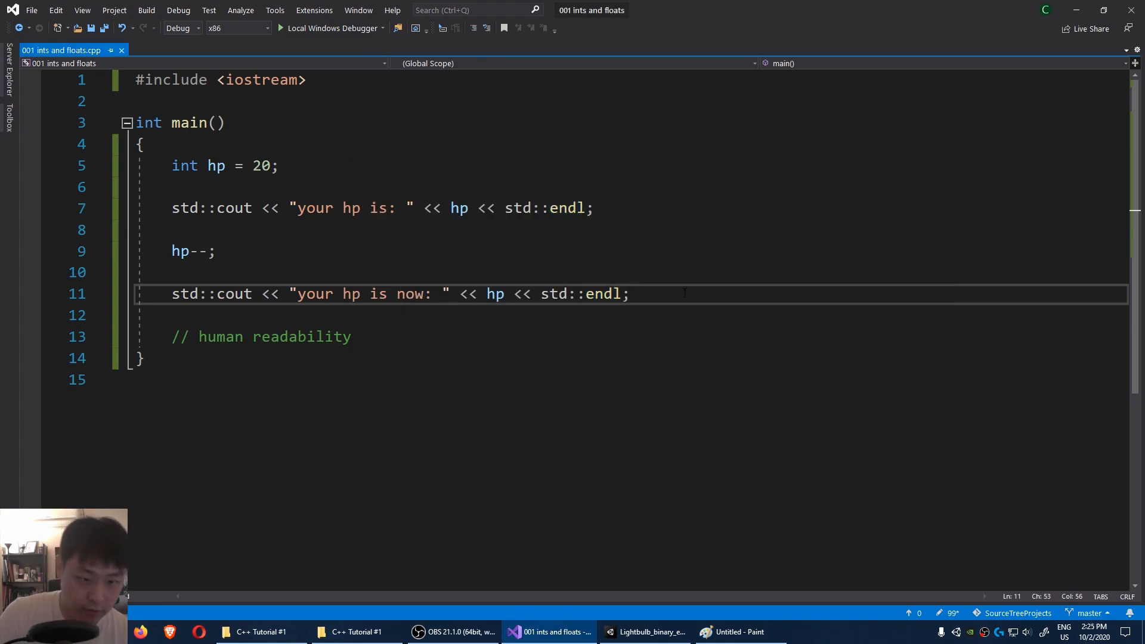
Add hp++; and a cout printing "your hp is up: " << hp << std::endl
{"action": "type", "text": "hp++;"}
{"action": "type", "text": "std"}
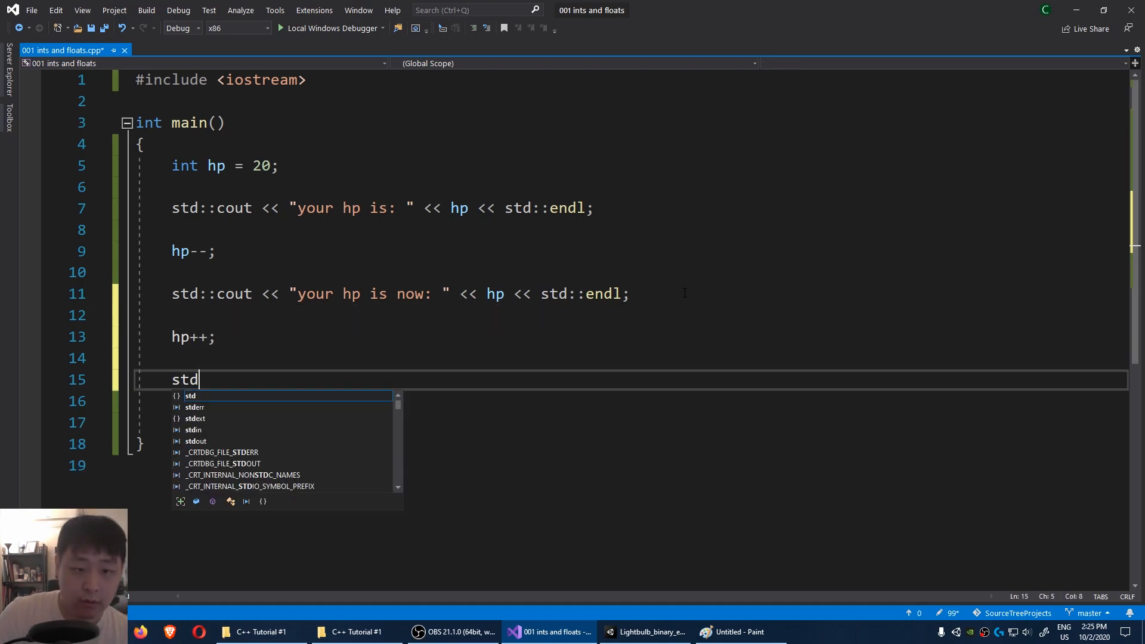
{"action": "type", "text": "::cout <<"}
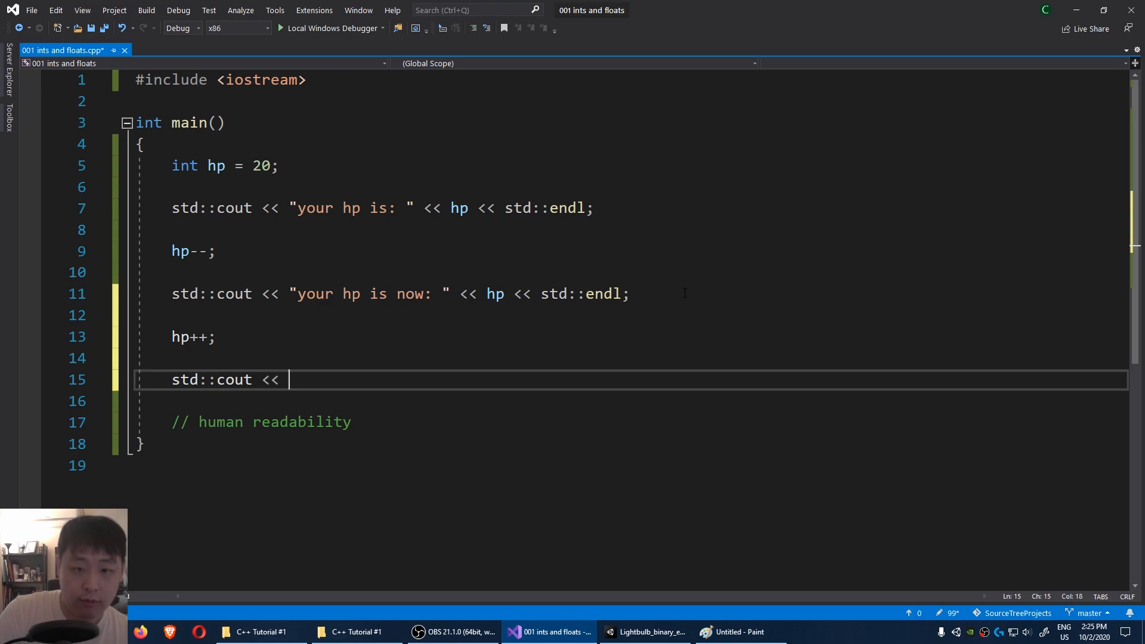
{"action": "type", "text": "\"your hp is up:\""}
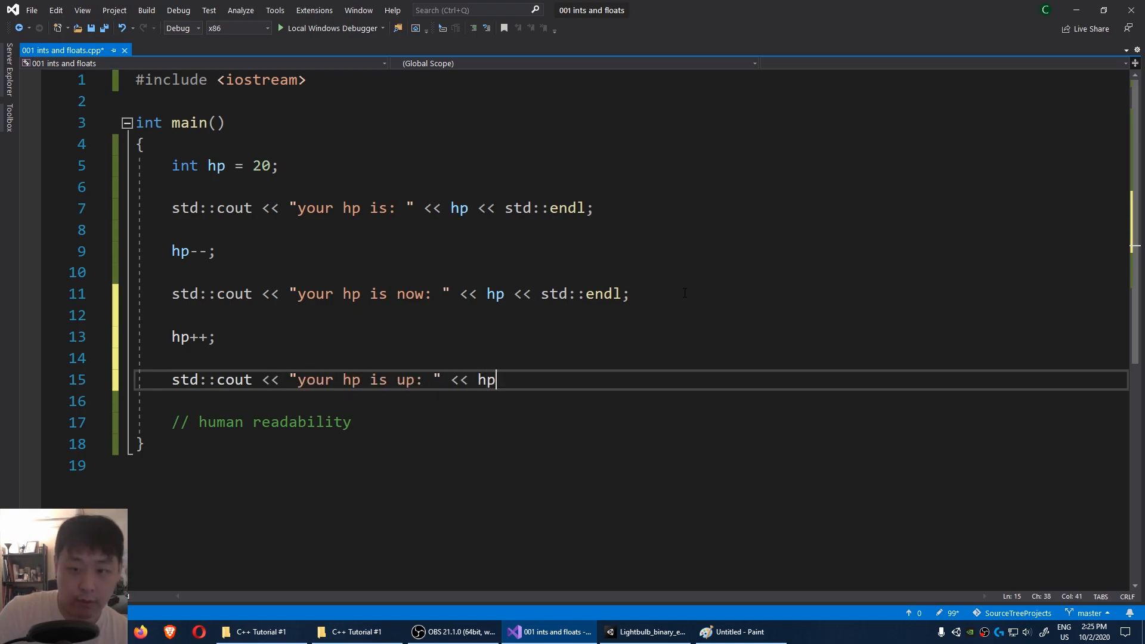
{"action": "type", "text": "<< std::endl;"}
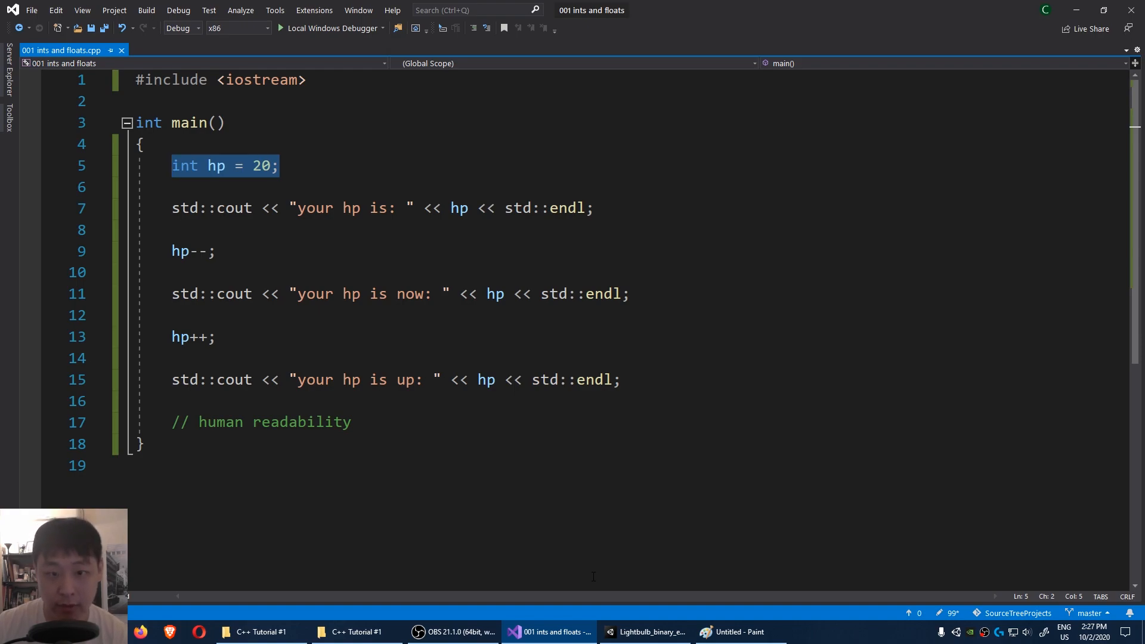
{"action": "mouse_move", "coordinate": [727, 339]}
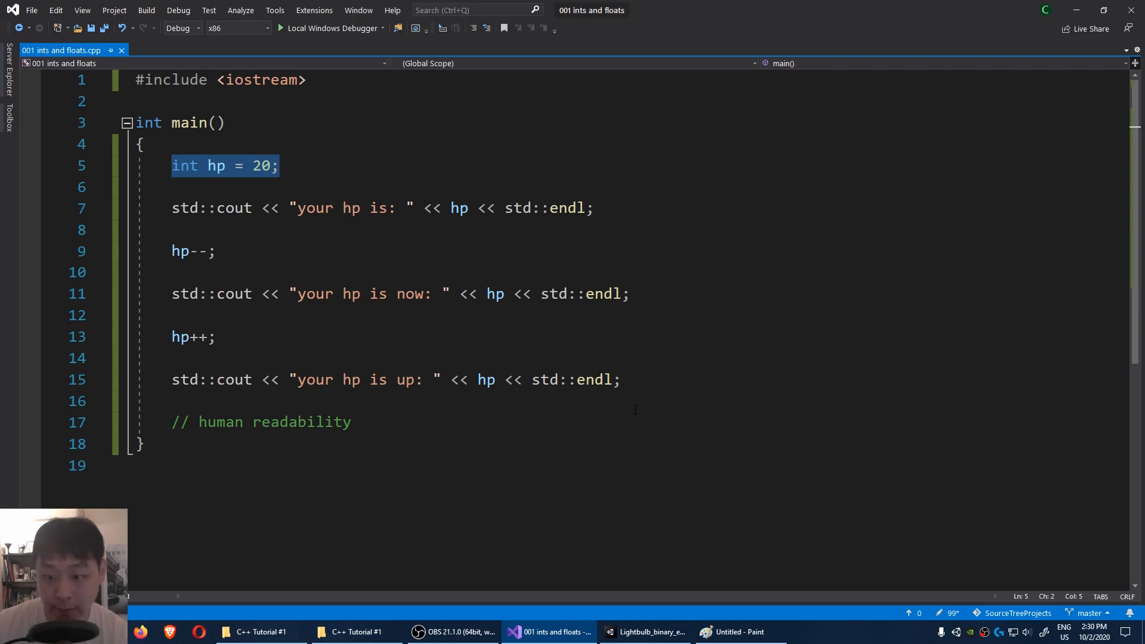
{"action": "left_click", "coordinate": [645, 632]}
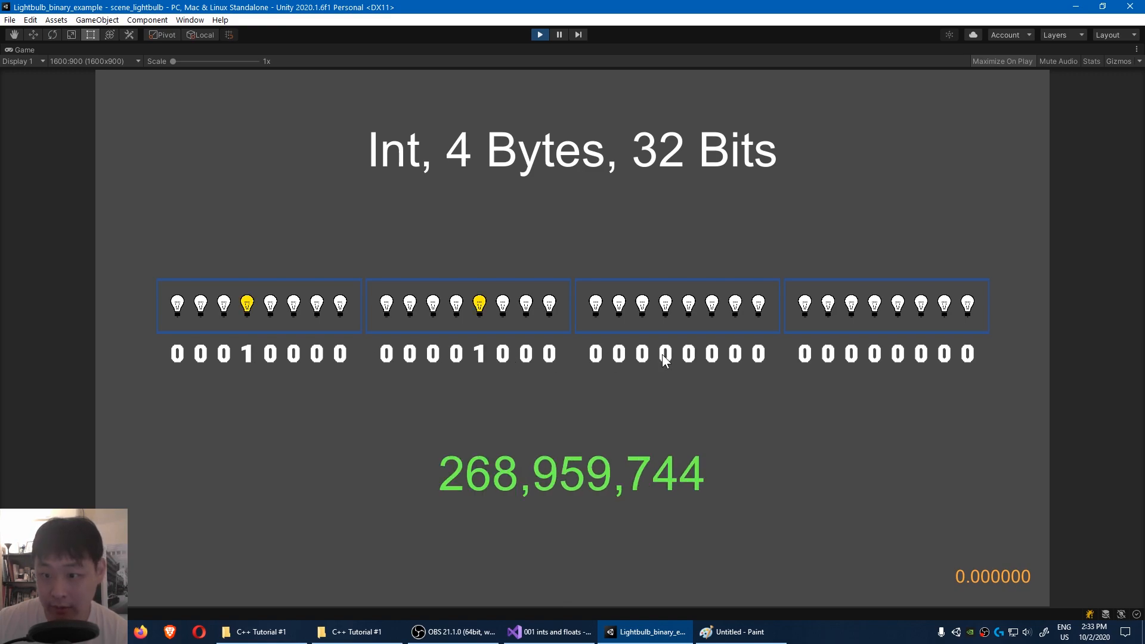
Reset the bulbs to 0, toggle the sign bit, and roll the maximum int to -2,147,483,648
{"action": "left_click", "coordinate": [664, 304]}
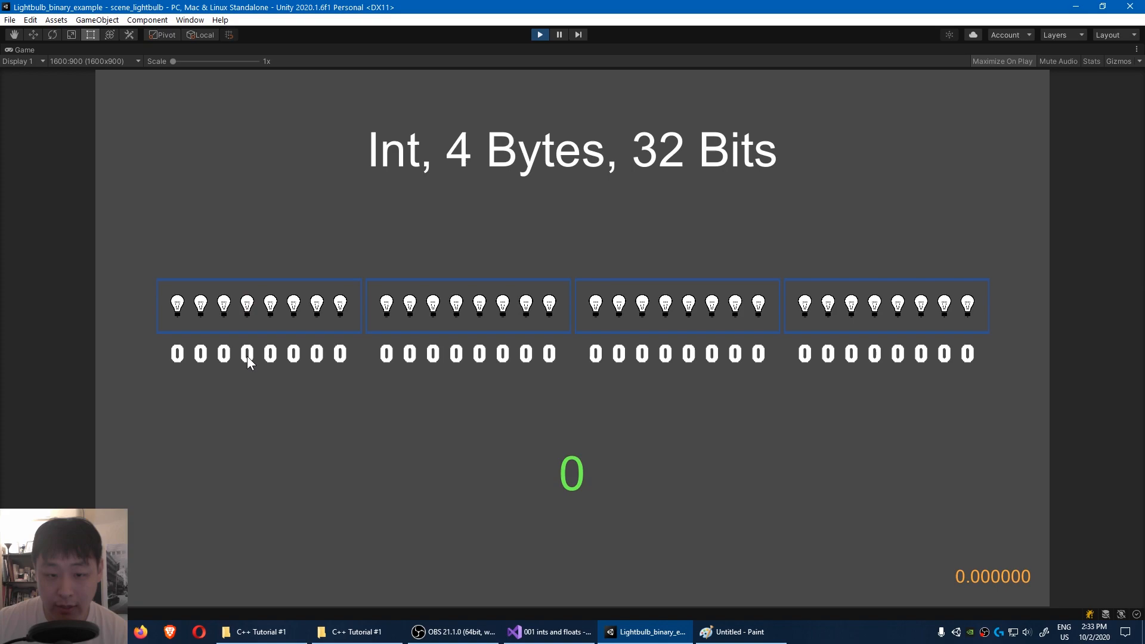
{"action": "left_click", "coordinate": [176, 305]}
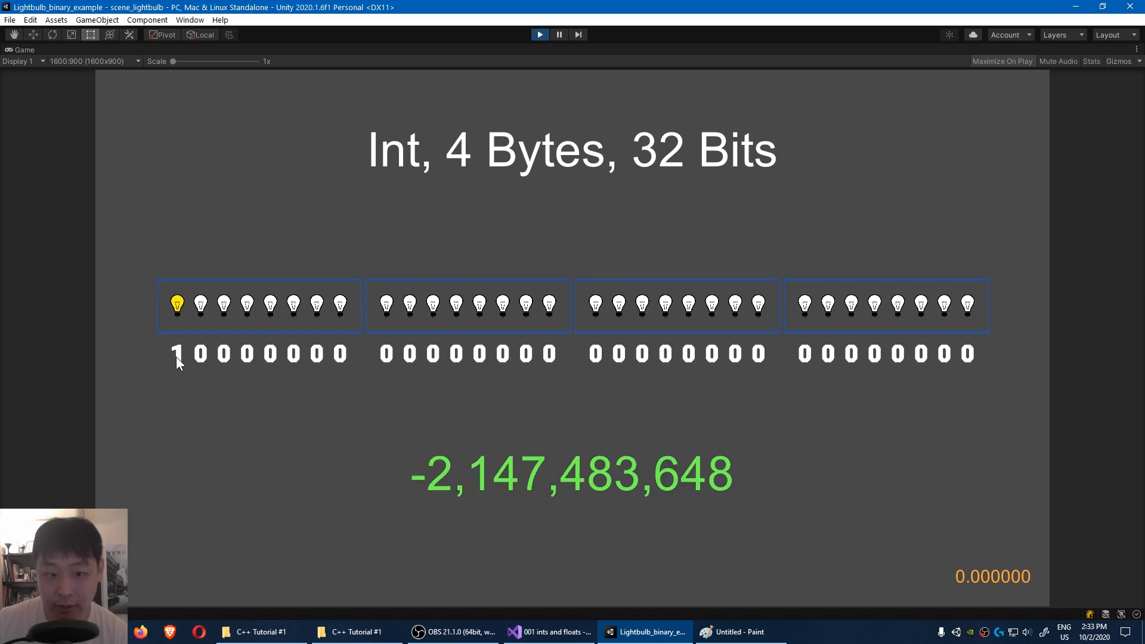
{"action": "left_click", "coordinate": [176, 305]}
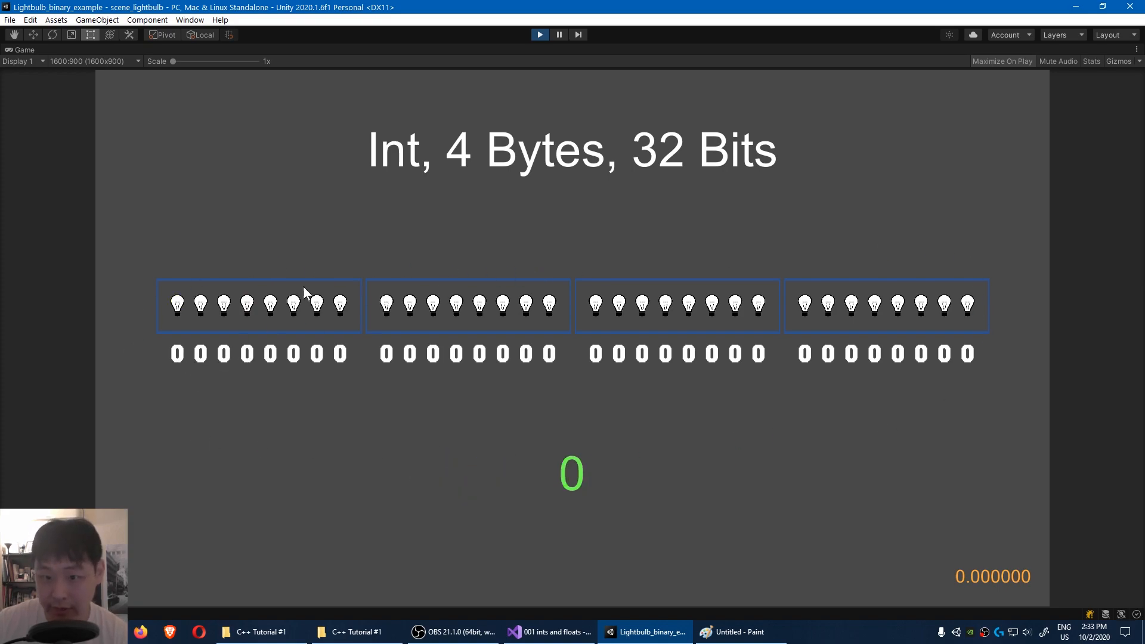
{"action": "mouse_move", "coordinate": [657, 472]}
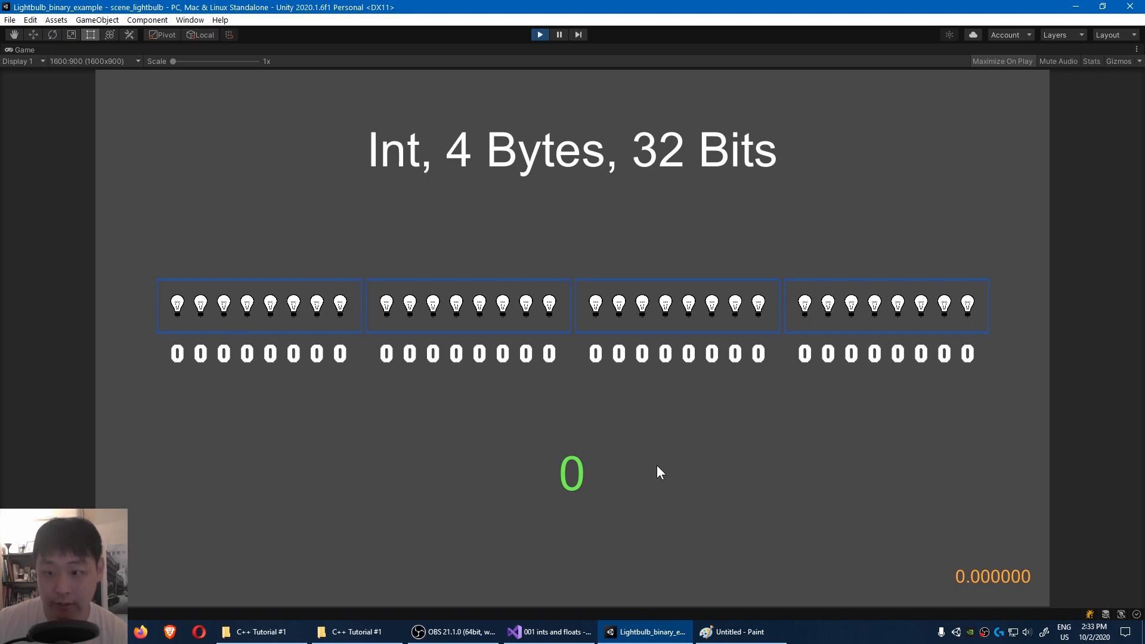
{"action": "mouse_move", "coordinate": [665, 502]}
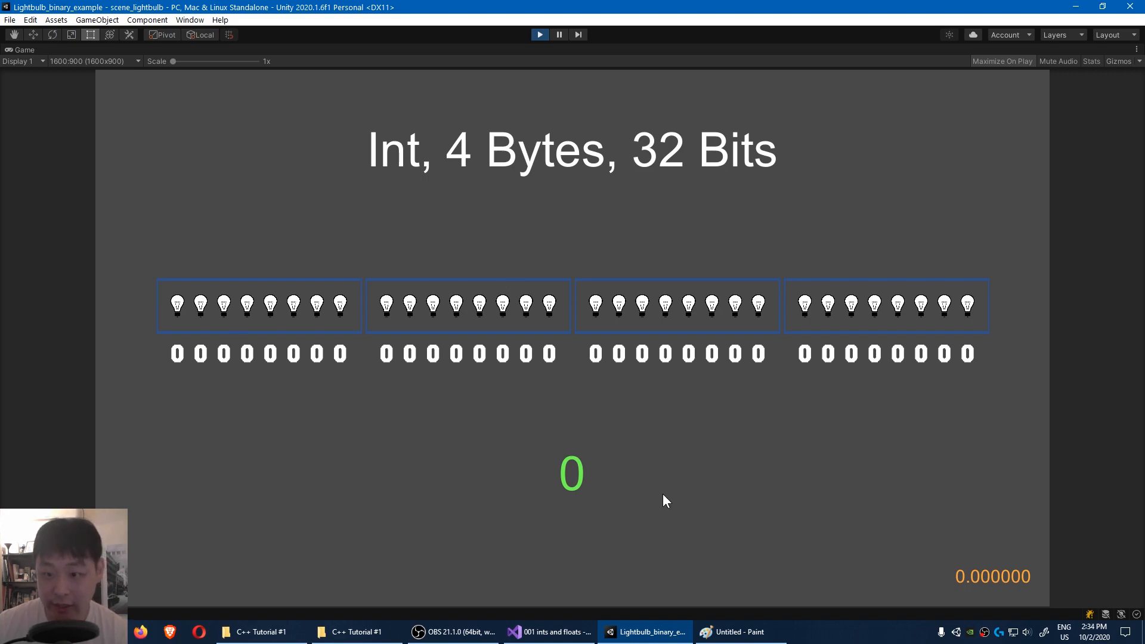
{"action": "mouse_move", "coordinate": [672, 494]}
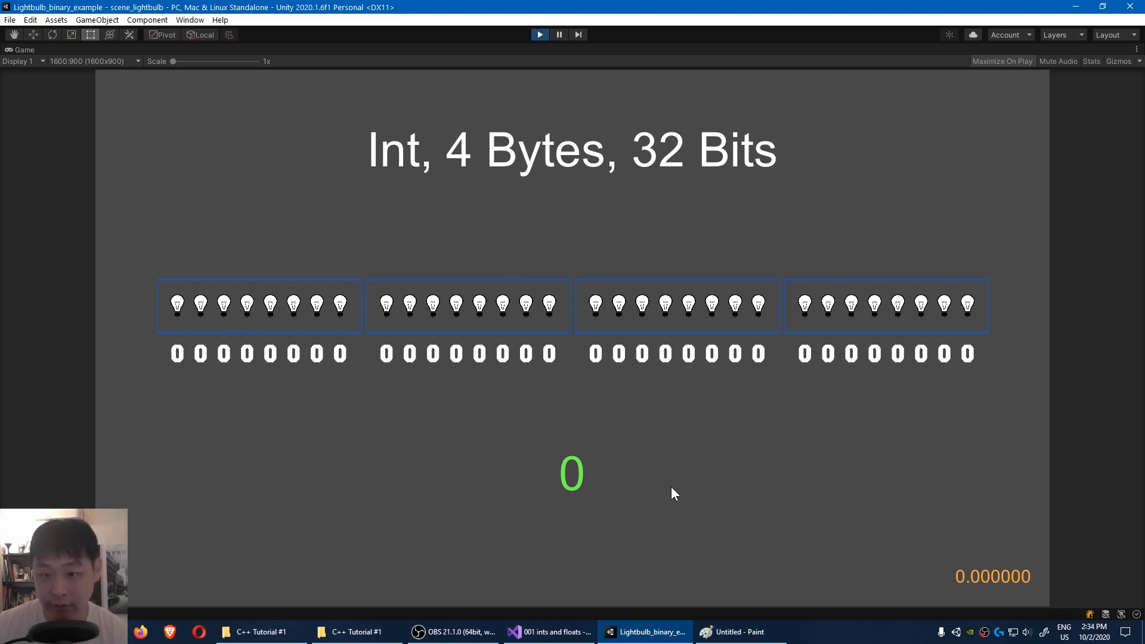
{"action": "mouse_move", "coordinate": [1004, 454]}
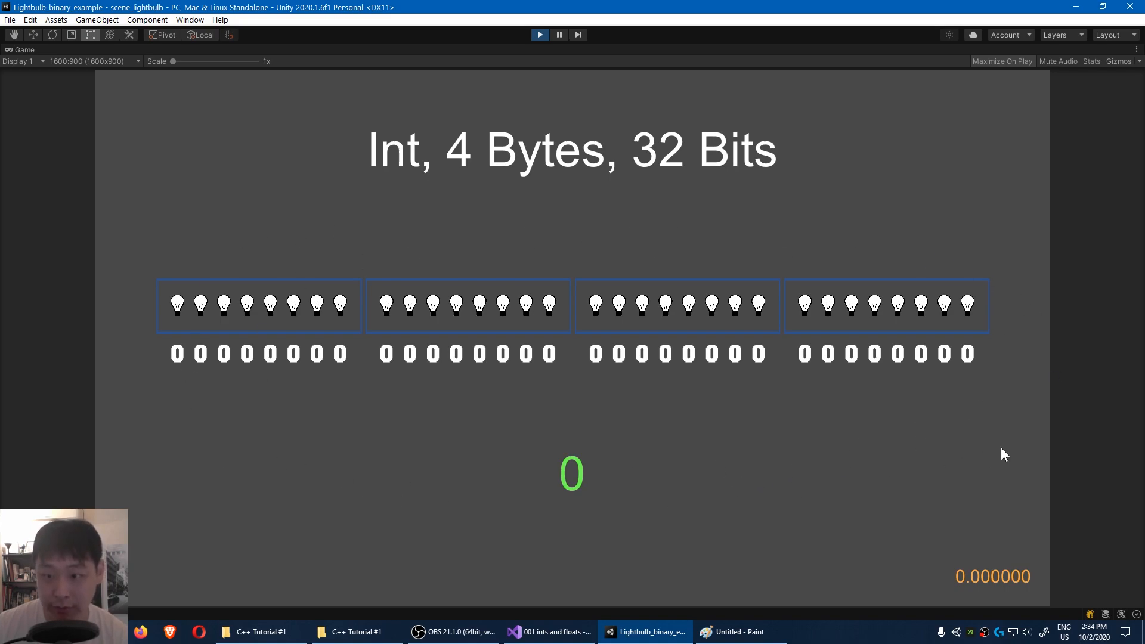
{"action": "mouse_move", "coordinate": [664, 451]}
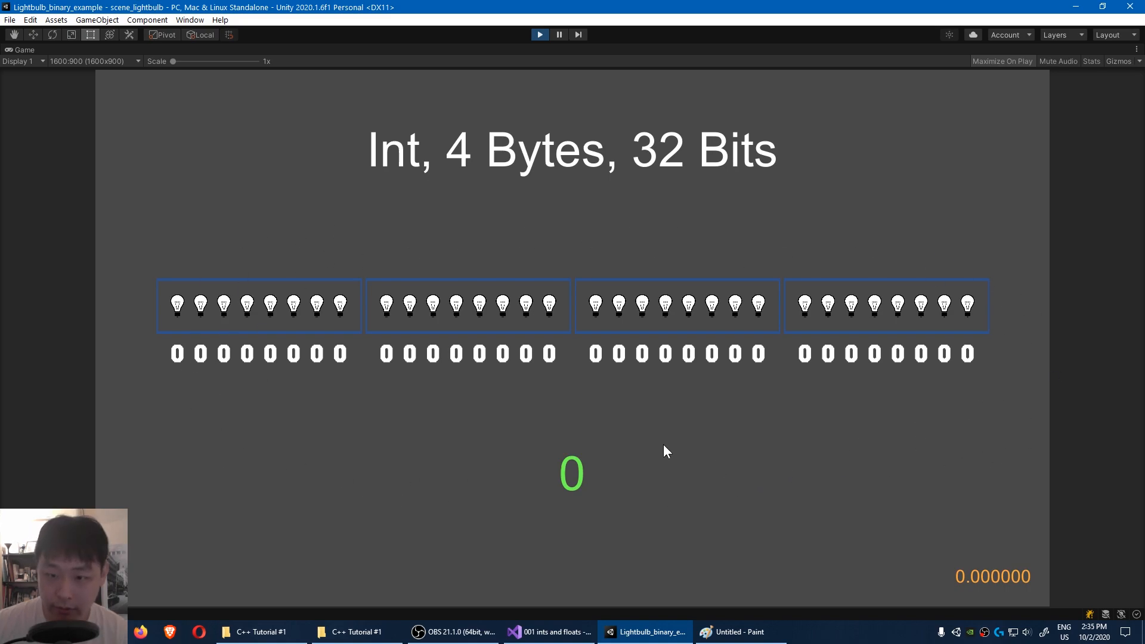
{"action": "mouse_move", "coordinate": [570, 437]}
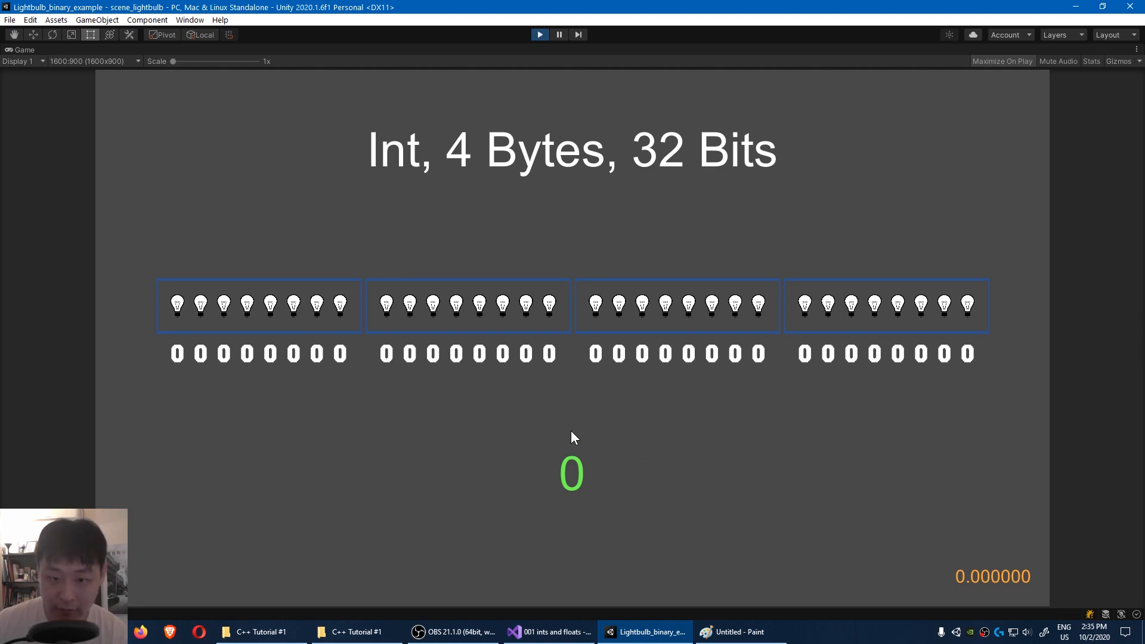
{"action": "mouse_move", "coordinate": [801, 320]}
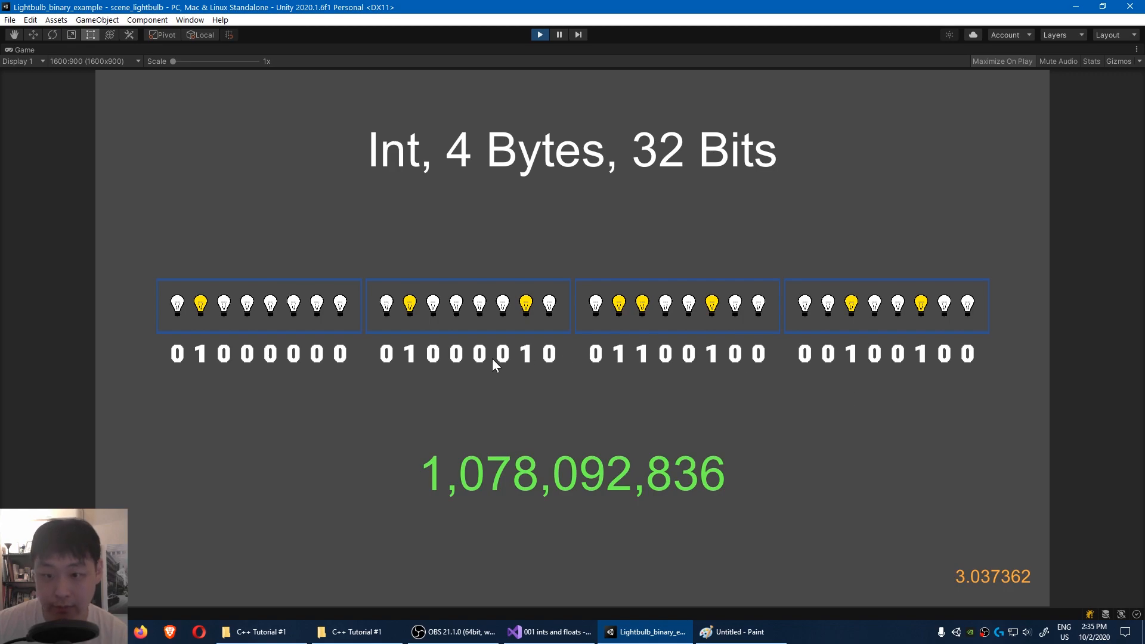
{"action": "left_click", "coordinate": [175, 304]}
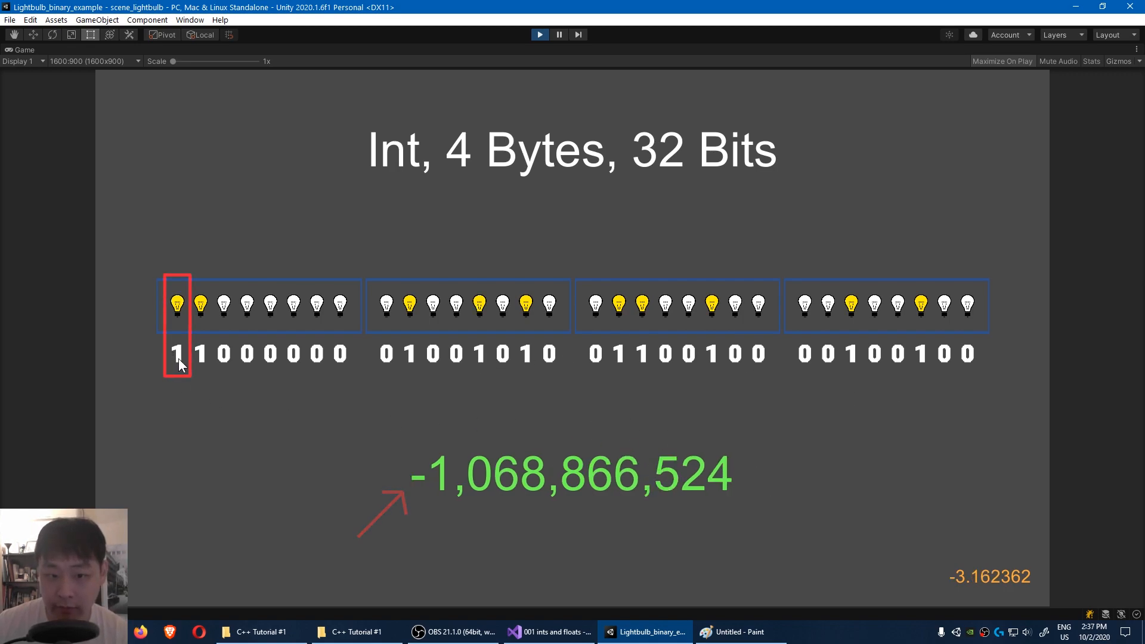
{"action": "left_click", "coordinate": [175, 305]}
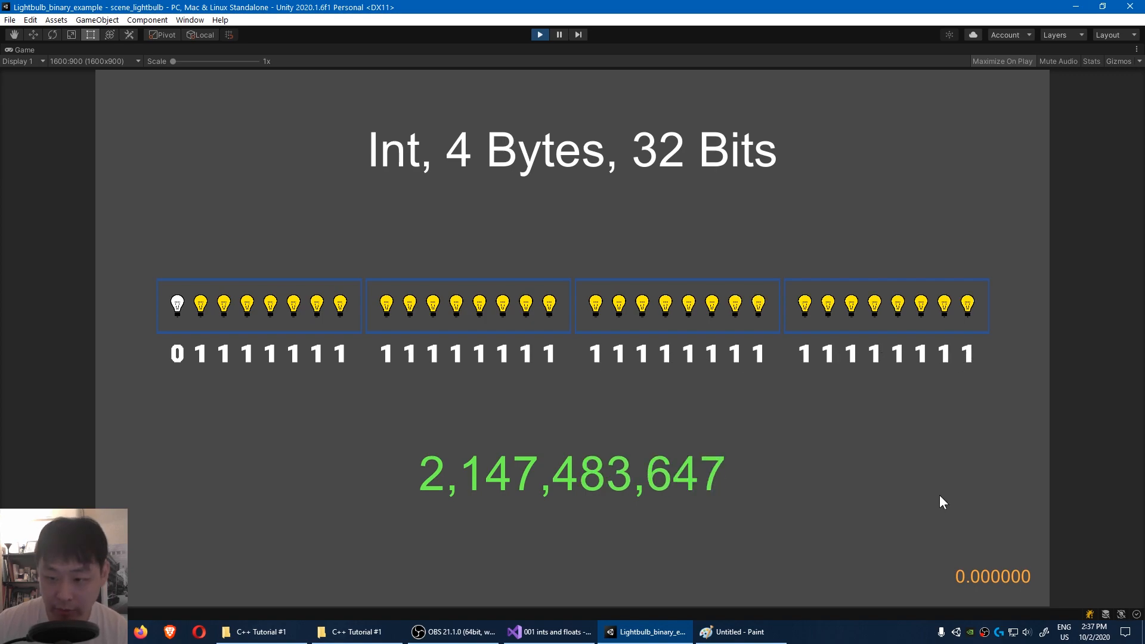
{"action": "mouse_move", "coordinate": [537, 509]}
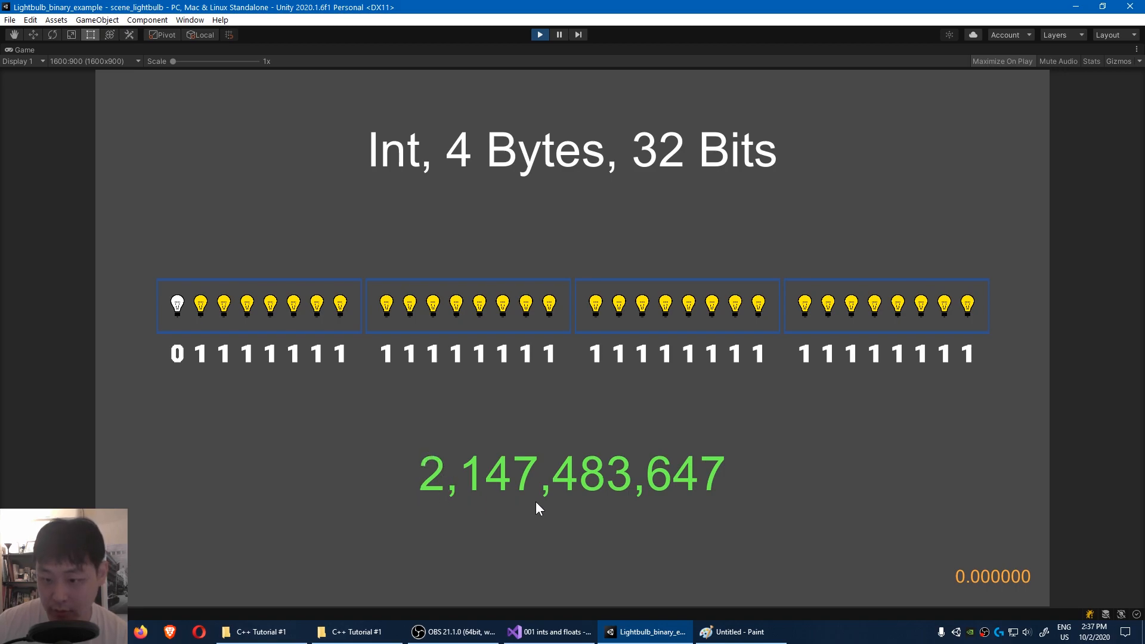
{"action": "left_click", "coordinate": [177, 305]}
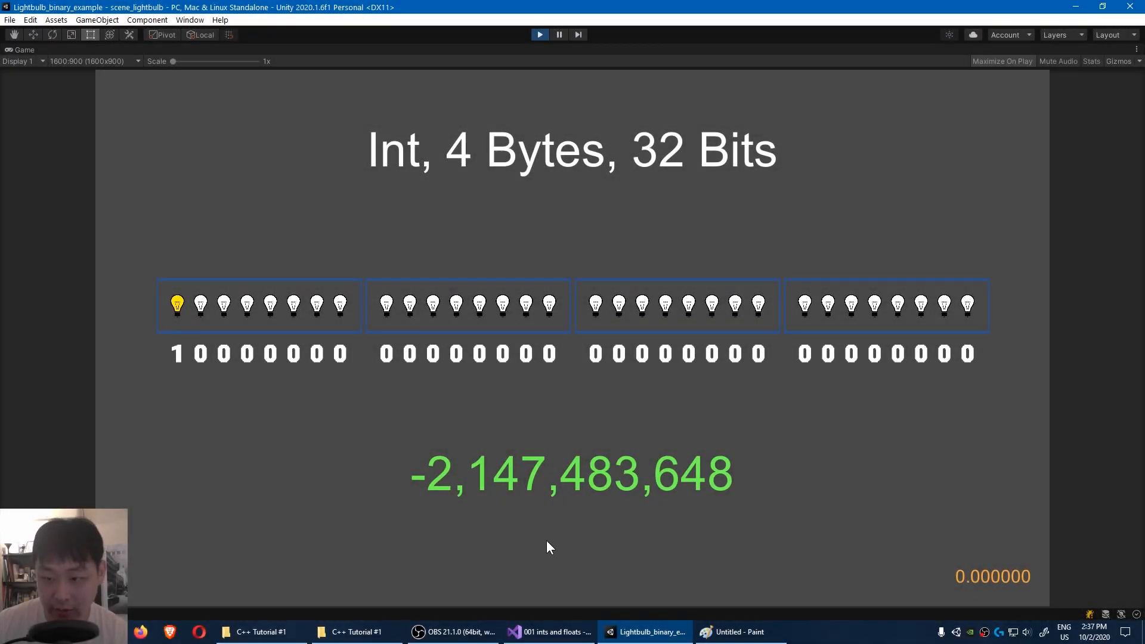
{"action": "mouse_move", "coordinate": [800, 478]}
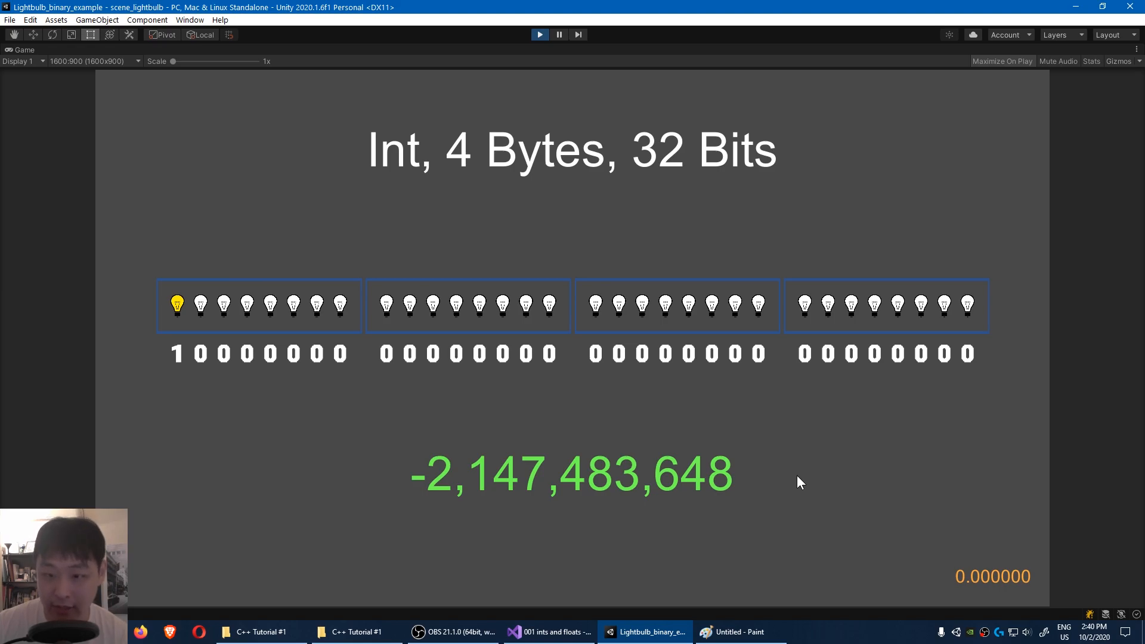
{"action": "mouse_move", "coordinate": [842, 478]}
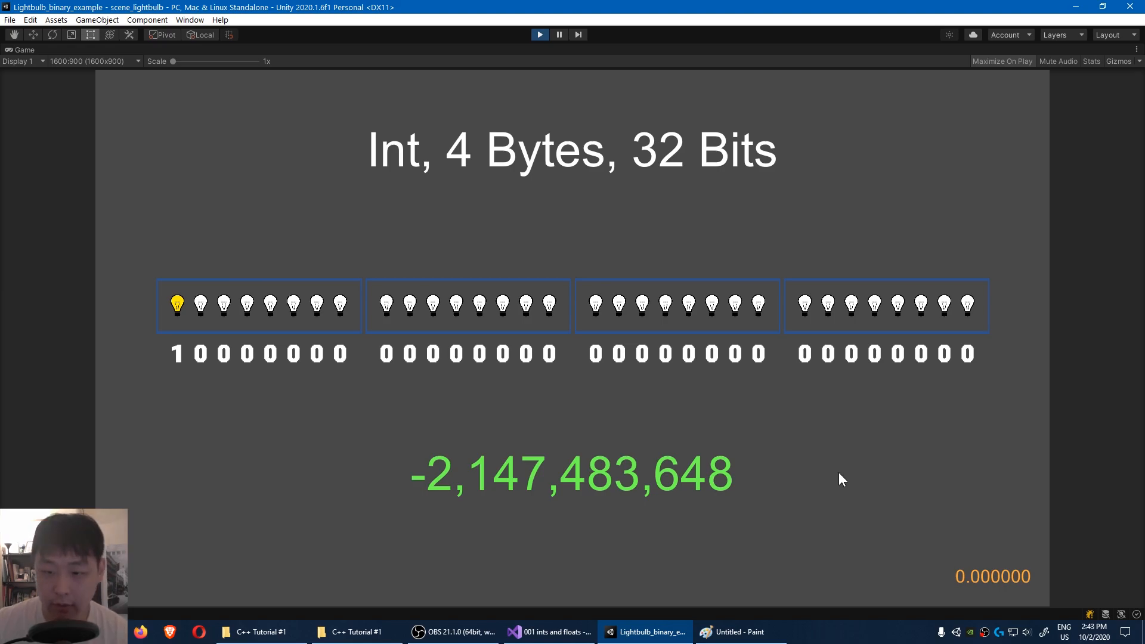
Declare bool isDead = false; below the hp declaration
{"action": "left_click", "coordinate": [550, 632]}
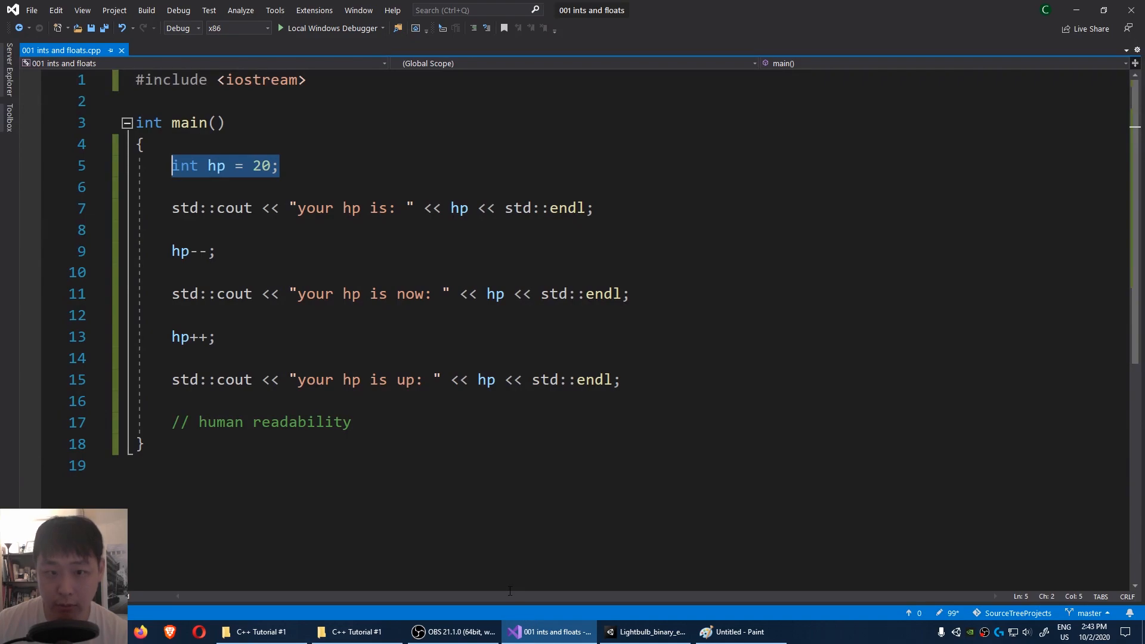
{"action": "left_click", "coordinate": [280, 166]}
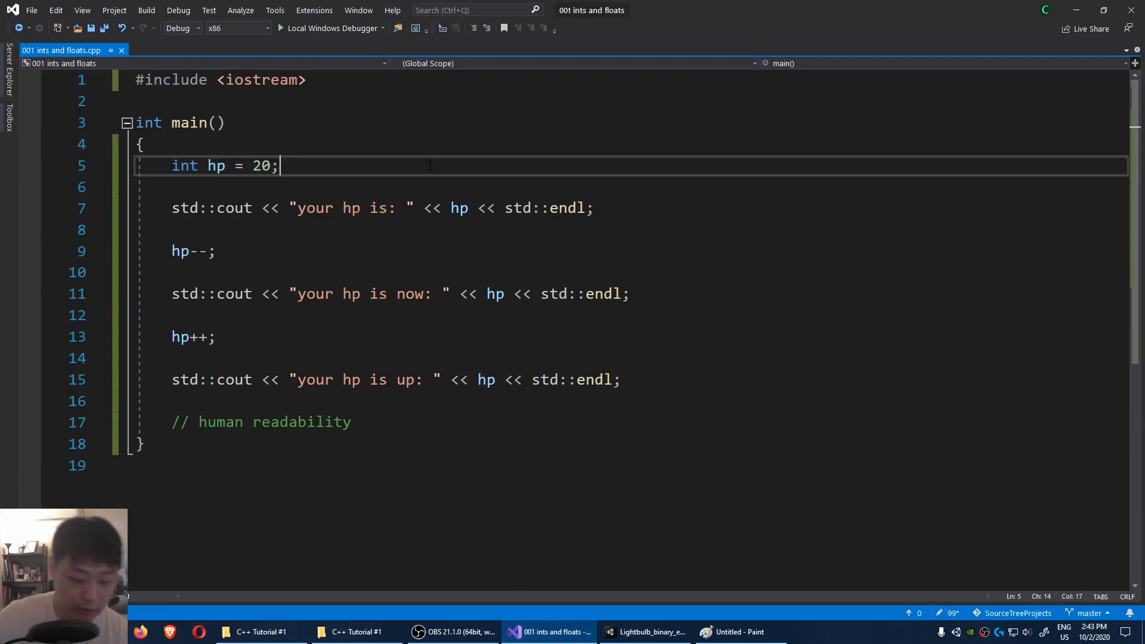
{"action": "type", "text": "bool isD"}
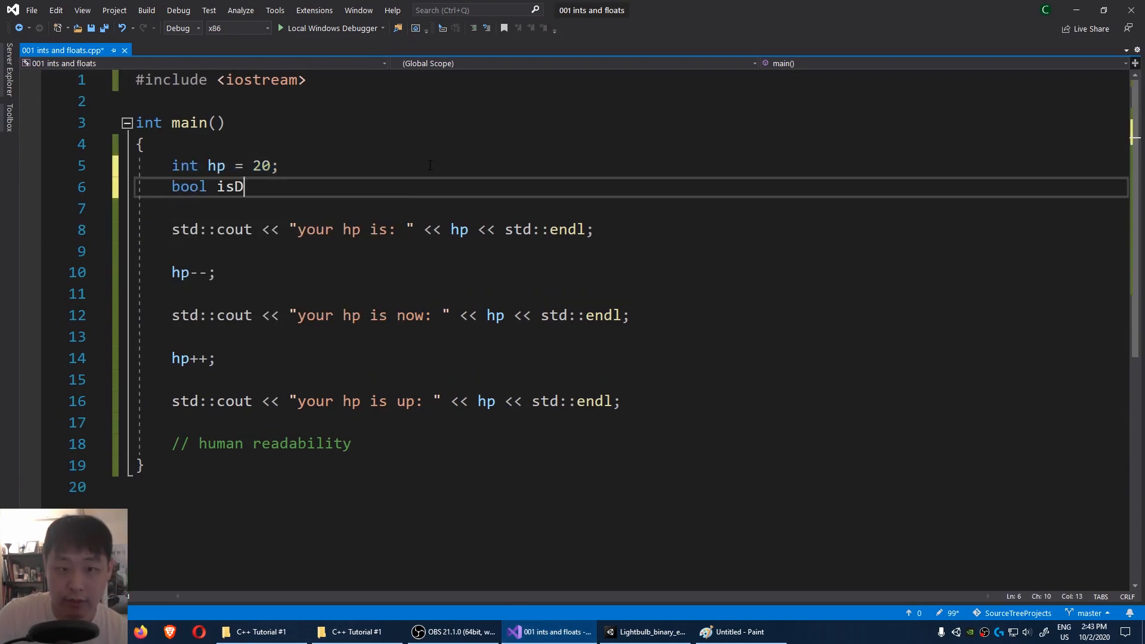
{"action": "type", "text": "ead = f"}
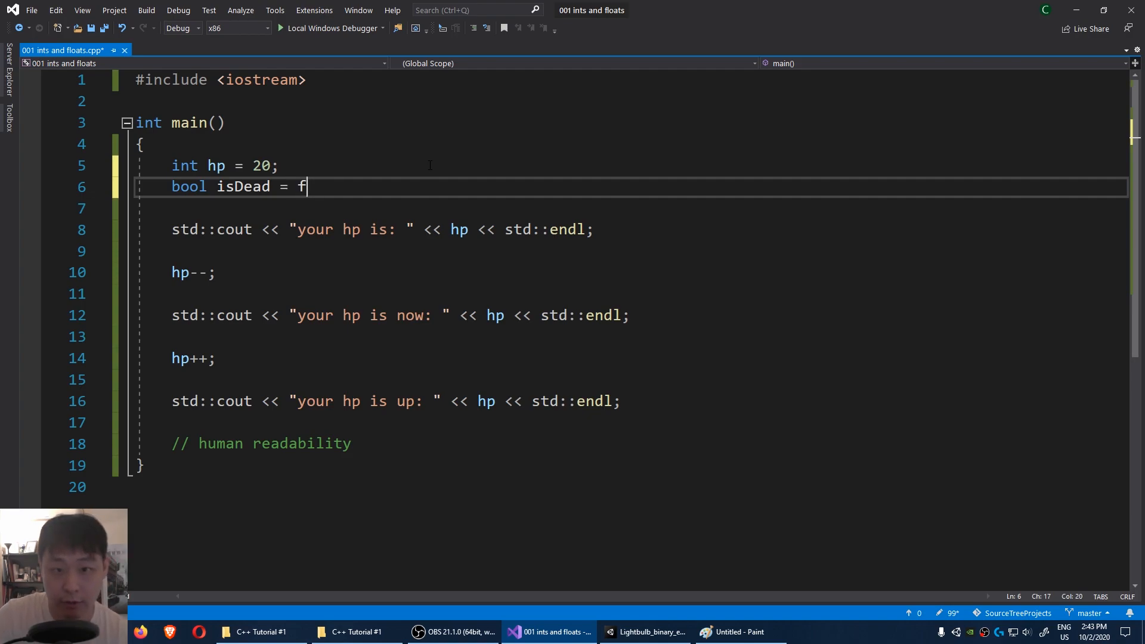
{"action": "type", "text": "alse;"}
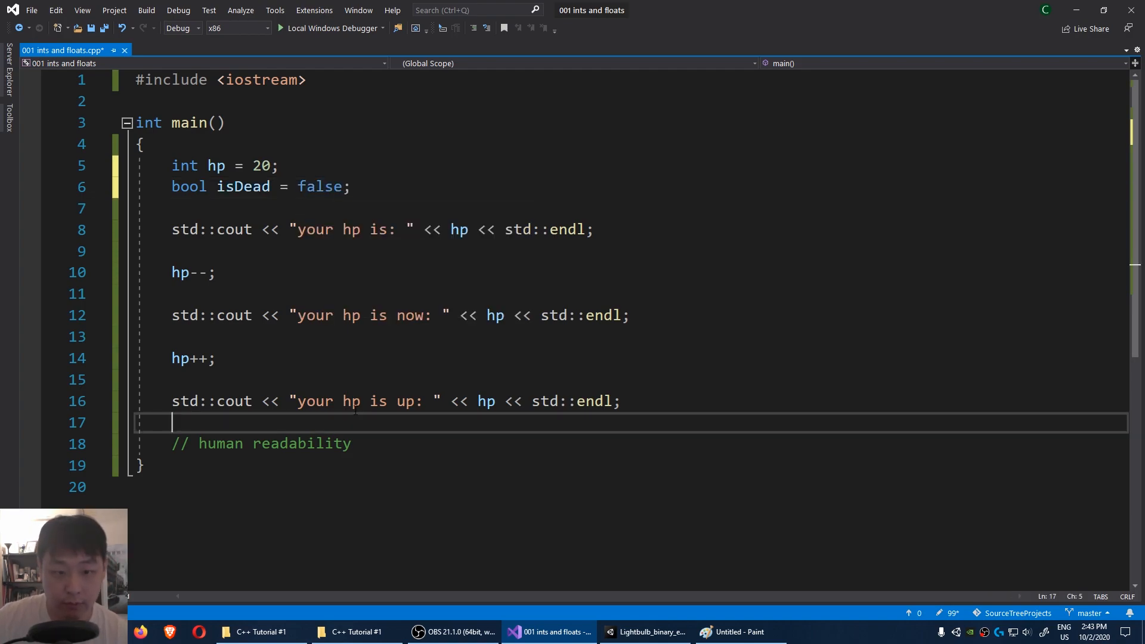
Print "am i dead? " with isDead, change isDead to true, and run
{"action": "type", "text": "std::c"}
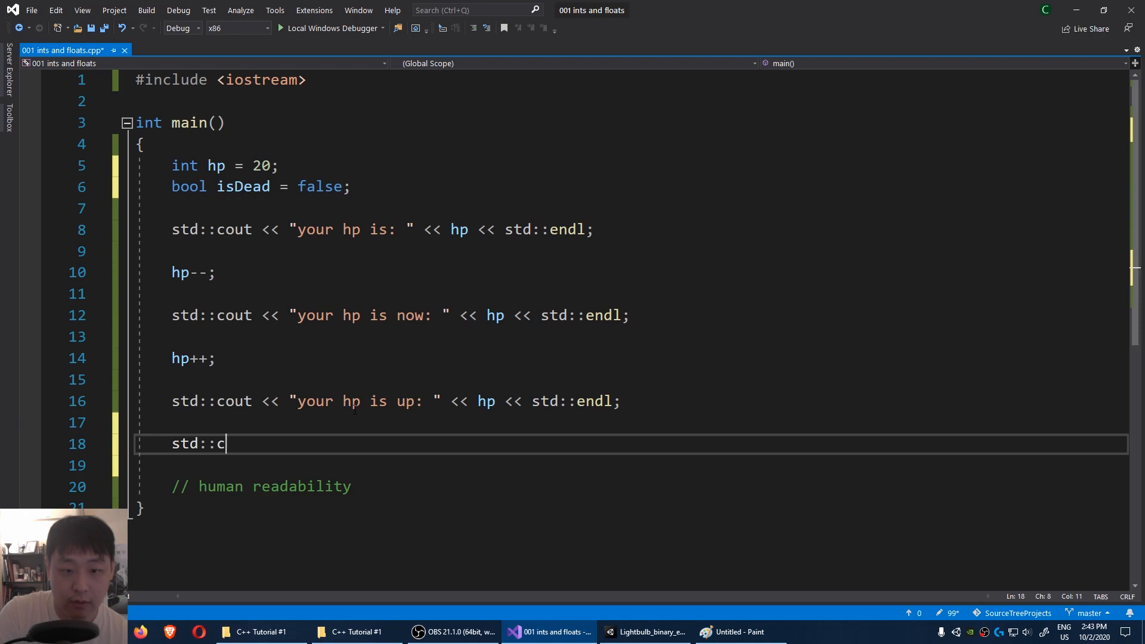
{"action": "type", "text": "out << \"am\""}
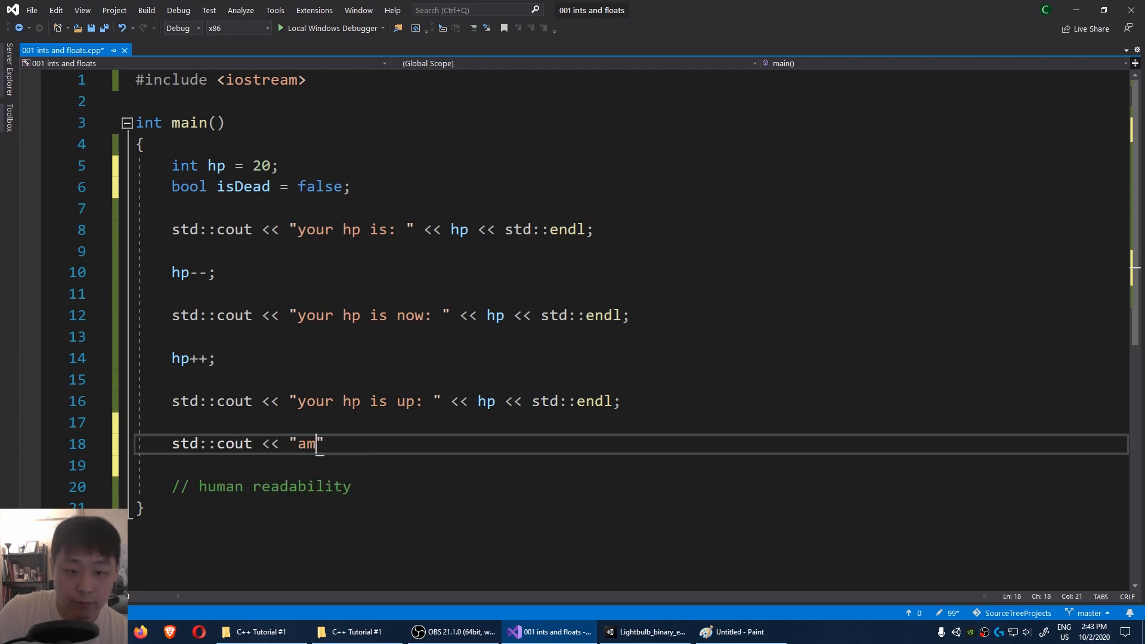
{"action": "type", "text": "i dead?"}
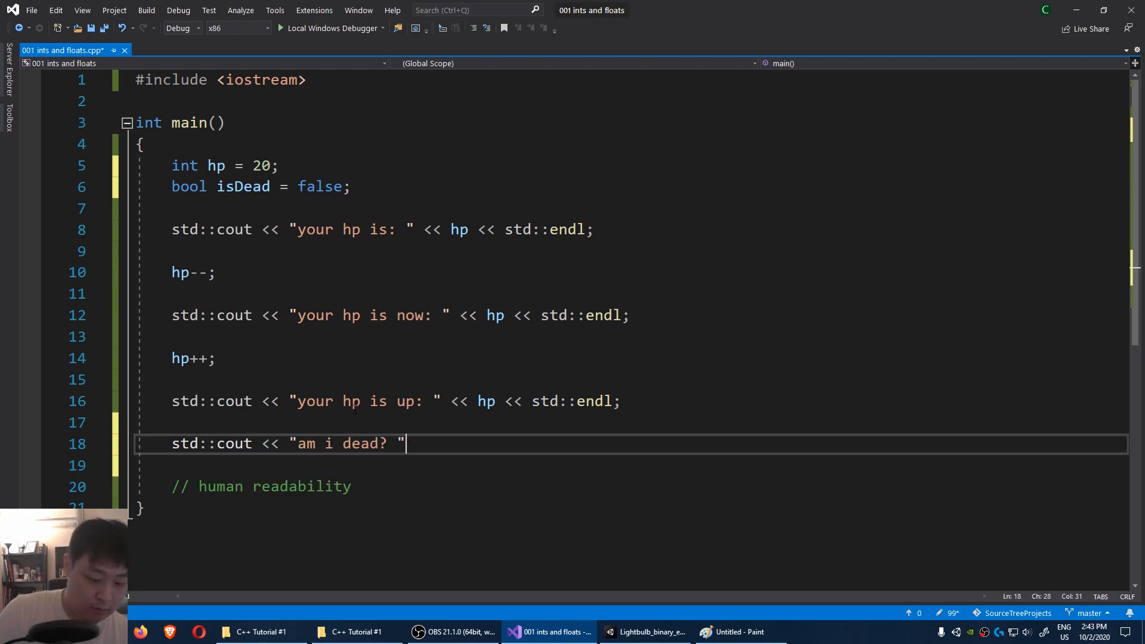
{"action": "type", "text": "<<"}
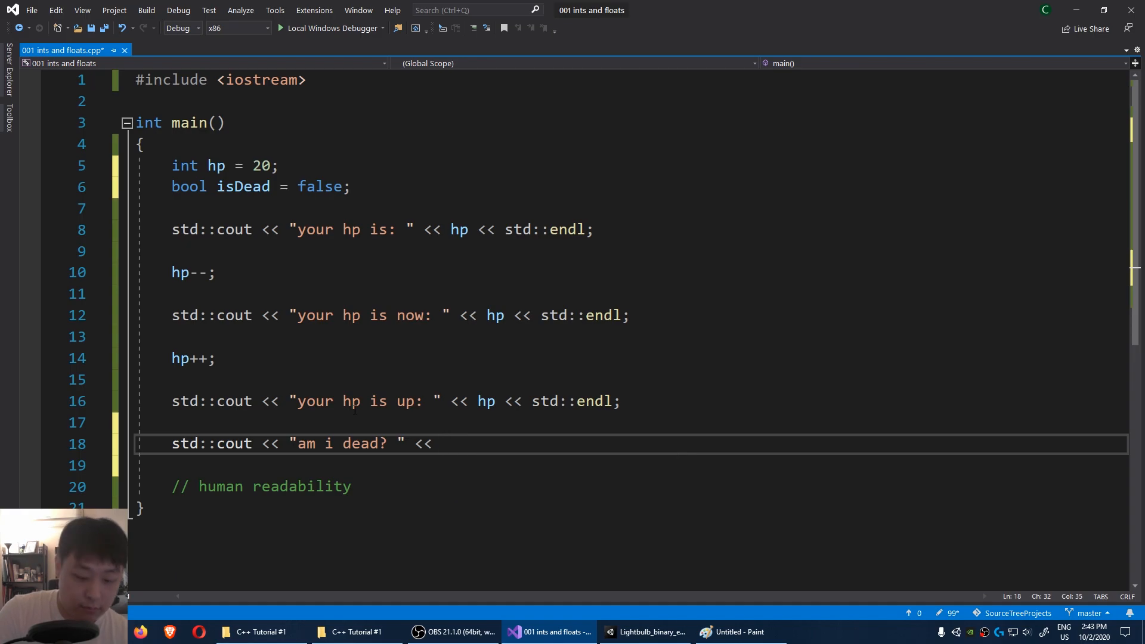
{"action": "type", "text": "isDead <<"}
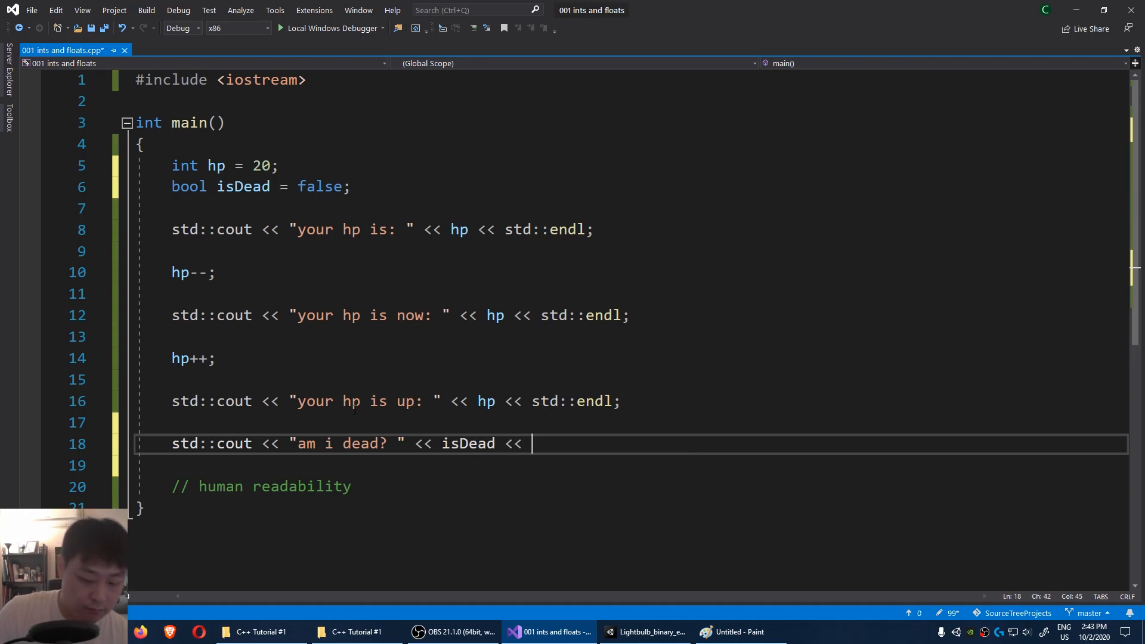
{"action": "type", "text": "std::endl;"}
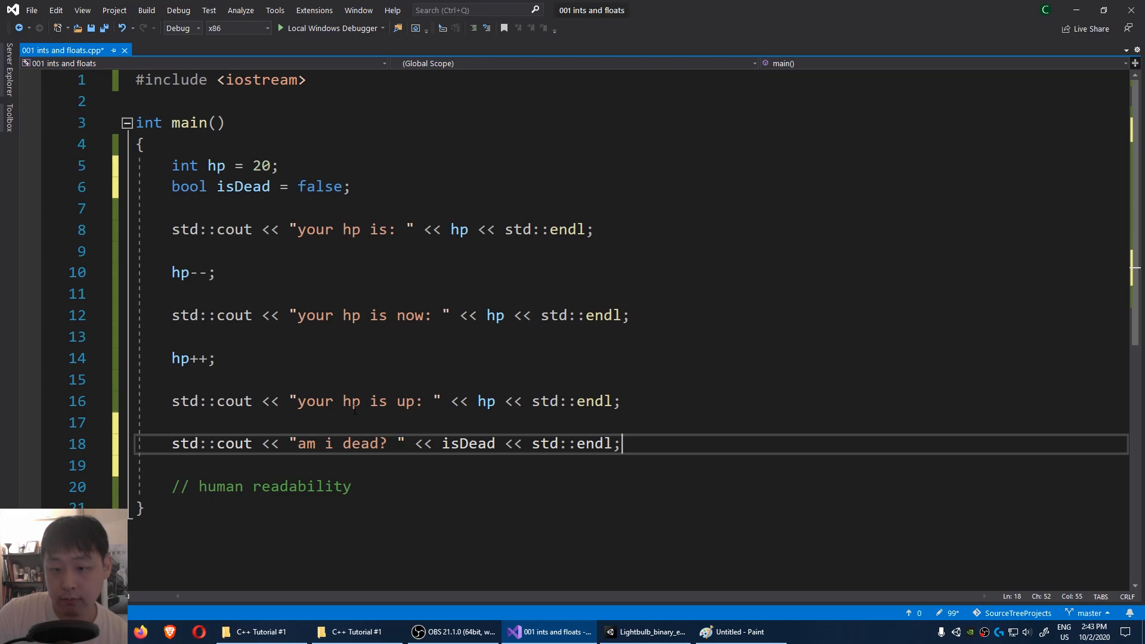
{"action": "mouse_move", "coordinate": [331, 28]}
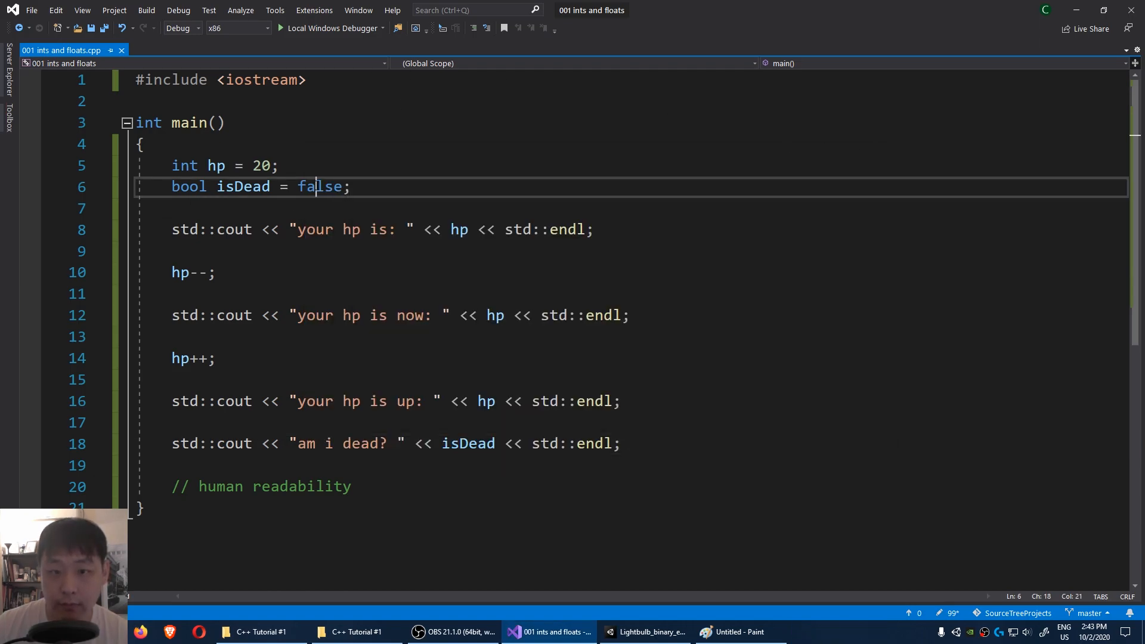
{"action": "type", "text": "true"}
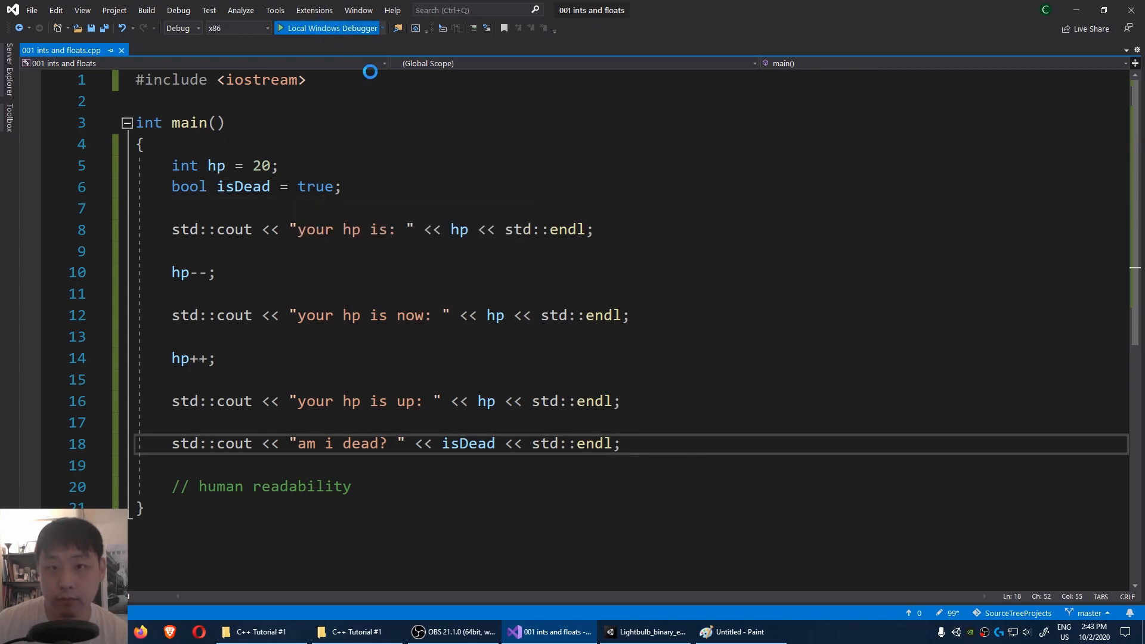
{"action": "left_click", "coordinate": [330, 28]}
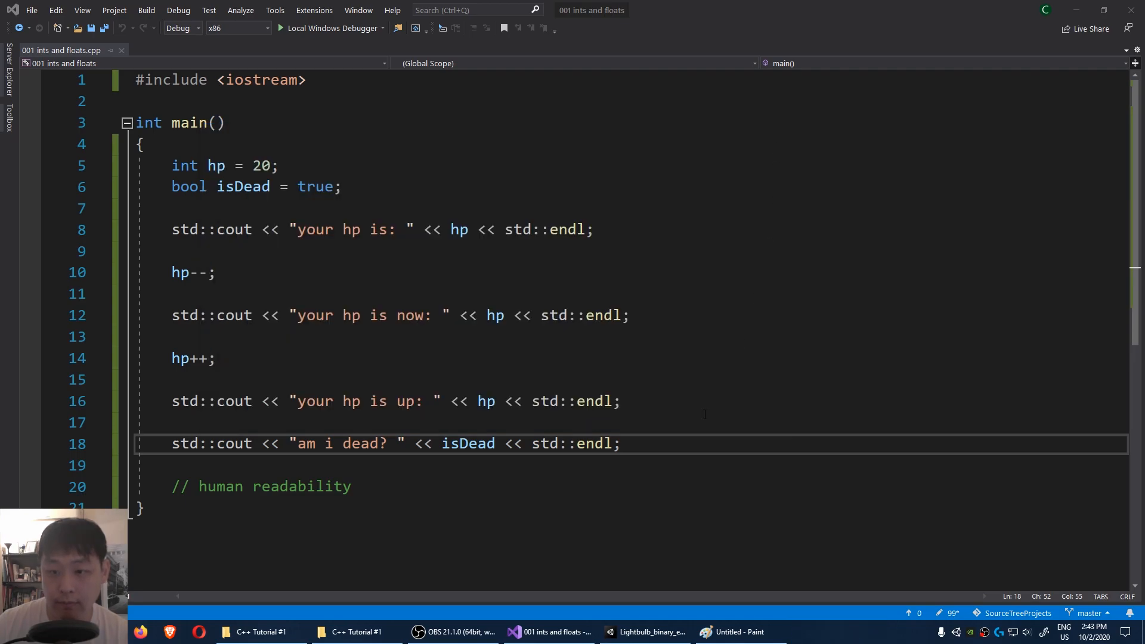
{"action": "left_click", "coordinate": [644, 631]}
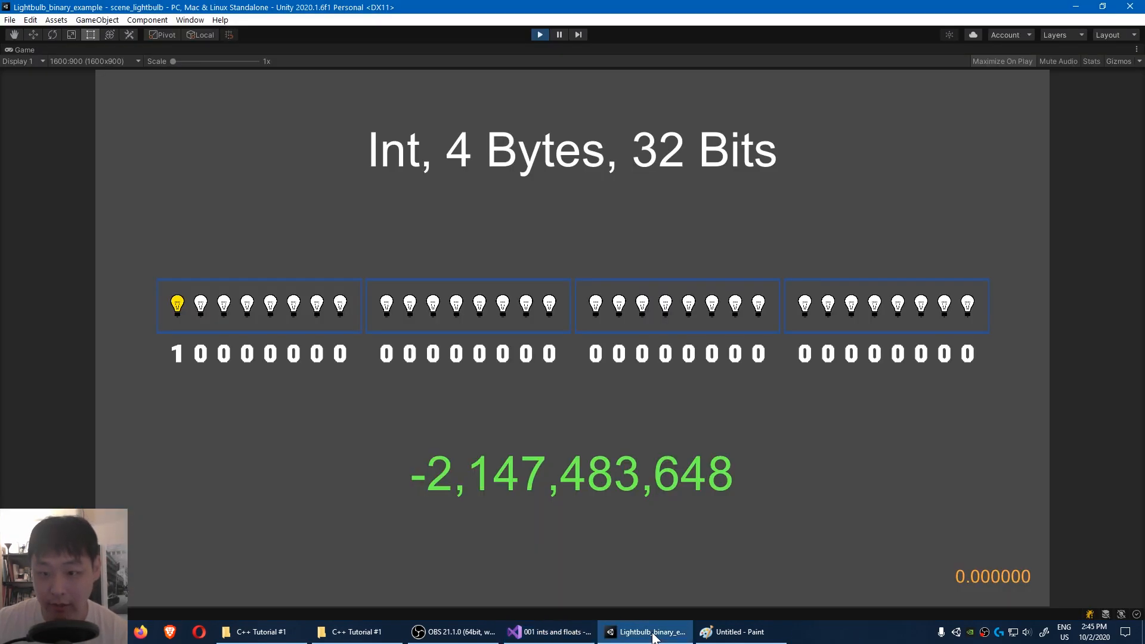
{"action": "mouse_move", "coordinate": [753, 533]}
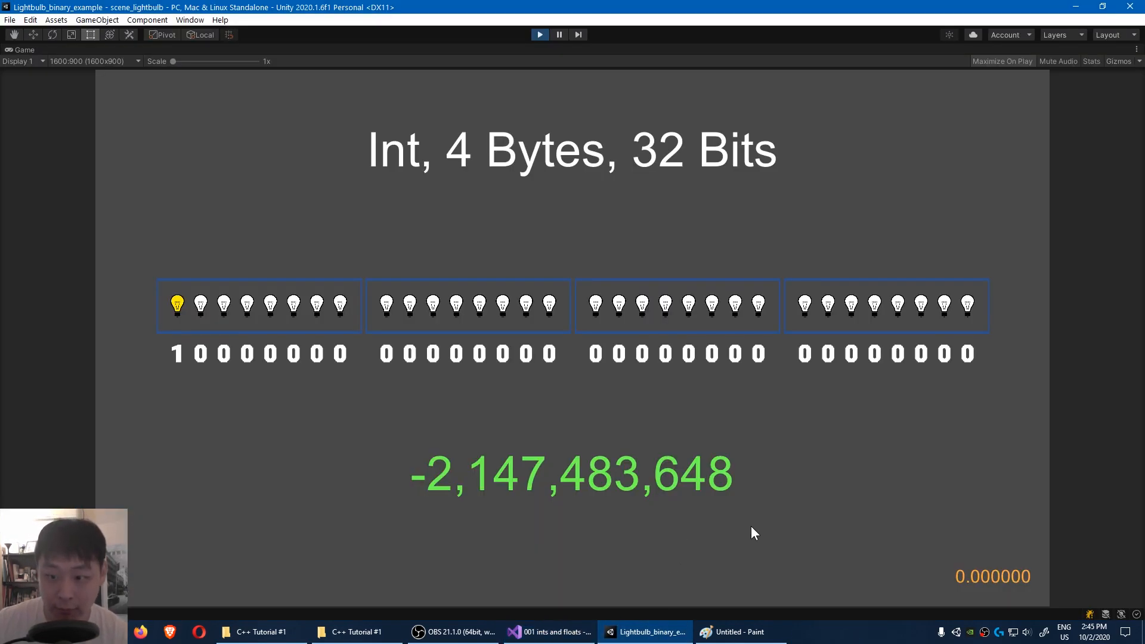
{"action": "mouse_move", "coordinate": [809, 502]}
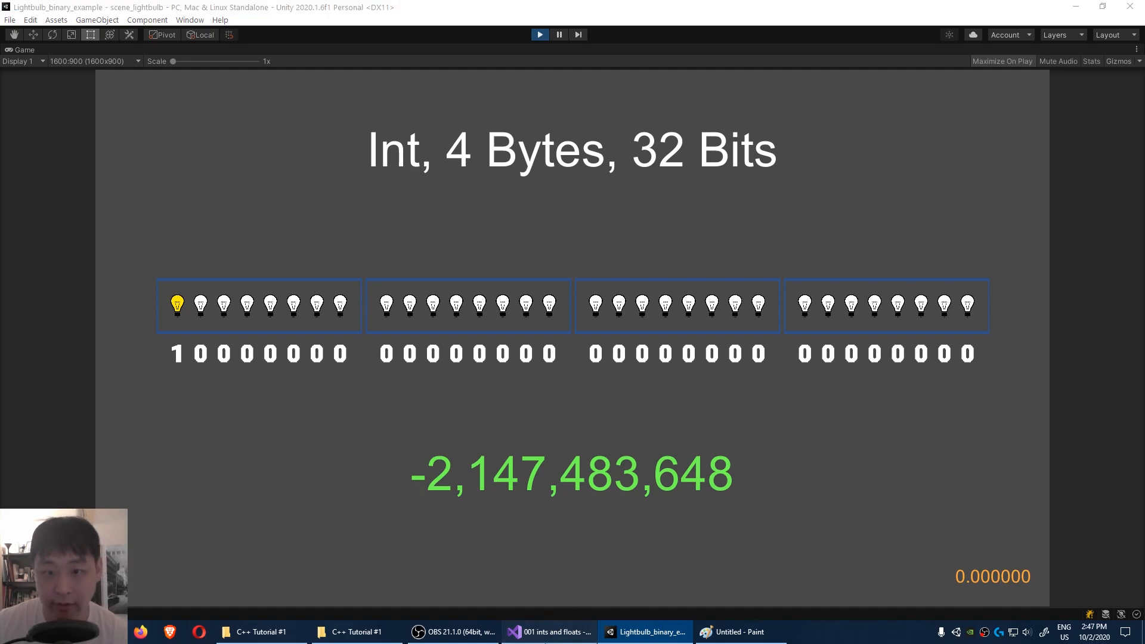
Declare float xPosition = 3.14; in main
{"action": "left_click", "coordinate": [549, 631]}
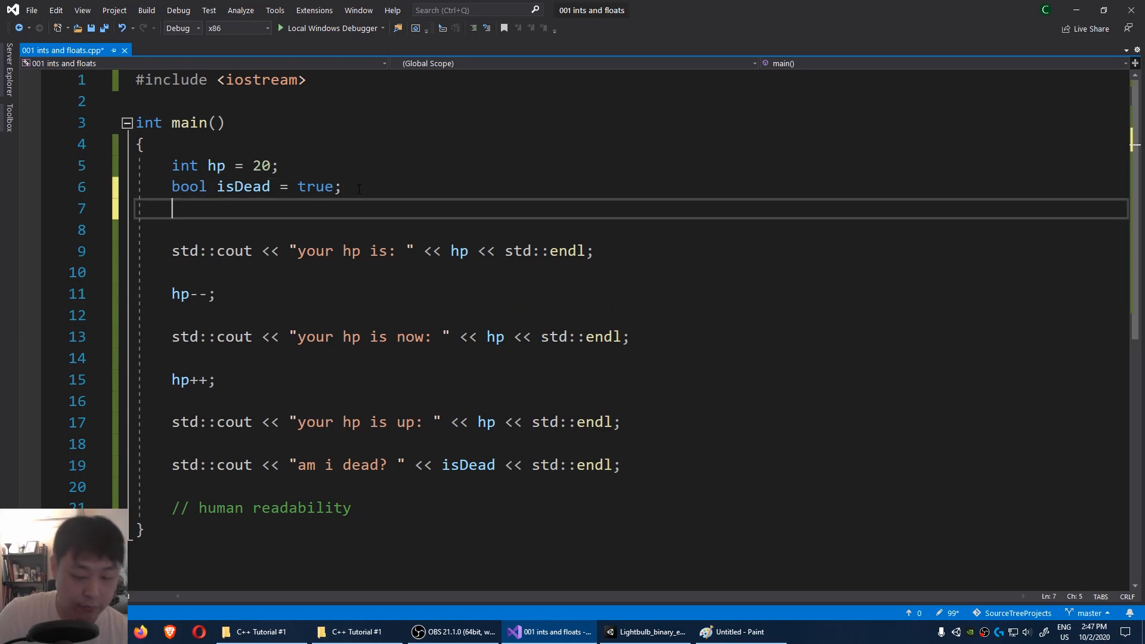
{"action": "type", "text": "float xPo"}
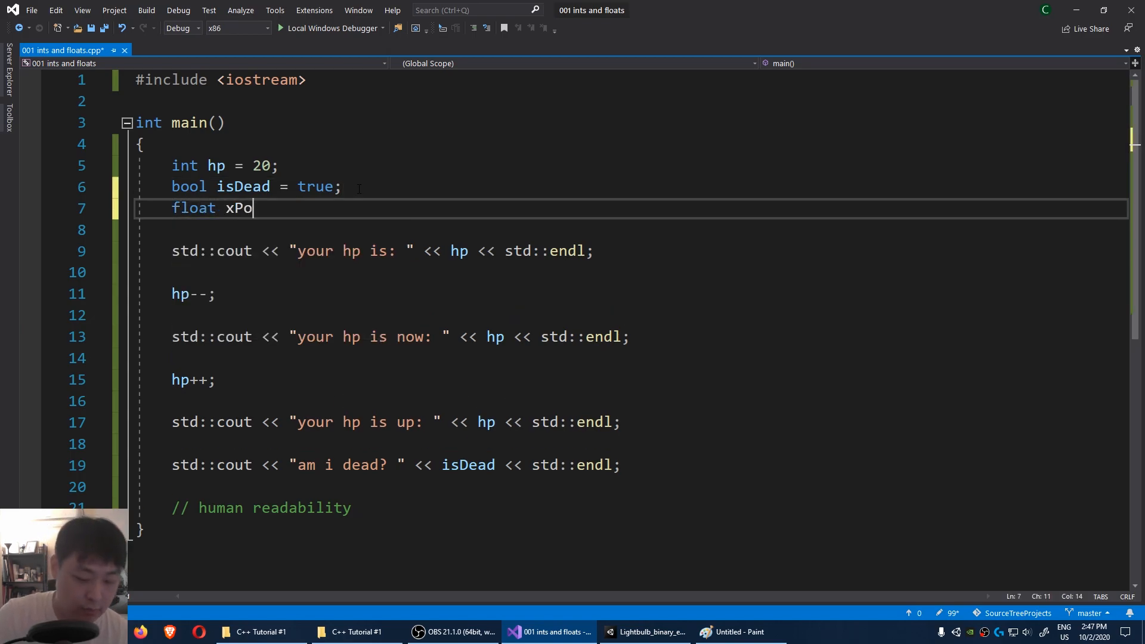
{"action": "type", "text": "sition ="}
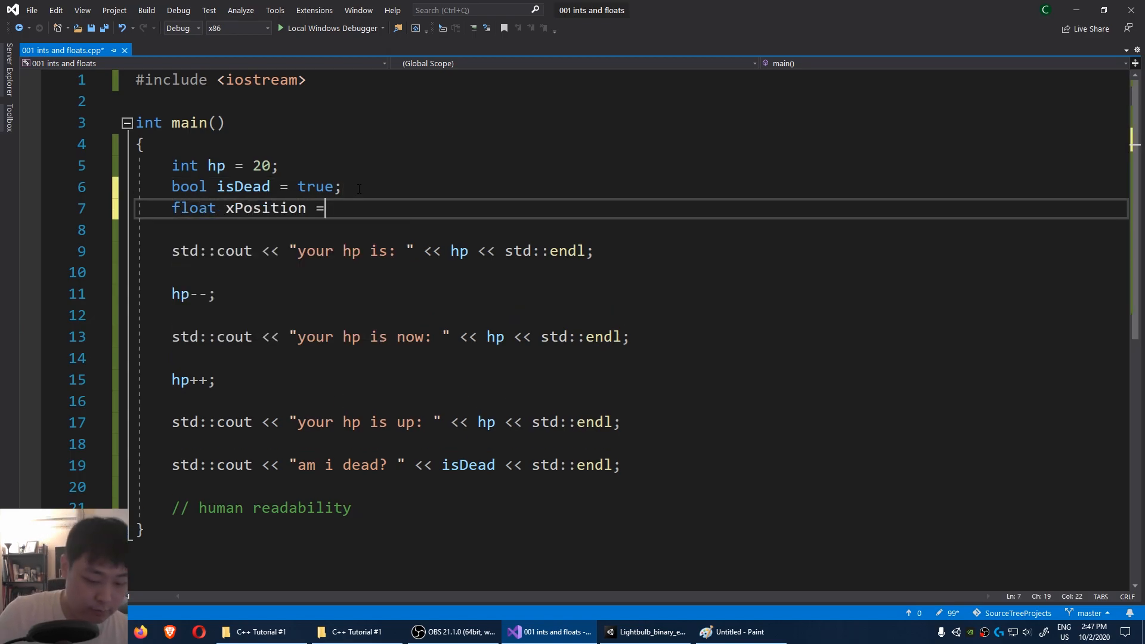
{"action": "type", "text": "3.14;"}
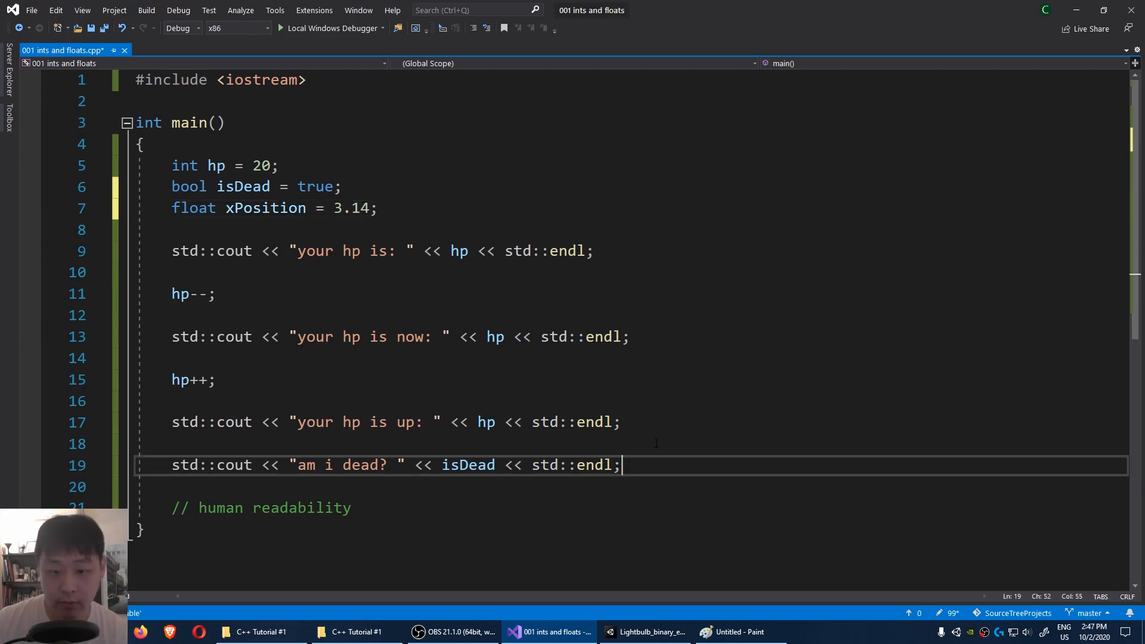
Print "your xPosition is: " followed by xPosition and std::endl
{"action": "type", "text": "std::cout"}
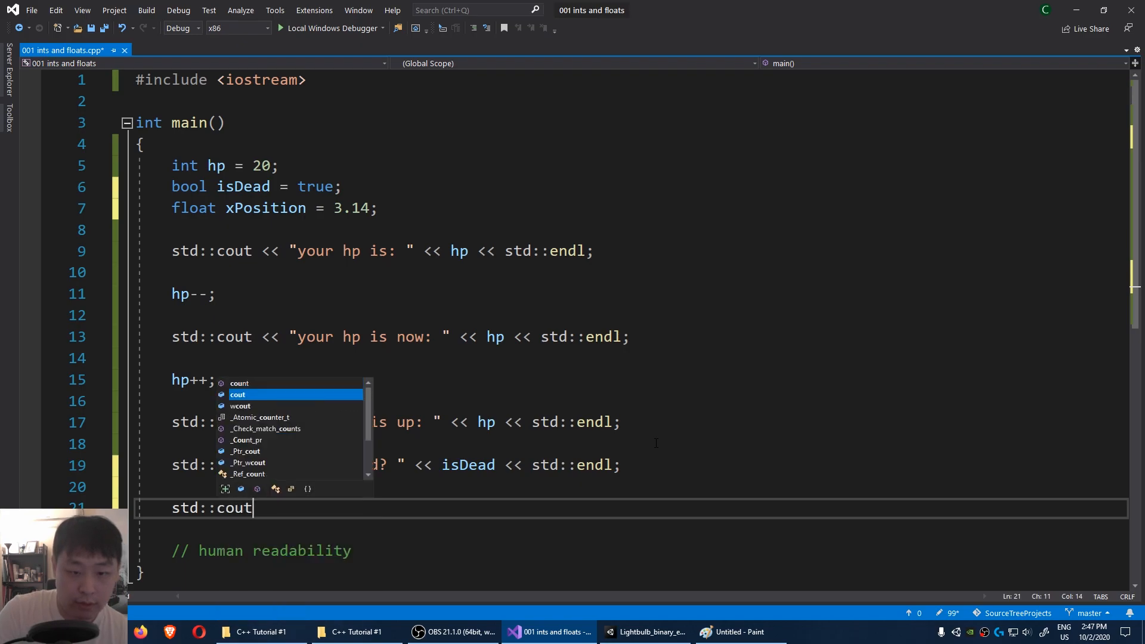
{"action": "type", "text": "<< \"your x\""}
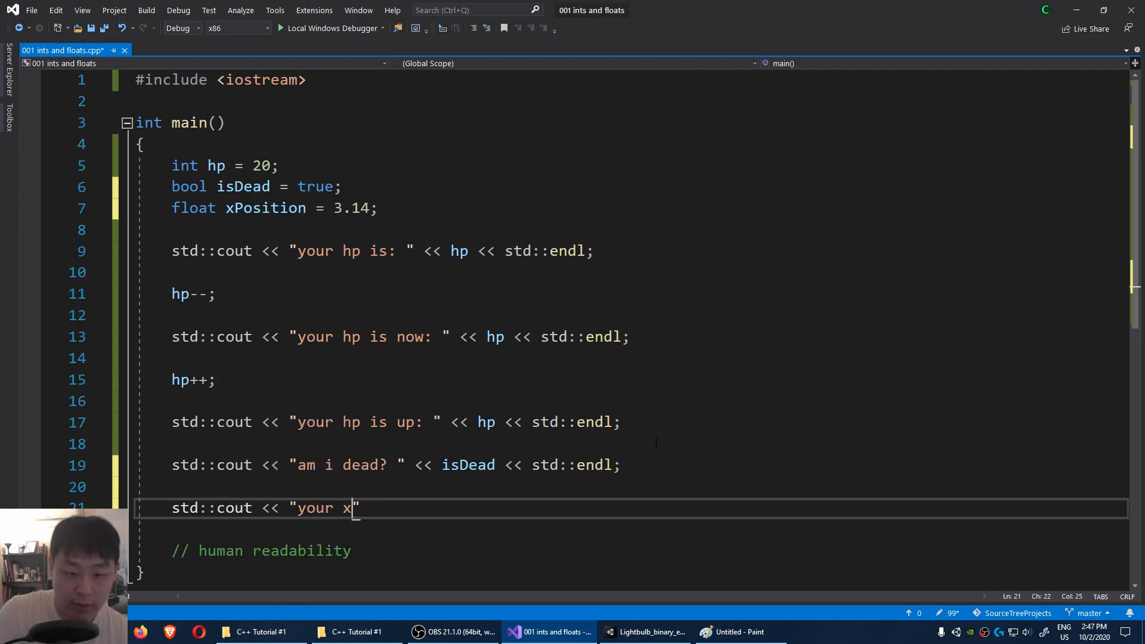
{"action": "type", "text": "Position is:"}
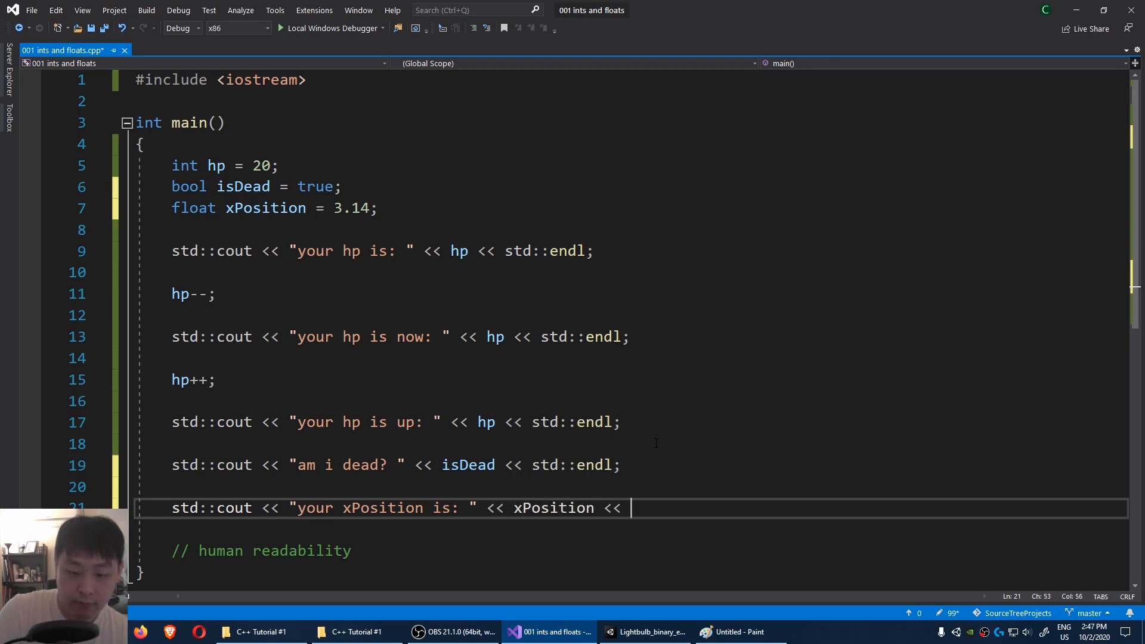
{"action": "type", "text": "std::endl;"}
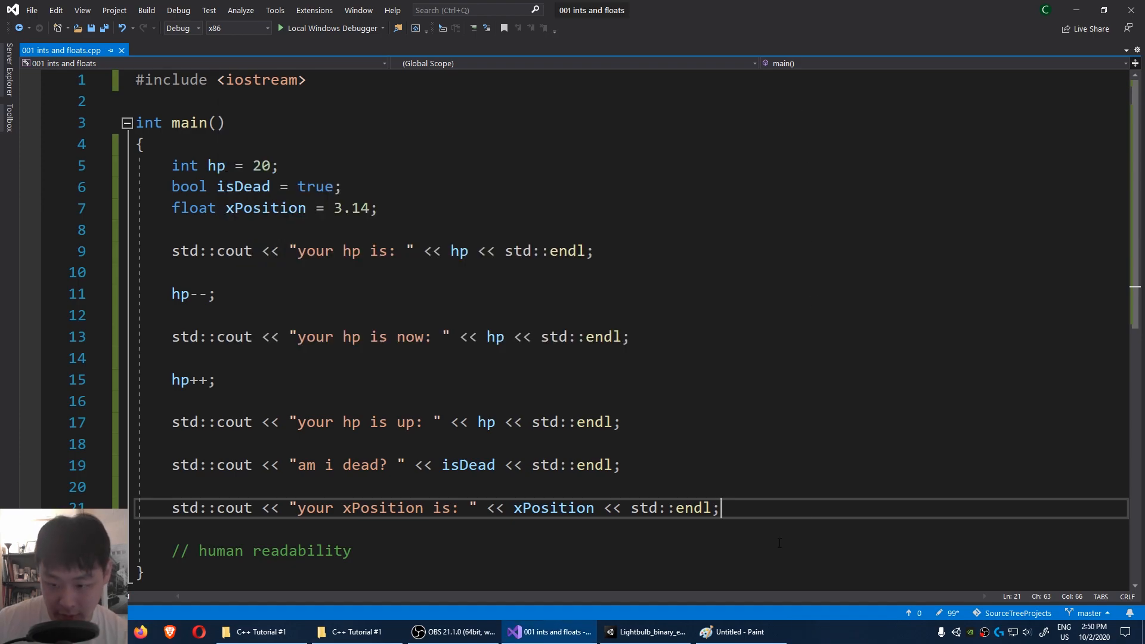
{"action": "left_click", "coordinate": [644, 632]}
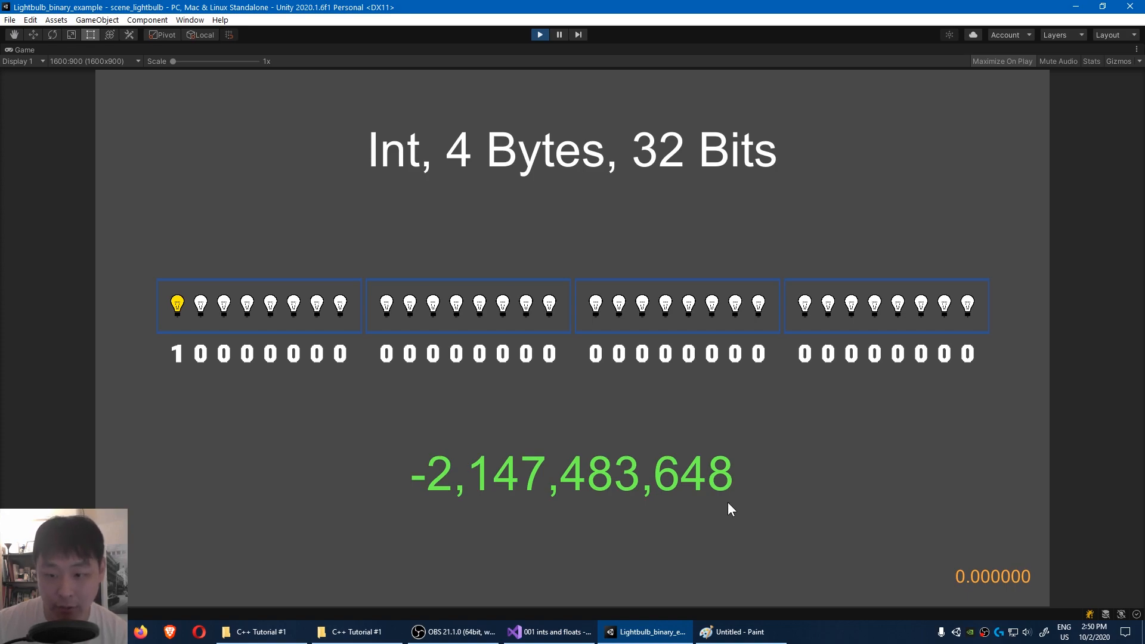
{"action": "mouse_move", "coordinate": [384, 403]}
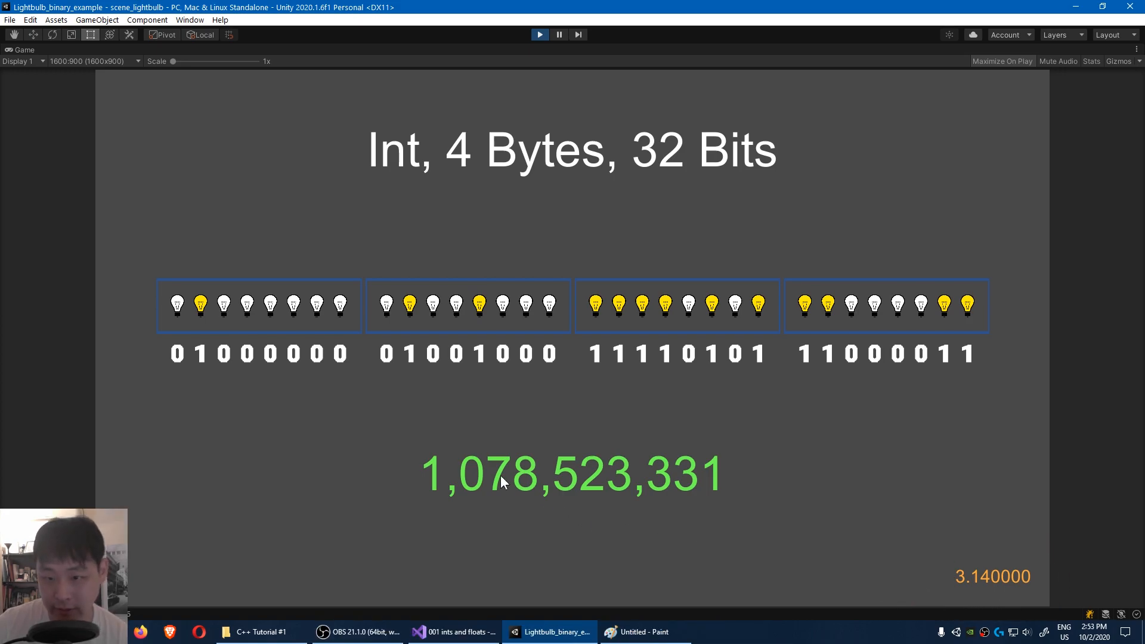
{"action": "mouse_move", "coordinate": [530, 426]}
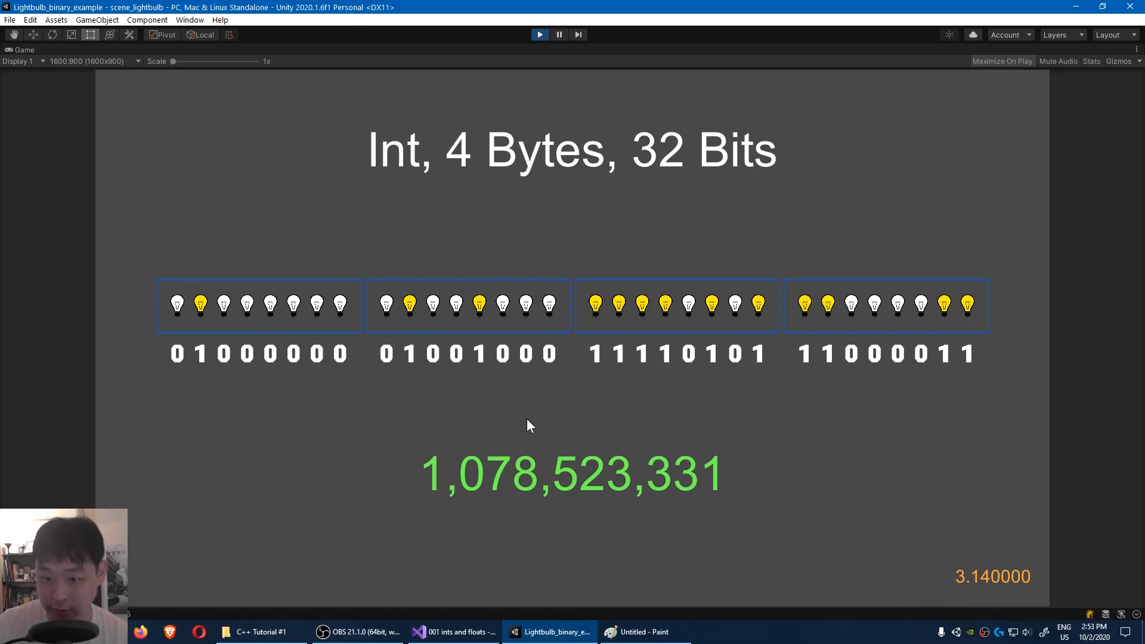
{"action": "mouse_move", "coordinate": [693, 508]}
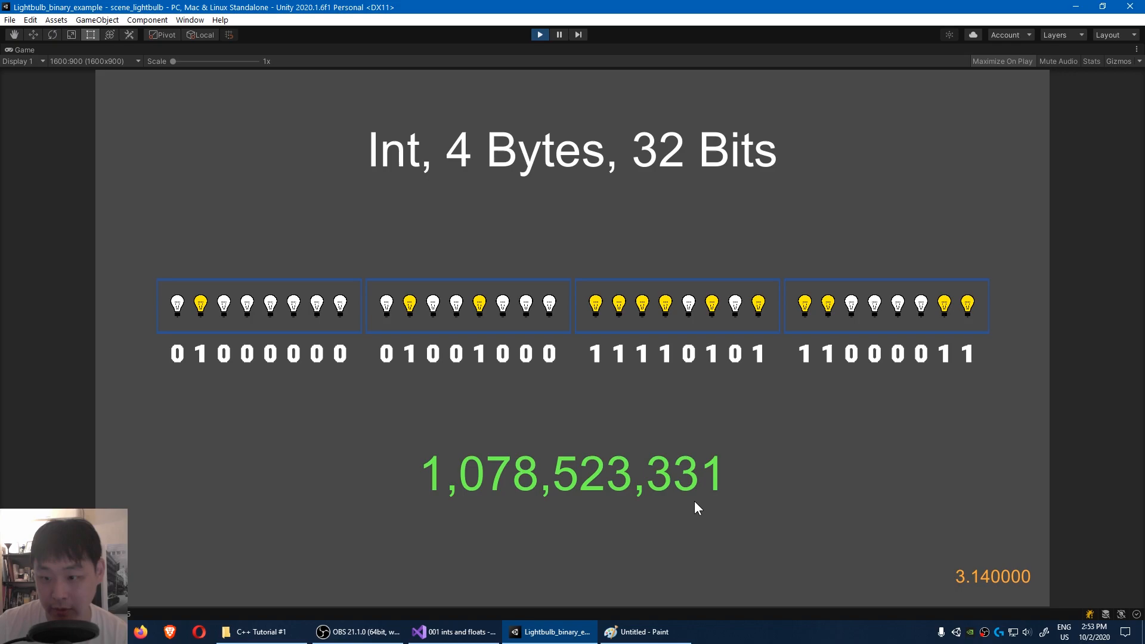
{"action": "mouse_move", "coordinate": [998, 600]}
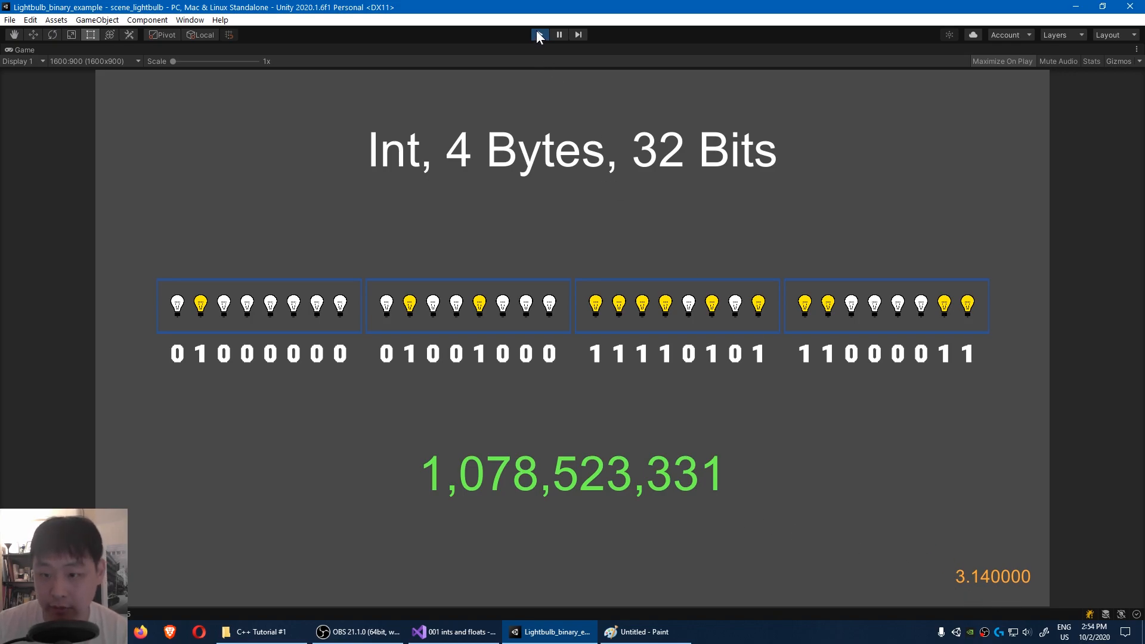
Stop the running lightbulb demo and open the BinaryToInteger.cs script
{"action": "left_click", "coordinate": [539, 35]}
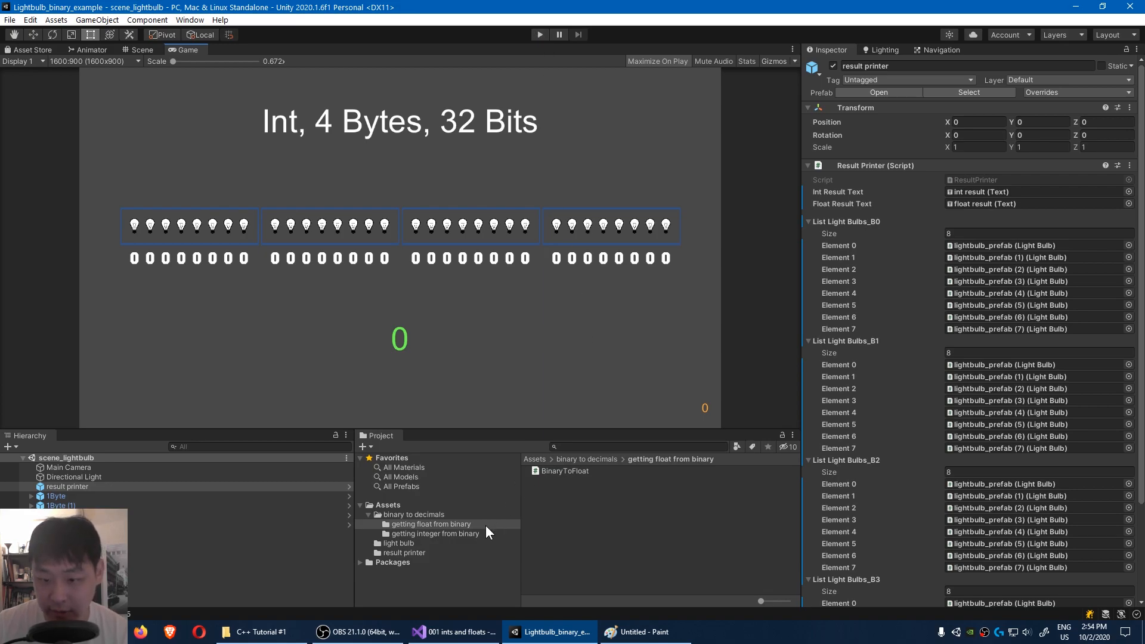
{"action": "double_click", "coordinate": [568, 470]}
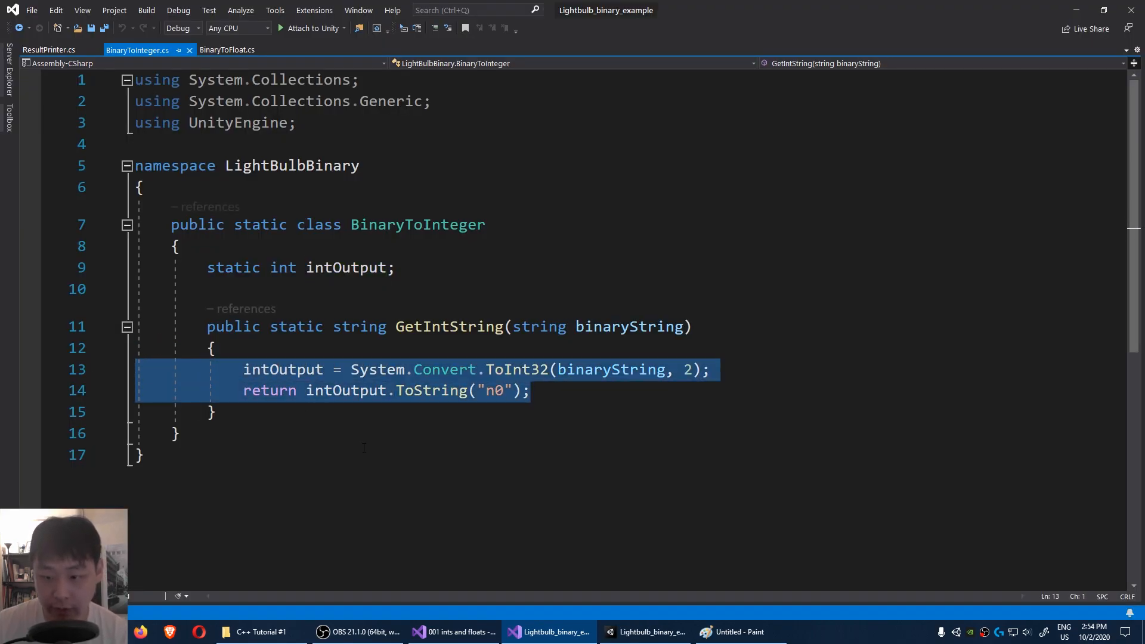
Review BinaryToFloat.cs's exponent, mantissa and sign methods, then return to the '001 ints and floats' window
{"action": "left_click", "coordinate": [643, 632]}
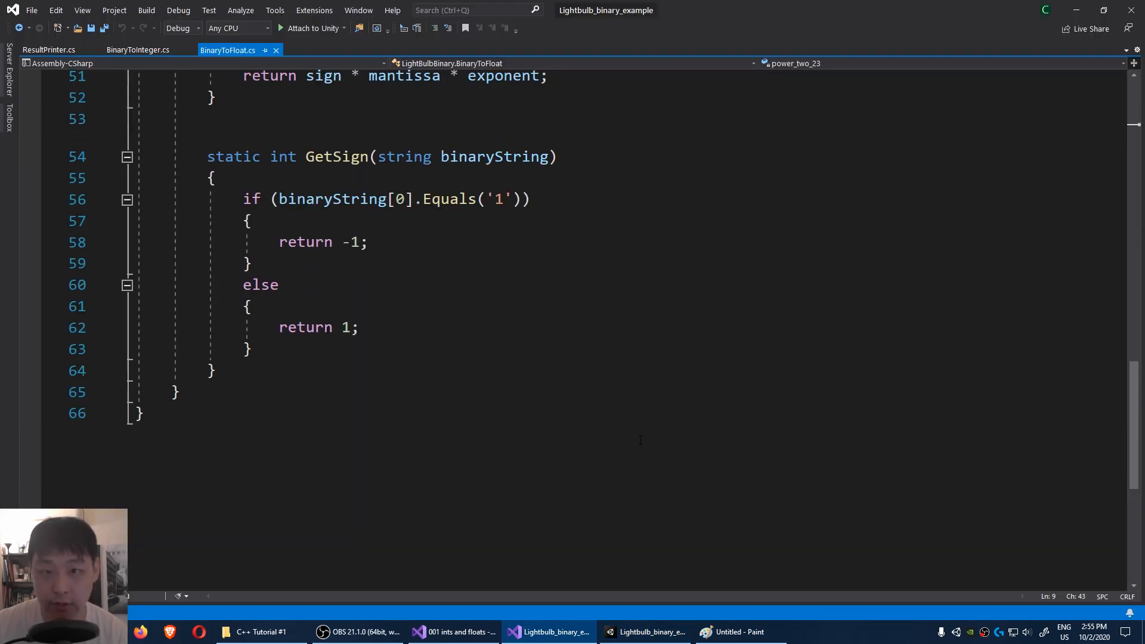
{"action": "scroll", "scroll_direction": "up", "scroll_amount": 3}
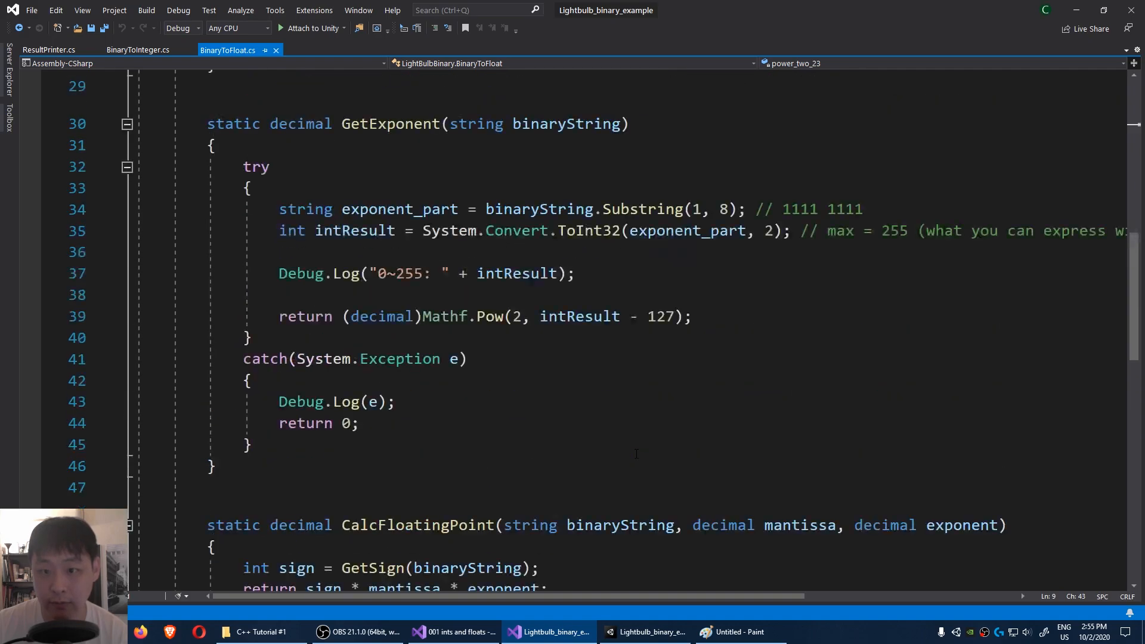
{"action": "scroll", "scroll_direction": "up", "scroll_amount": 3}
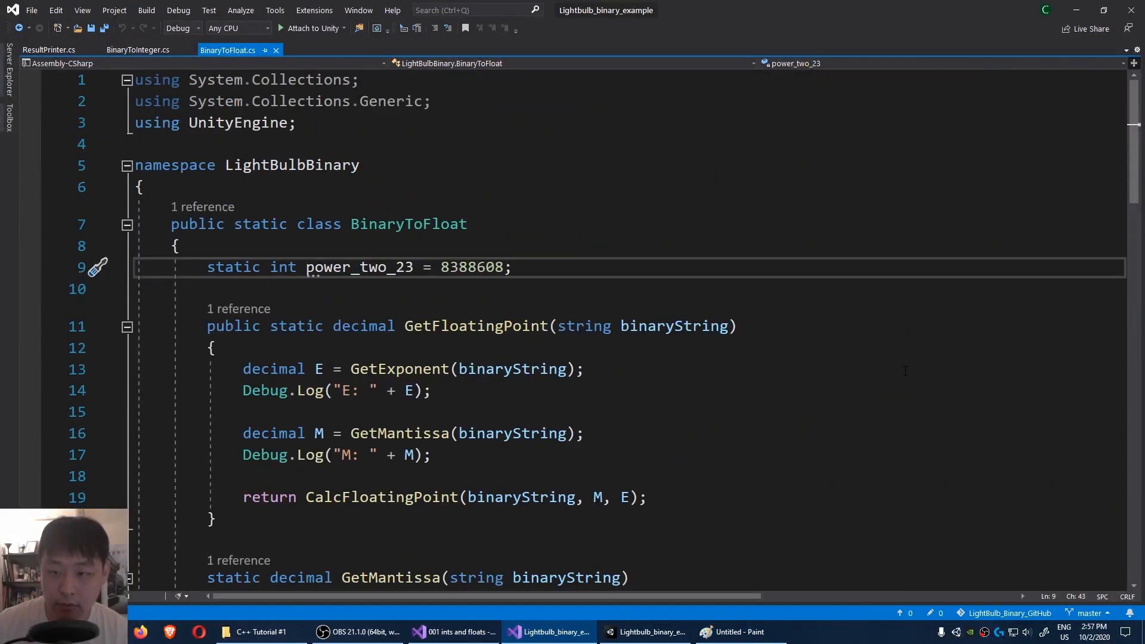
{"action": "left_click", "coordinate": [455, 631]}
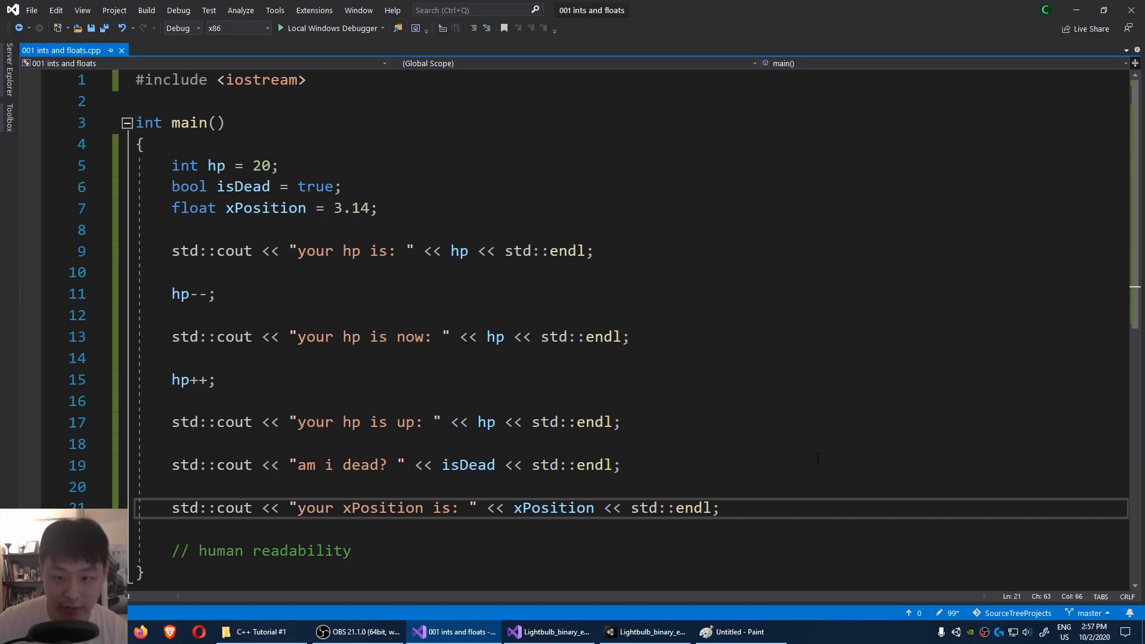
Highlight the hp, isDead and xPosition declarations, then bring the Paint integer sketch forward
{"action": "left_click", "coordinate": [718, 508]}
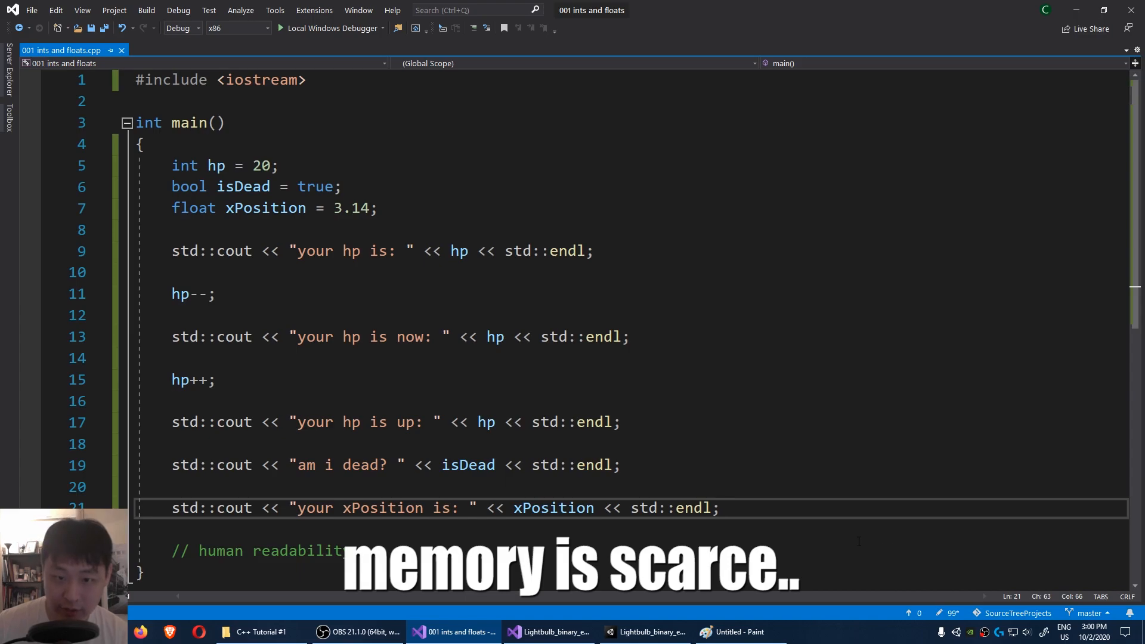
{"action": "left_click_drag", "start_coordinate": [171, 165], "coordinate": [377, 208]}
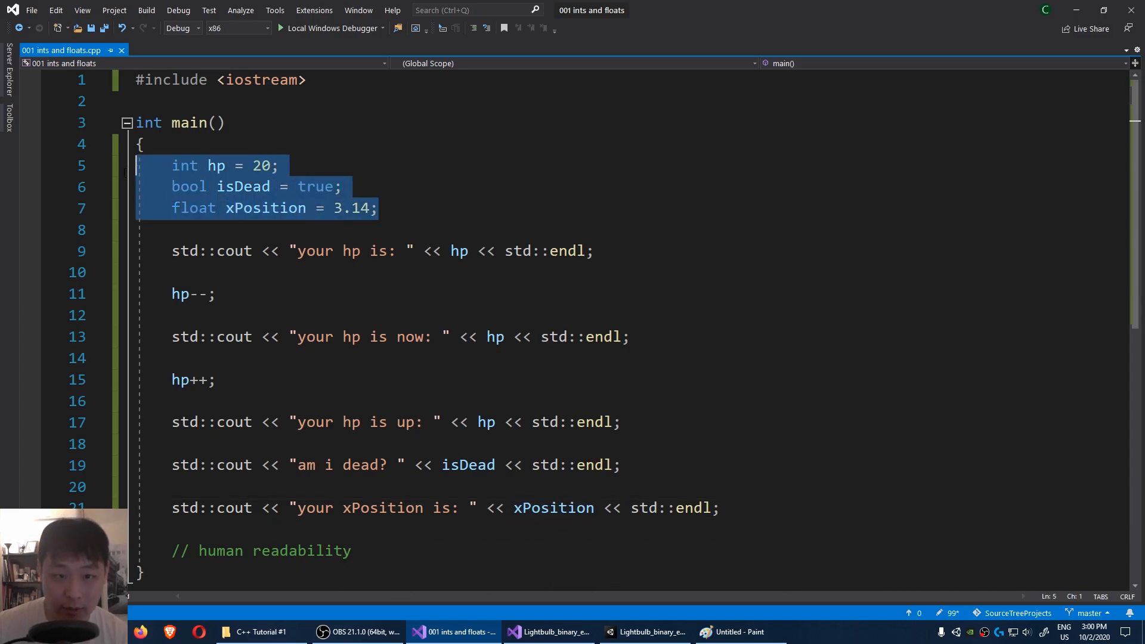
{"action": "mouse_move", "coordinate": [269, 184]}
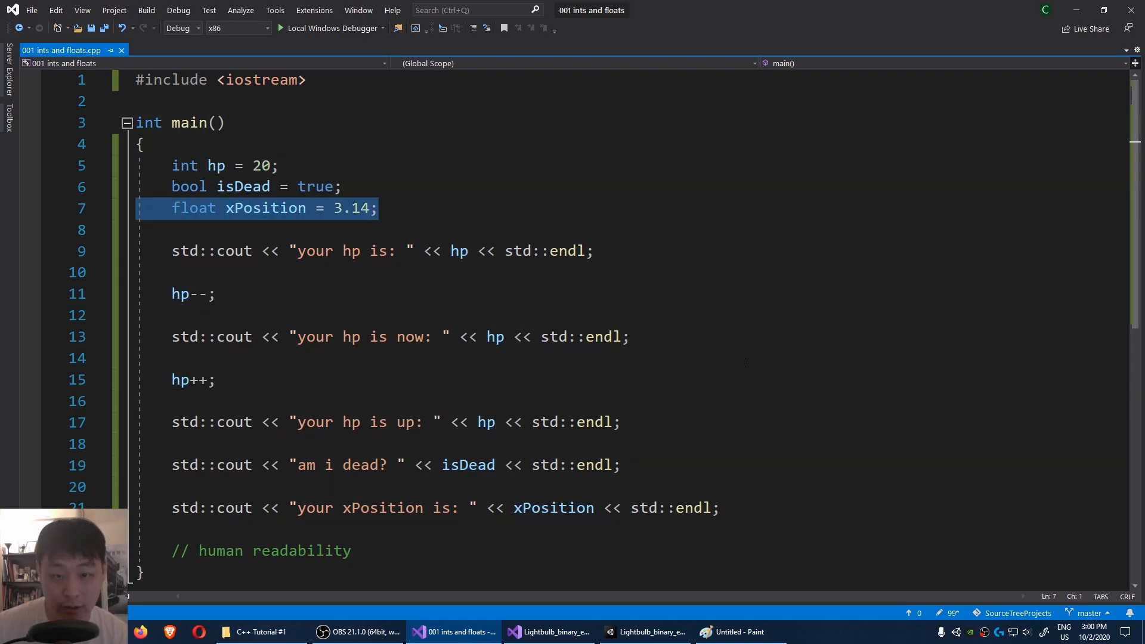
{"action": "left_click", "coordinate": [731, 632]}
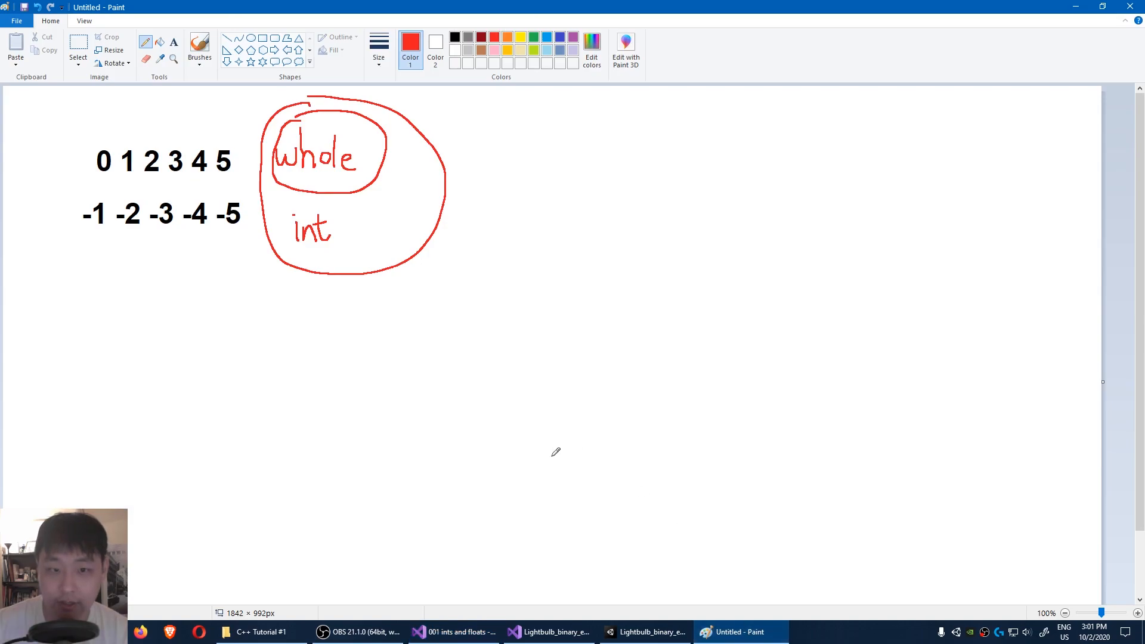
Label the 0-to-1 number line with 0.45 and begin a tiny decimal beneath 0
{"action": "left_click", "coordinate": [454, 37]}
{"action": "type", "text": "0."}
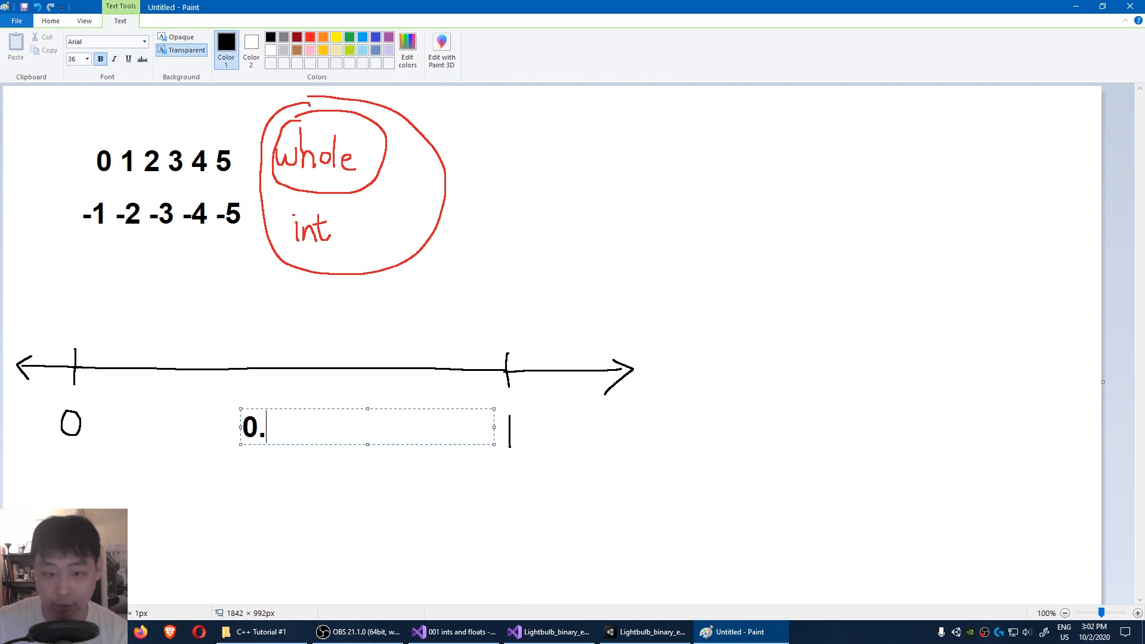
{"action": "type", "text": "45"}
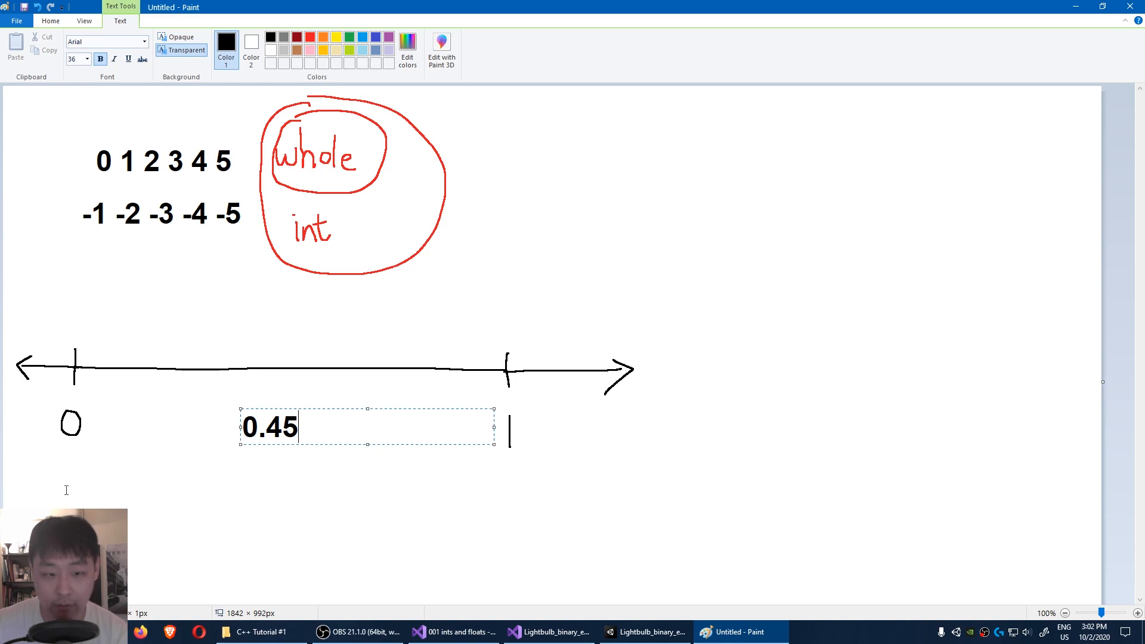
{"action": "left_click", "coordinate": [66, 489]}
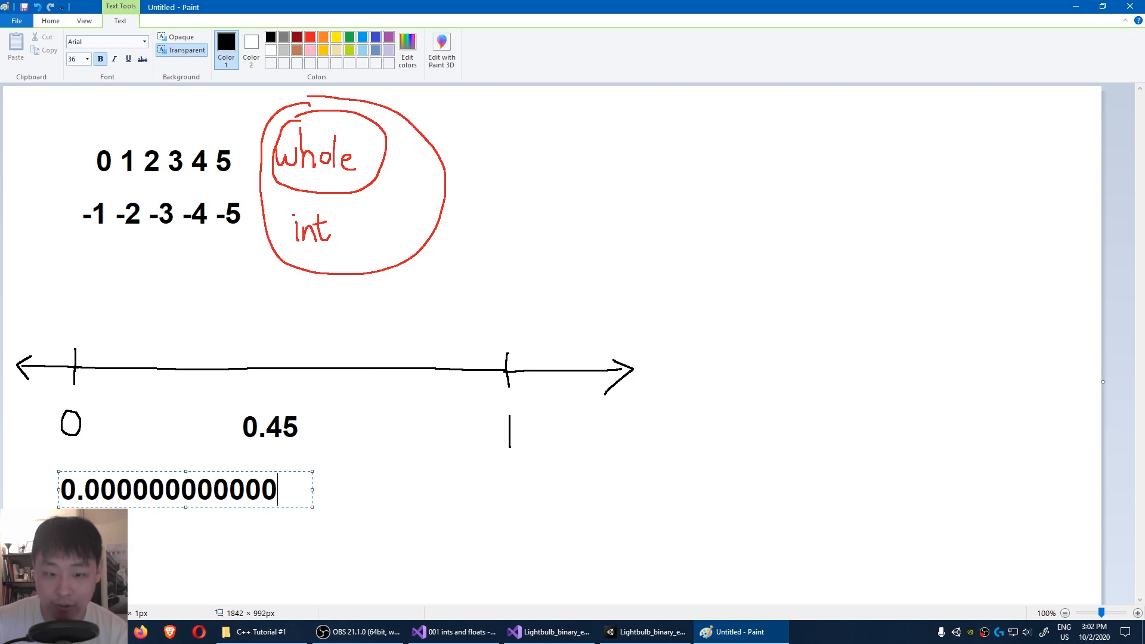
{"action": "type", "text": "1"}
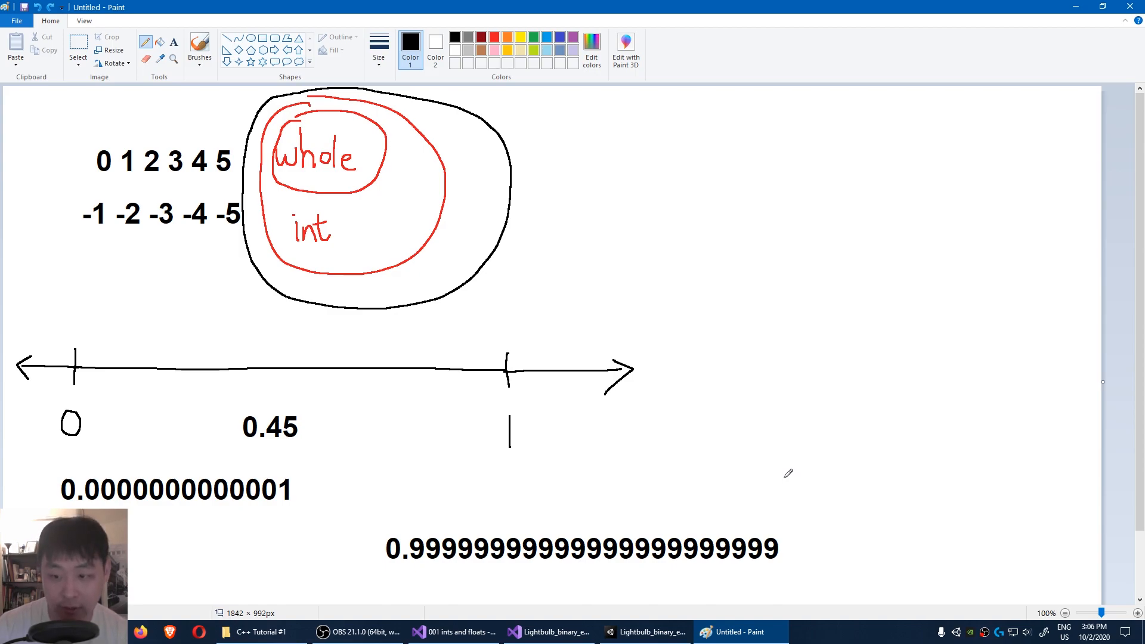
{"action": "mouse_move", "coordinate": [410, 537]}
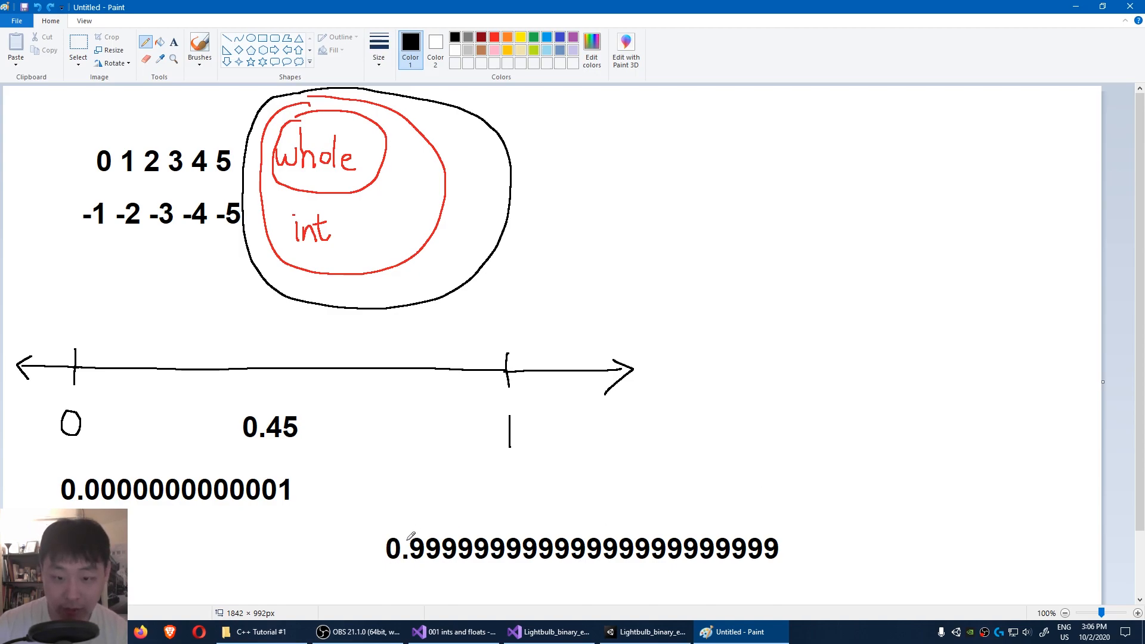
{"action": "mouse_move", "coordinate": [797, 560]}
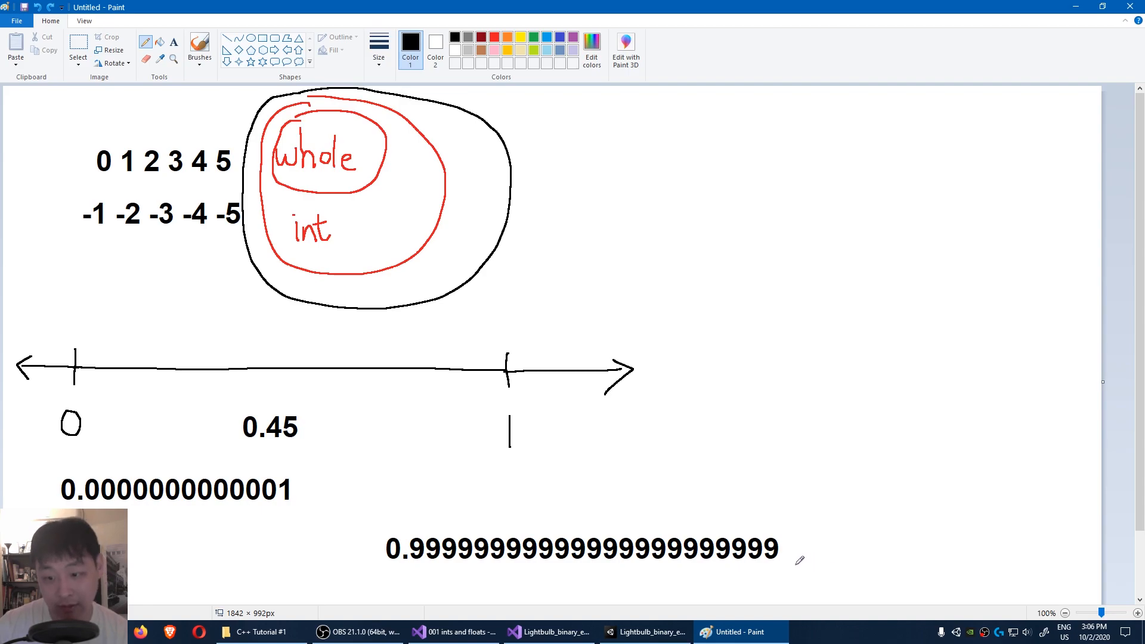
{"action": "mouse_move", "coordinate": [571, 528]}
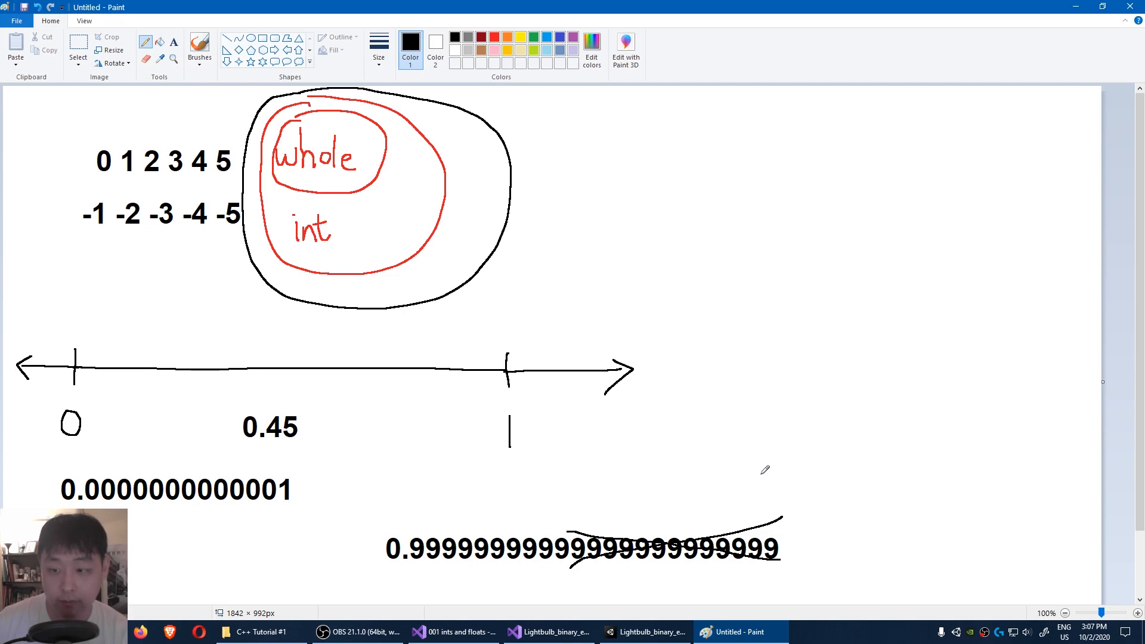
{"action": "mouse_move", "coordinate": [865, 514]}
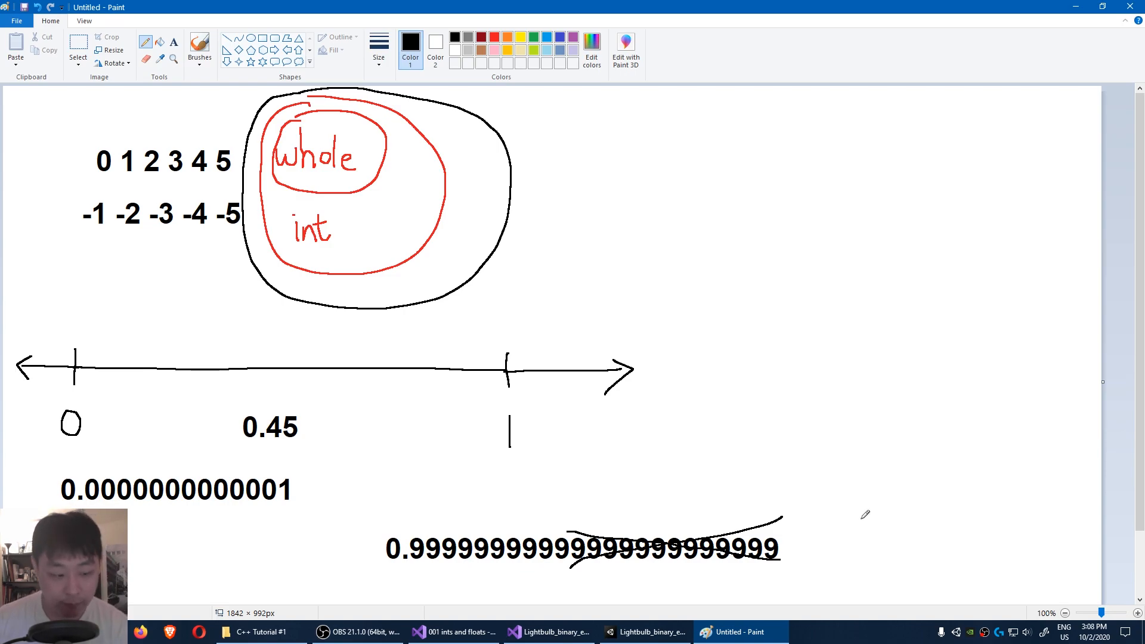
{"action": "mouse_move", "coordinate": [846, 489]}
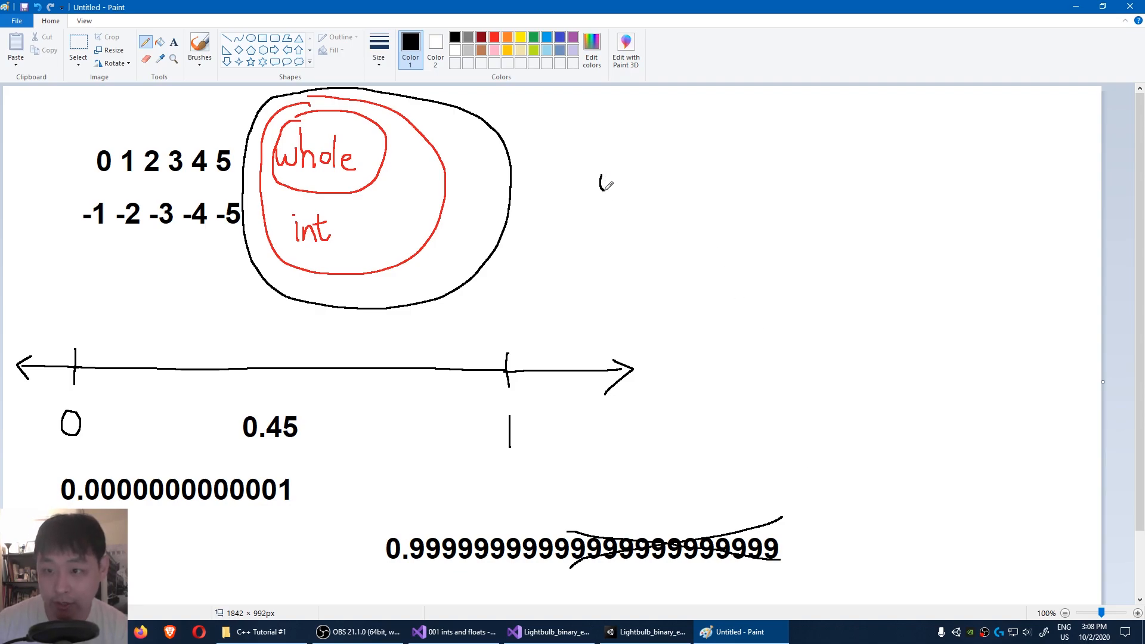
In green, label the new 0-to-1 line with 1.00001 and 0.0001, starting another number below
{"action": "left_click", "coordinate": [532, 37]}
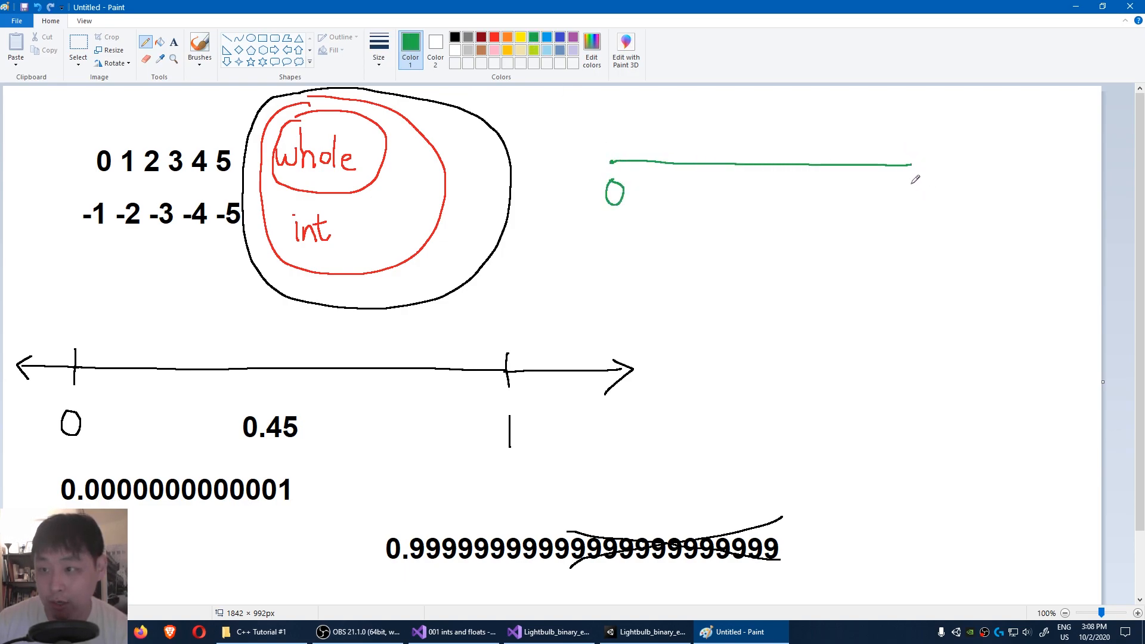
{"action": "left_click", "coordinate": [989, 253]}
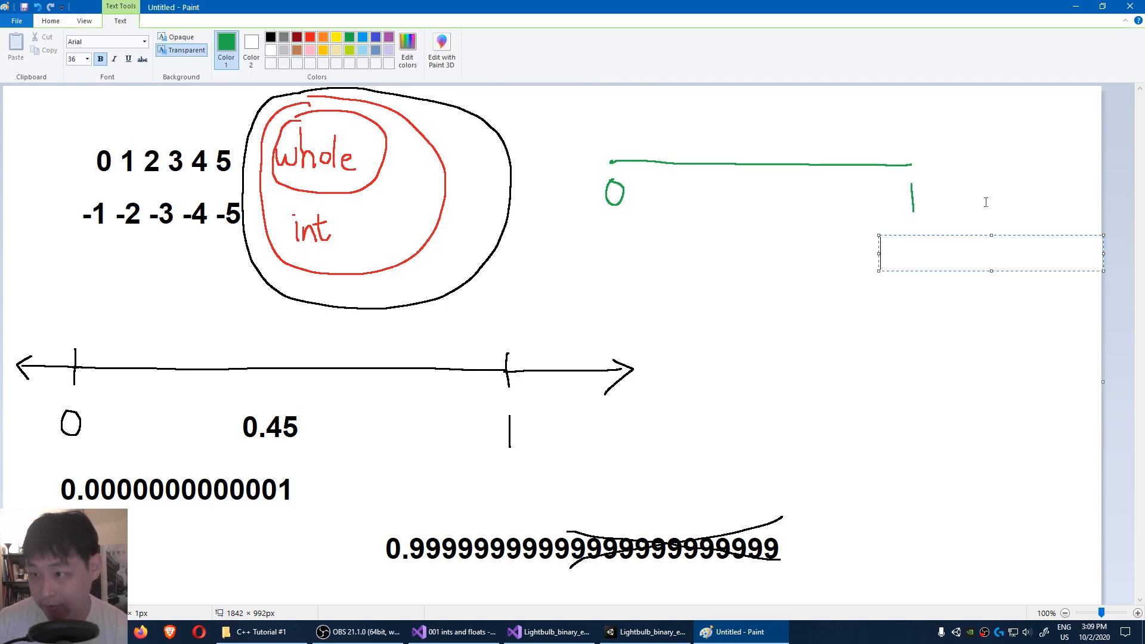
{"action": "type", "text": "1."}
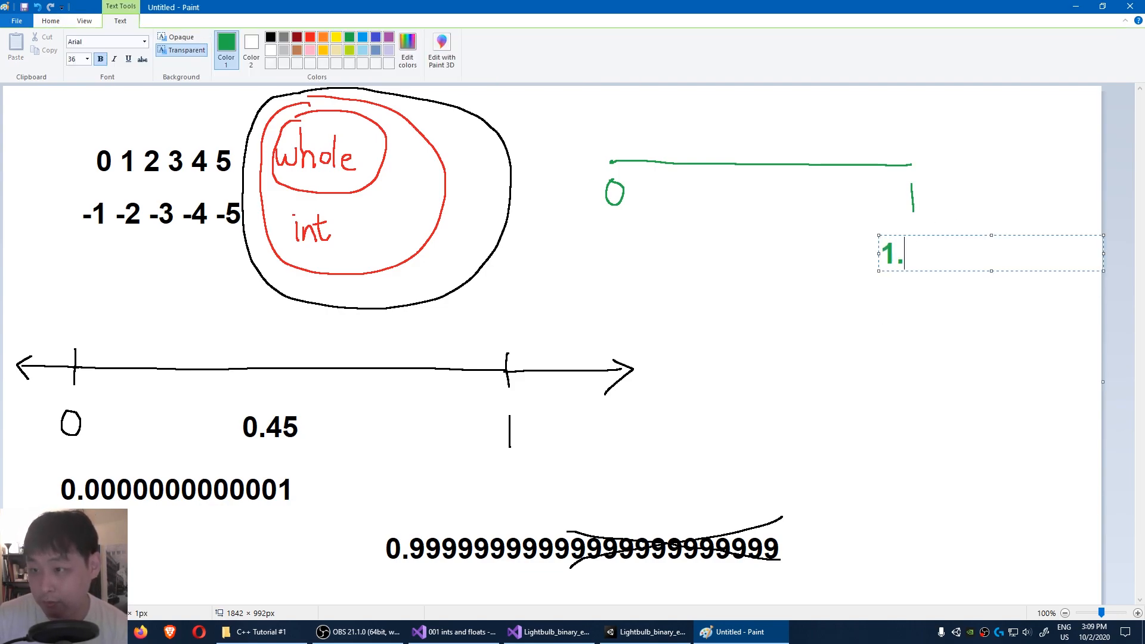
{"action": "type", "text": "00001"}
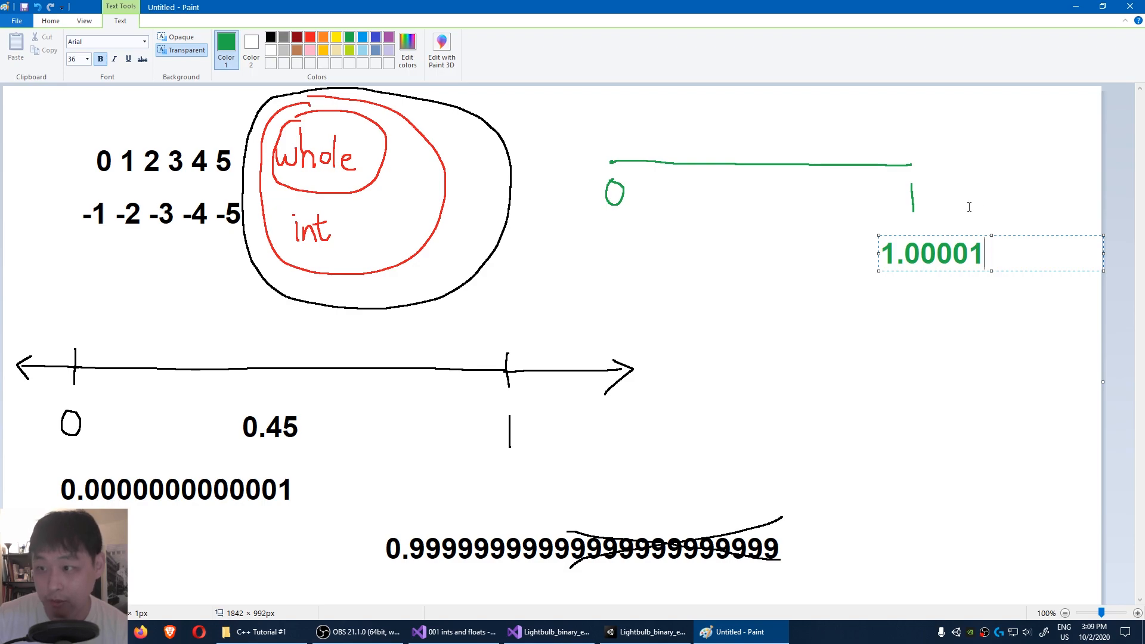
{"action": "left_click", "coordinate": [855, 314]}
{"action": "type", "text": "0.999"}
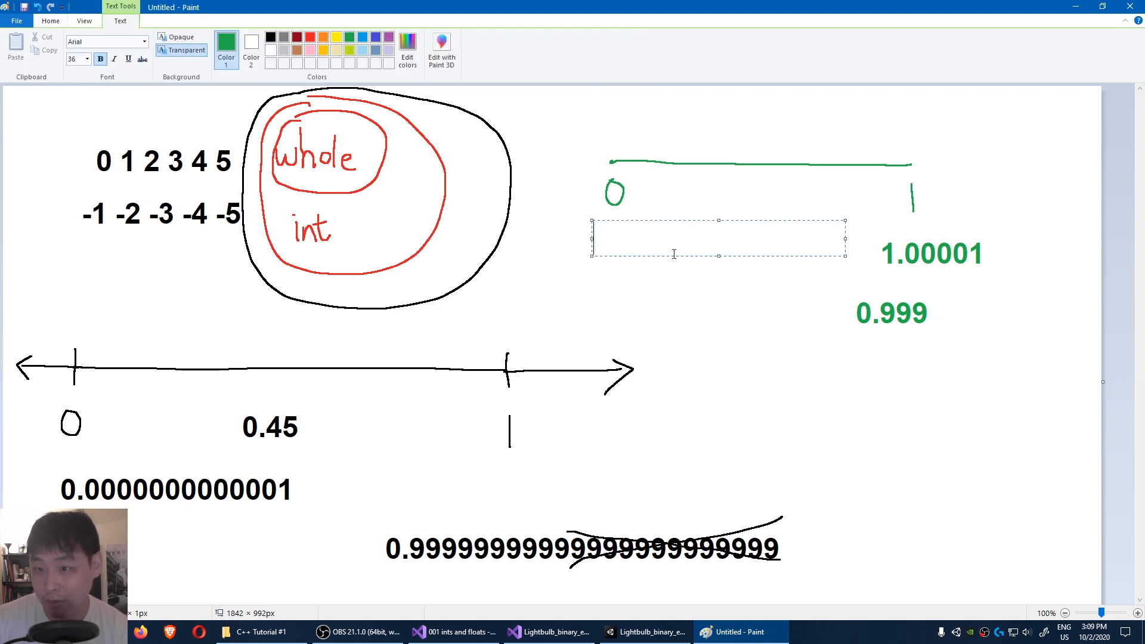
{"action": "type", "text": "0.111"}
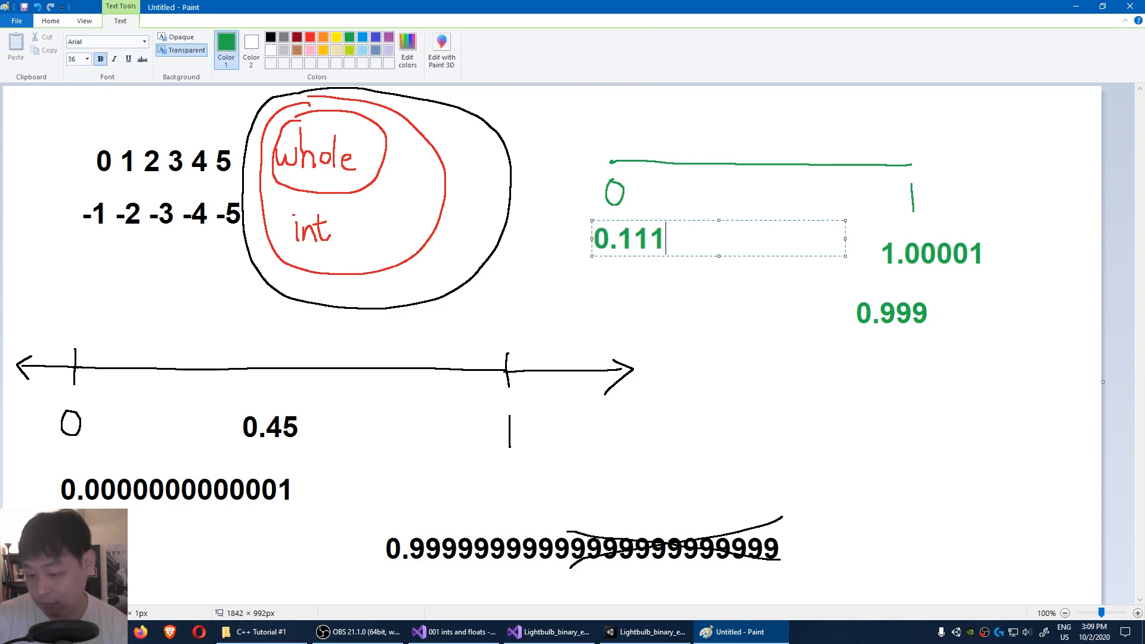
{"action": "type", "text": "0.0001"}
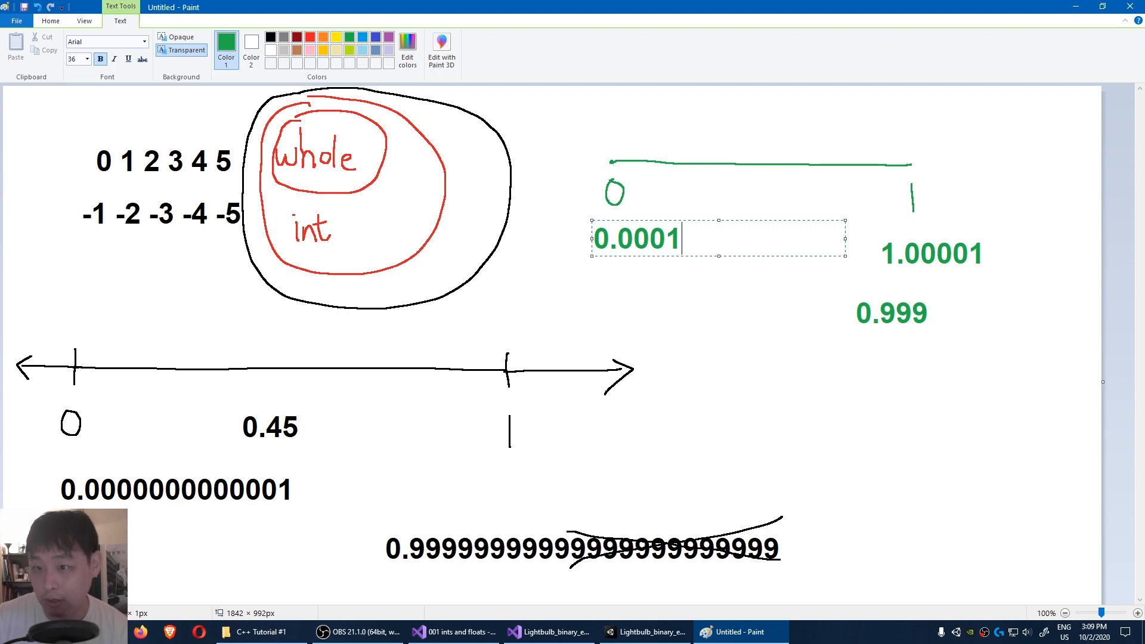
{"action": "left_click", "coordinate": [591, 300]}
{"action": "type", "text": "-0.0001"}
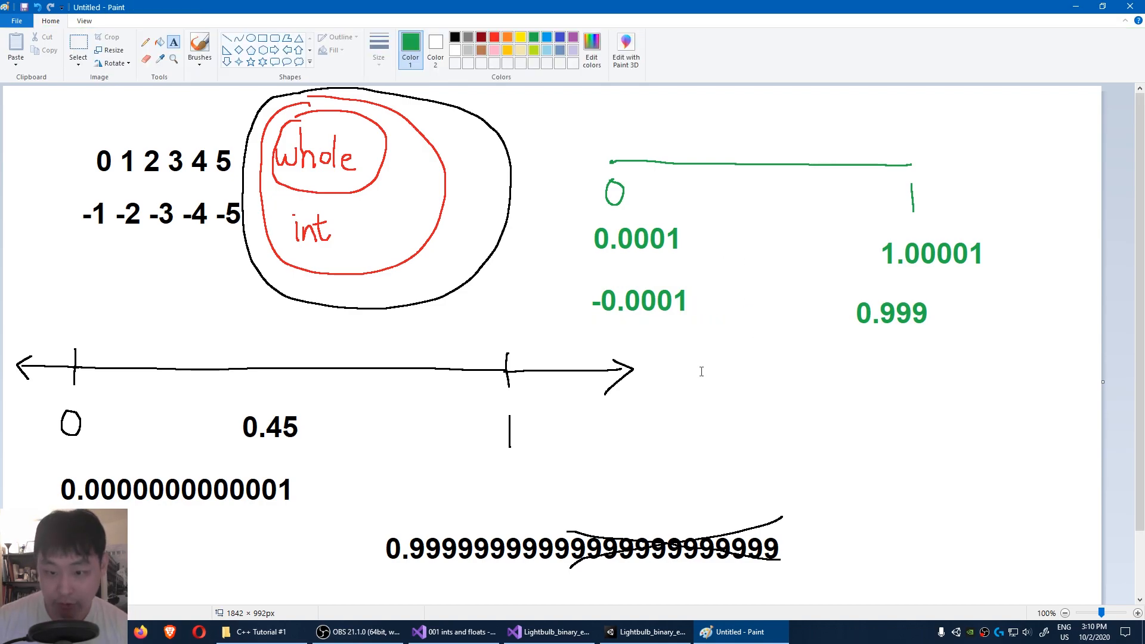
{"action": "mouse_move", "coordinate": [705, 380]}
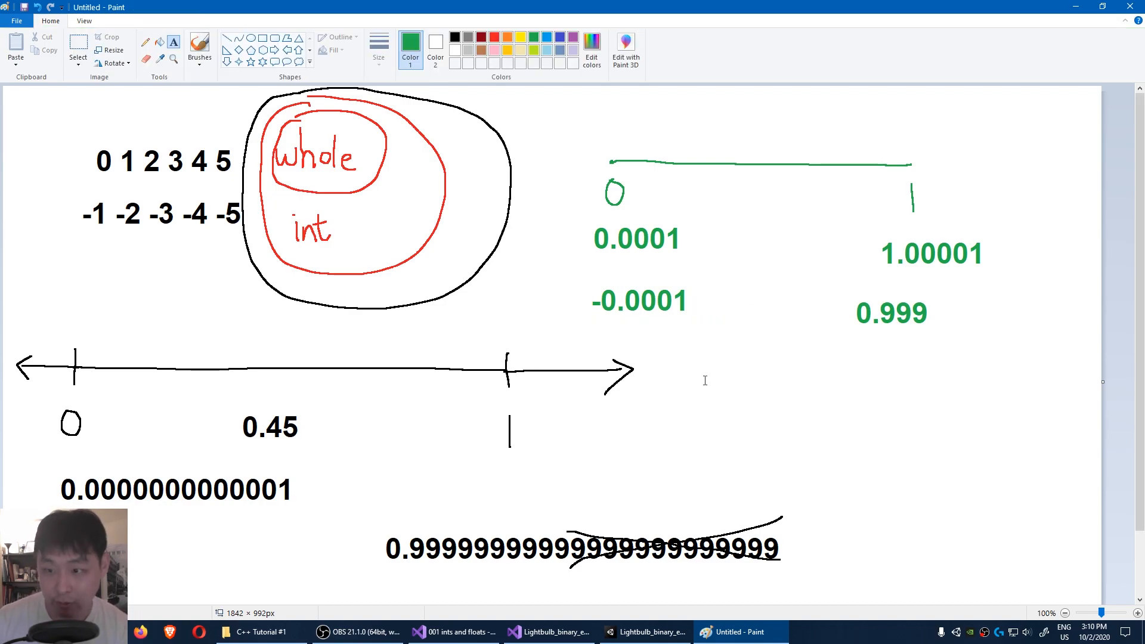
{"action": "mouse_move", "coordinate": [692, 361]}
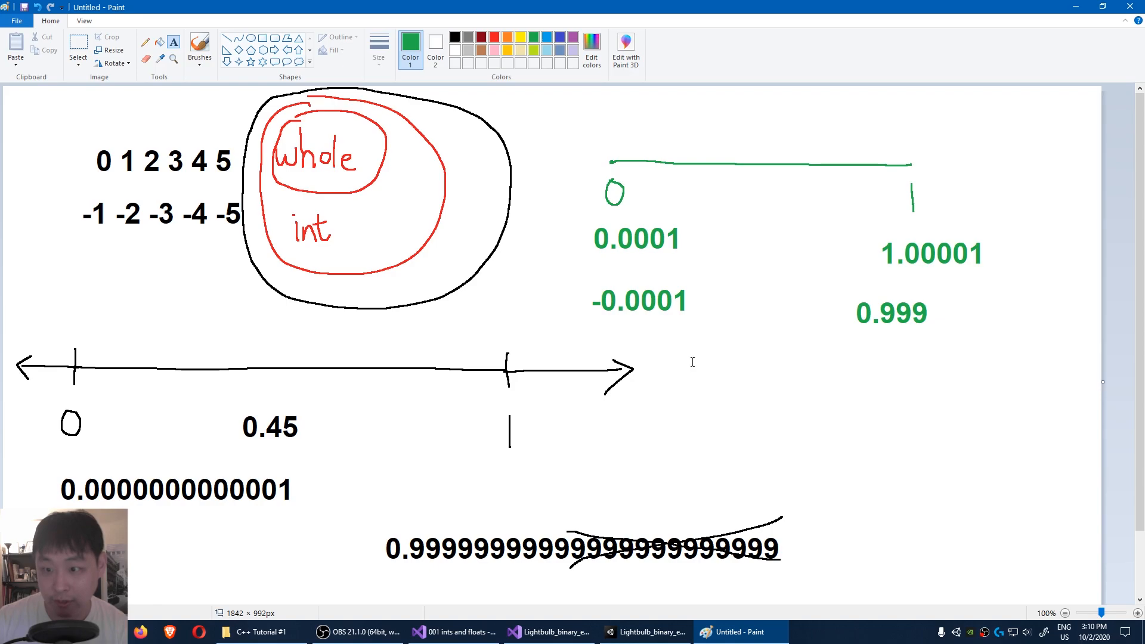
{"action": "mouse_move", "coordinate": [725, 368]}
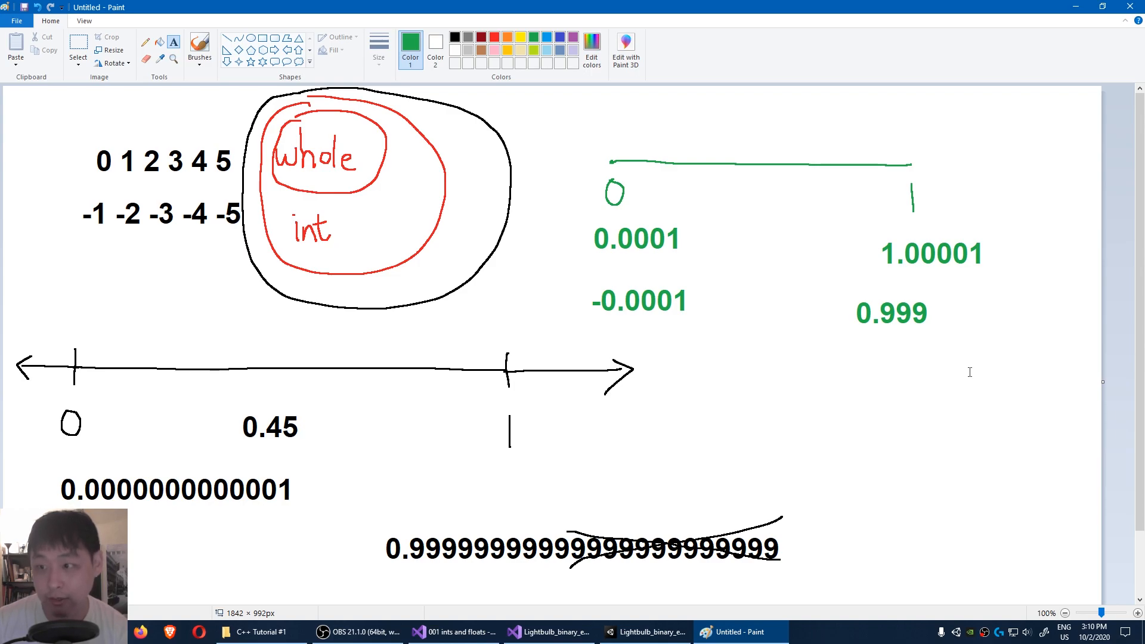
{"action": "mouse_move", "coordinate": [904, 267]}
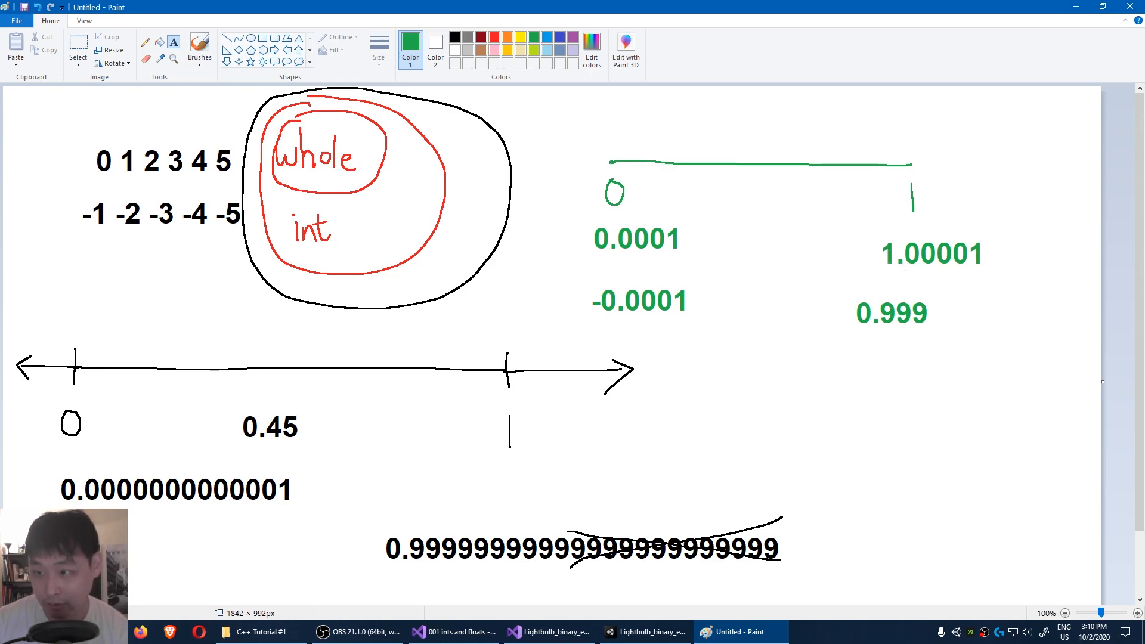
{"action": "mouse_move", "coordinate": [966, 344]}
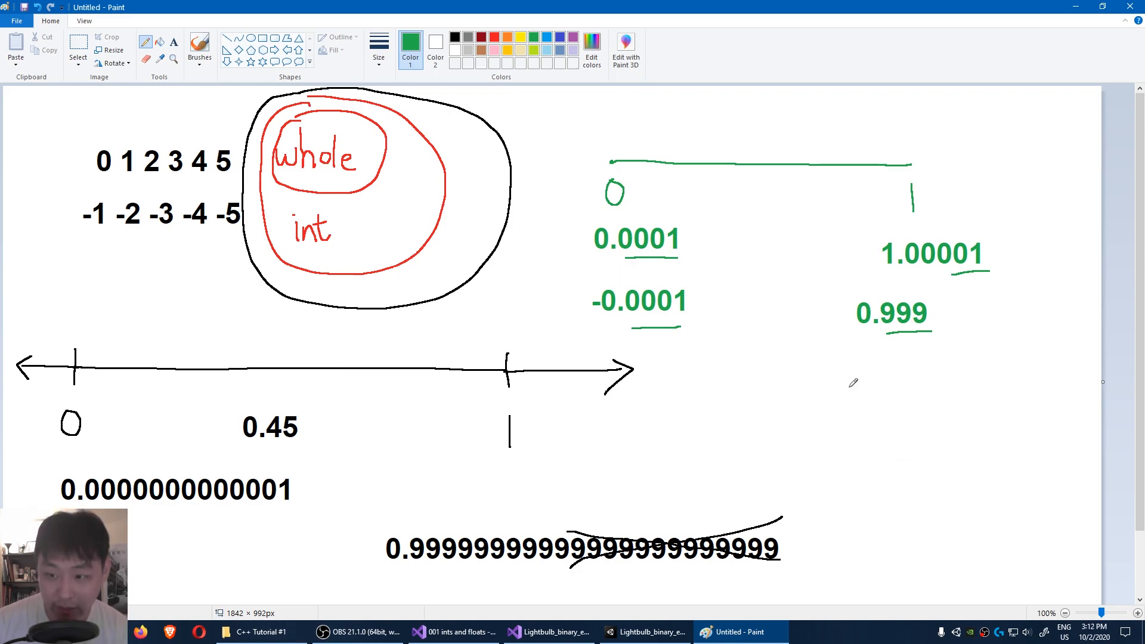
{"action": "mouse_move", "coordinate": [715, 374]}
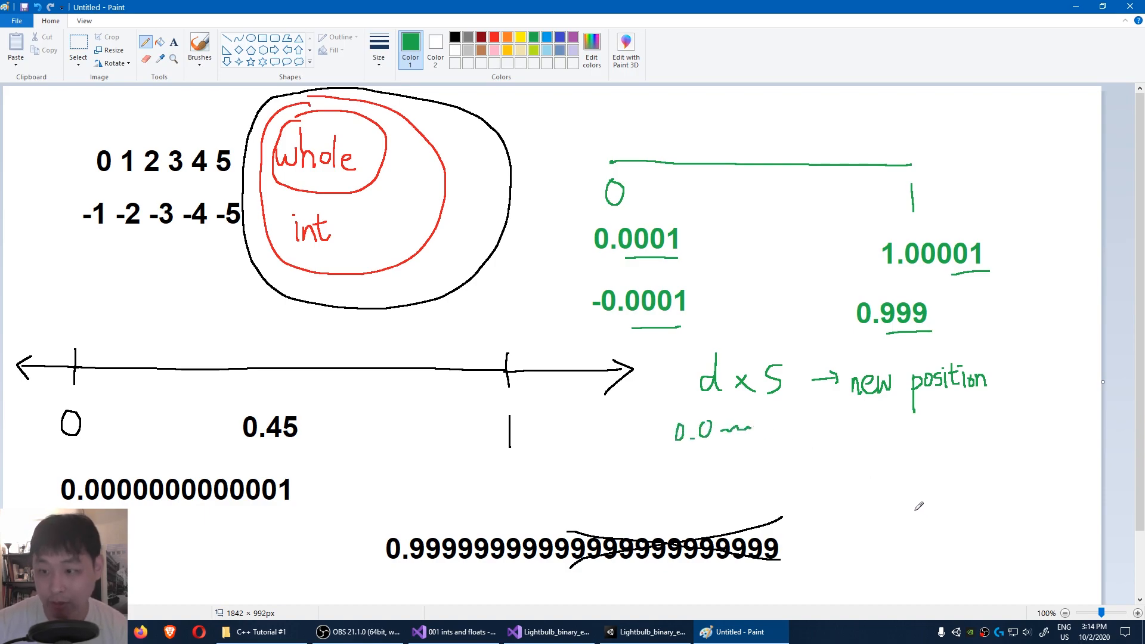
{"action": "mouse_move", "coordinate": [884, 451]}
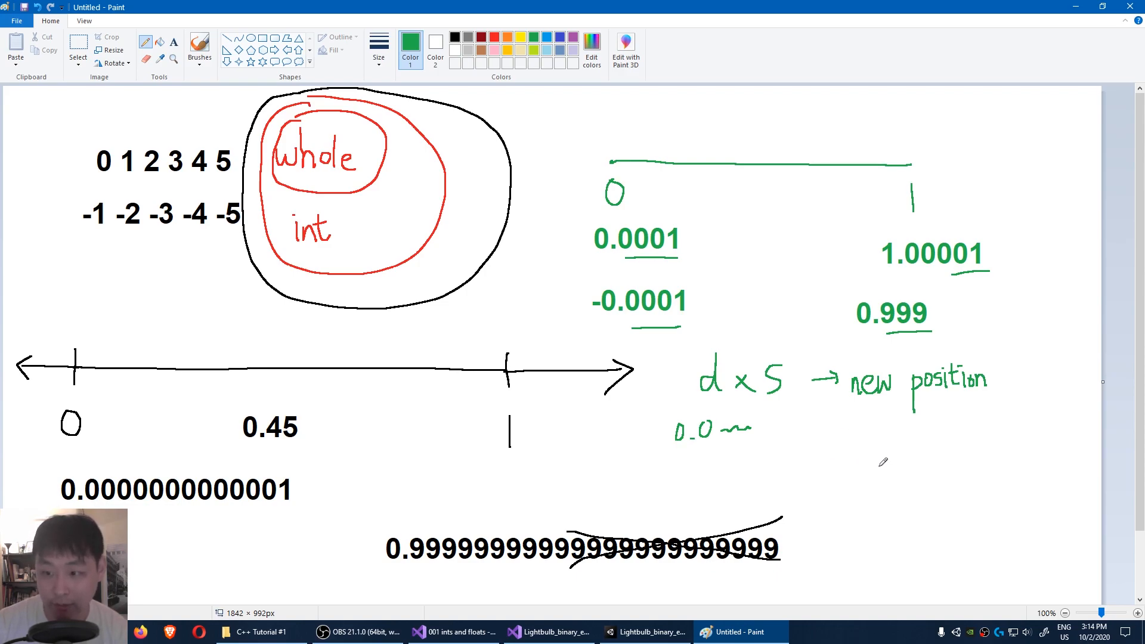
{"action": "mouse_move", "coordinate": [827, 242]}
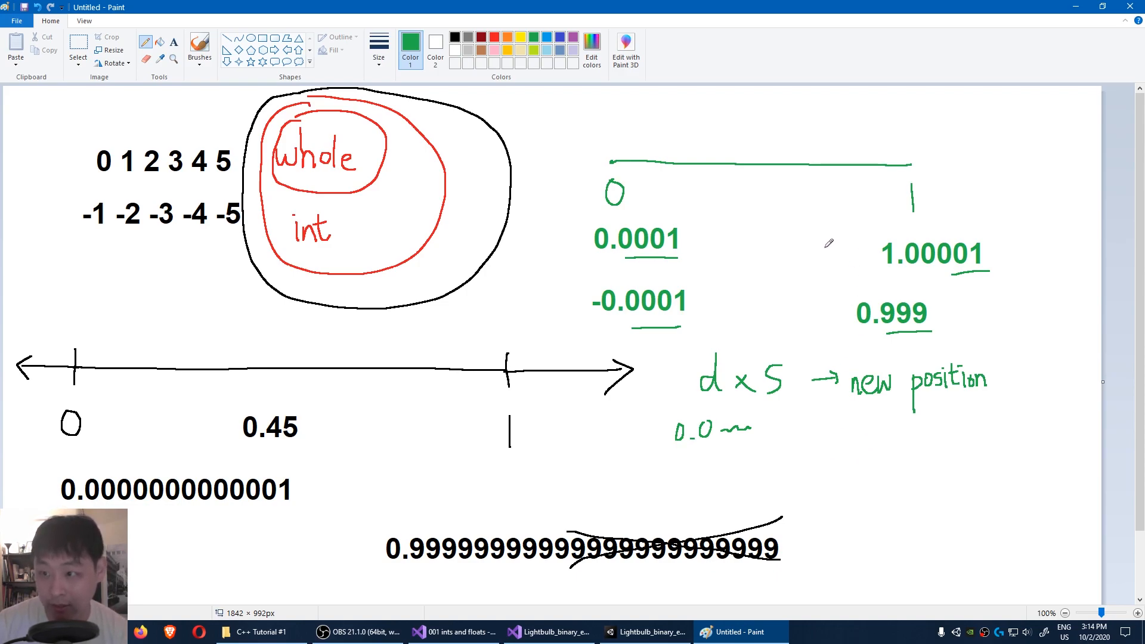
{"action": "mouse_move", "coordinate": [860, 254]}
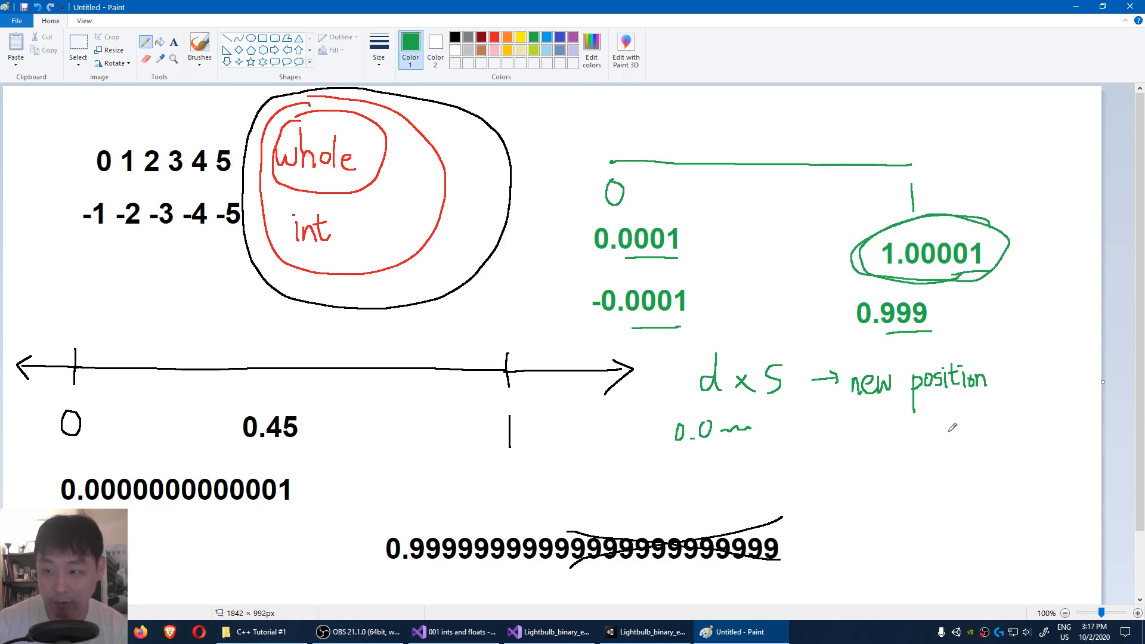
{"action": "mouse_move", "coordinate": [913, 467]}
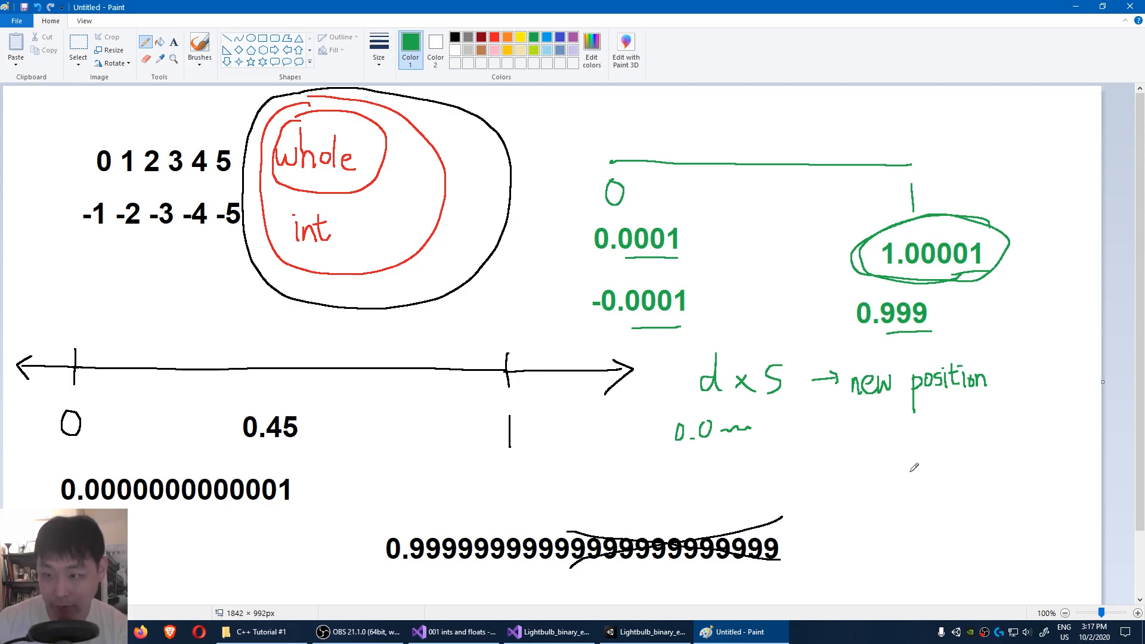
{"action": "mouse_move", "coordinate": [915, 441]}
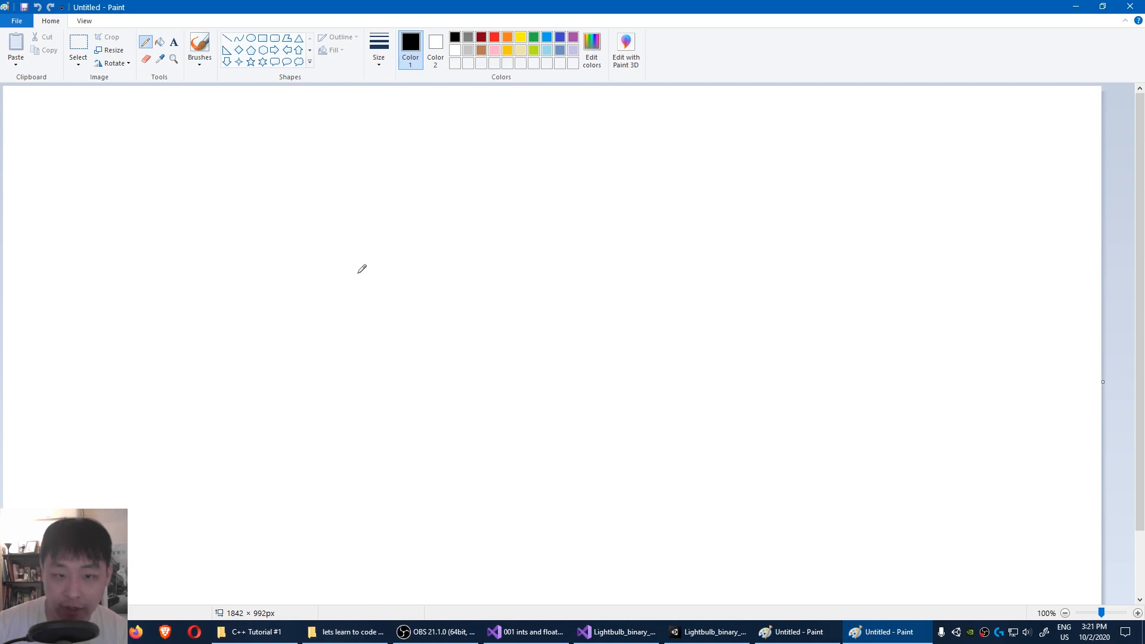
{"action": "mouse_move", "coordinate": [86, 175]}
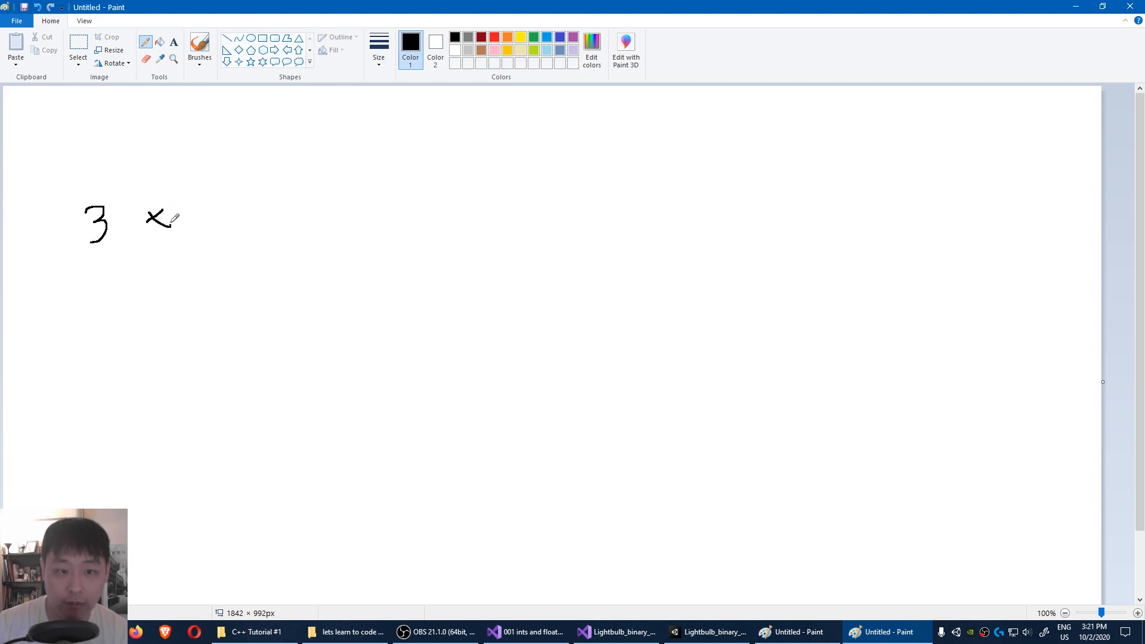
Handwrite 3 × 10⁸ and add a text box reading 300000000 beside it
{"action": "left_click_drag", "start_coordinate": [186, 219], "coordinate": [240, 193]}
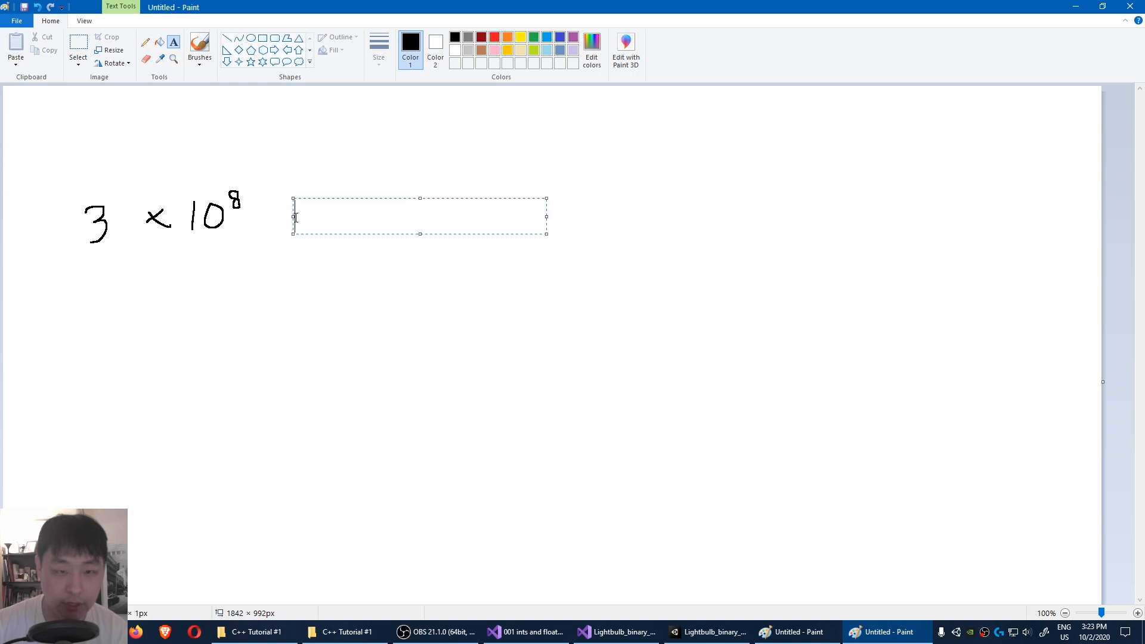
{"action": "left_click", "coordinate": [420, 215]}
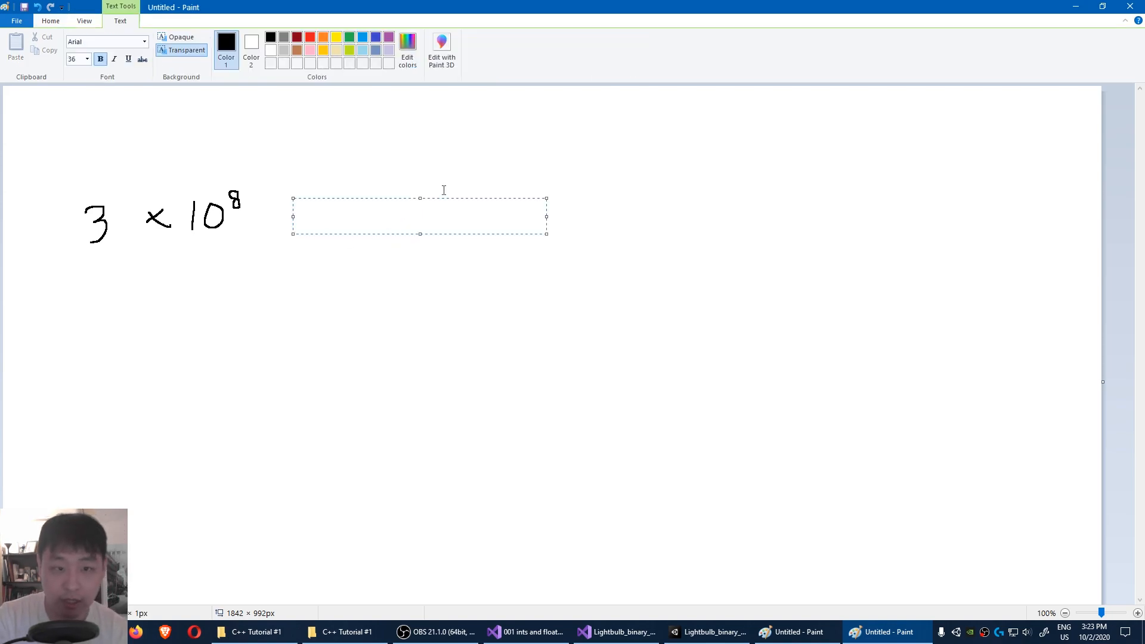
{"action": "type", "text": "30"}
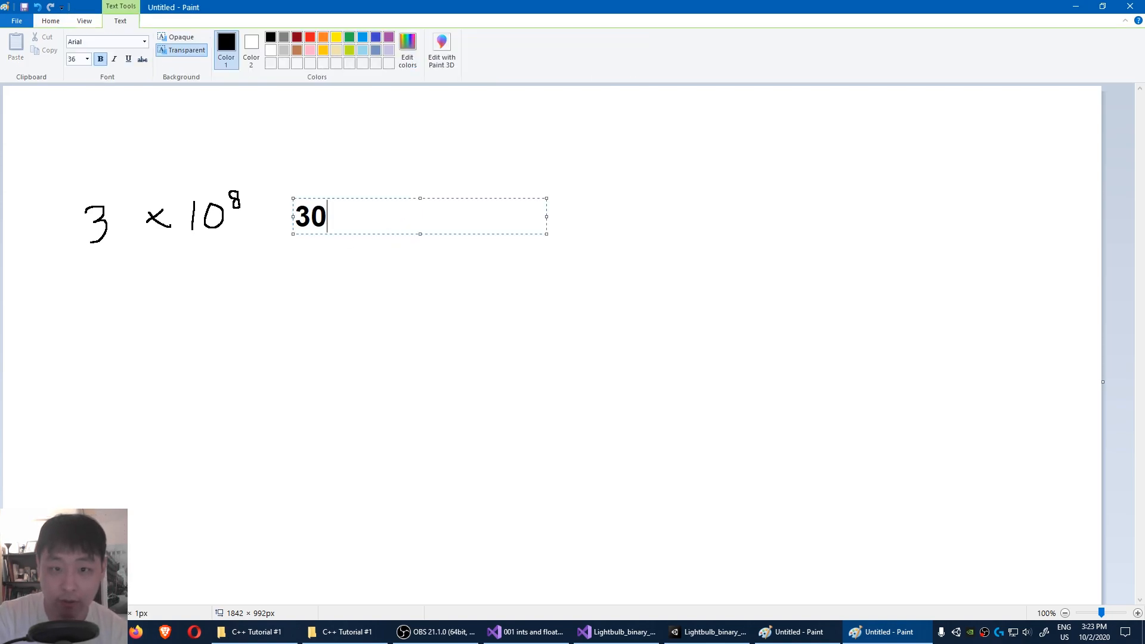
{"action": "type", "text": "0000000"}
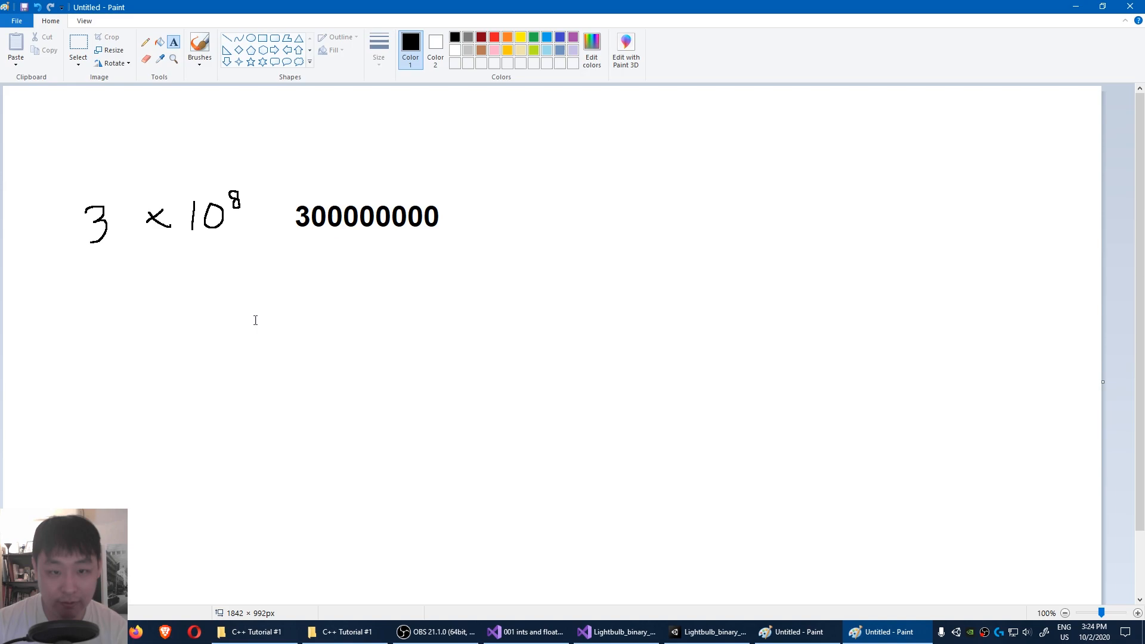
{"action": "mouse_move", "coordinate": [246, 316]}
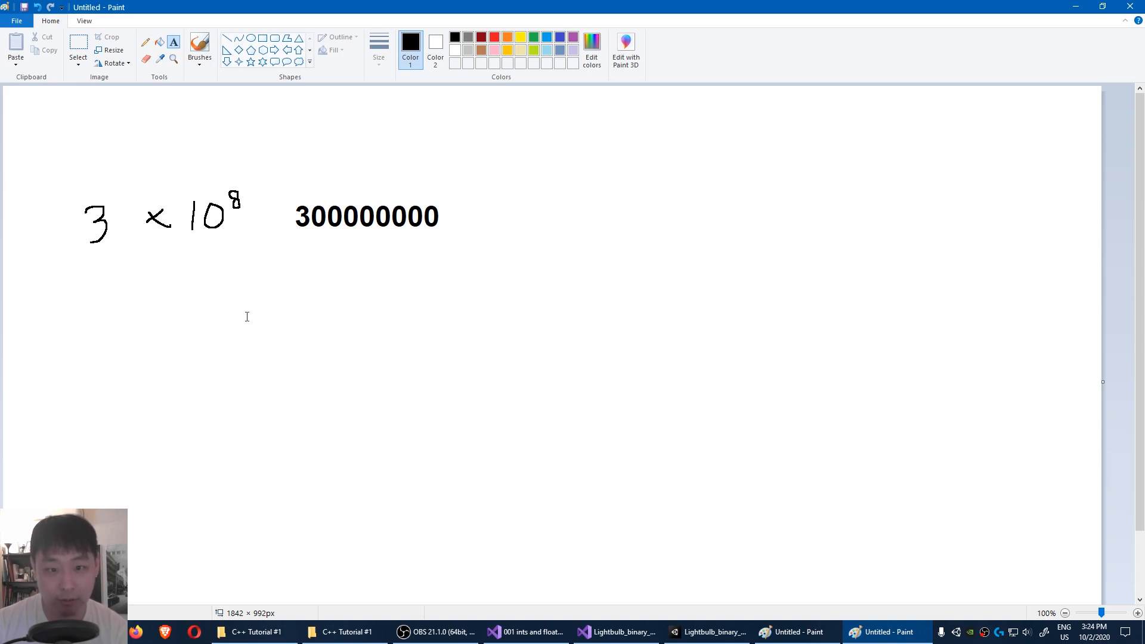
Underline both 300000000 and 3 × 10⁸ in red, then bring up Unity's light-bulb demo
{"action": "left_click", "coordinate": [495, 36]}
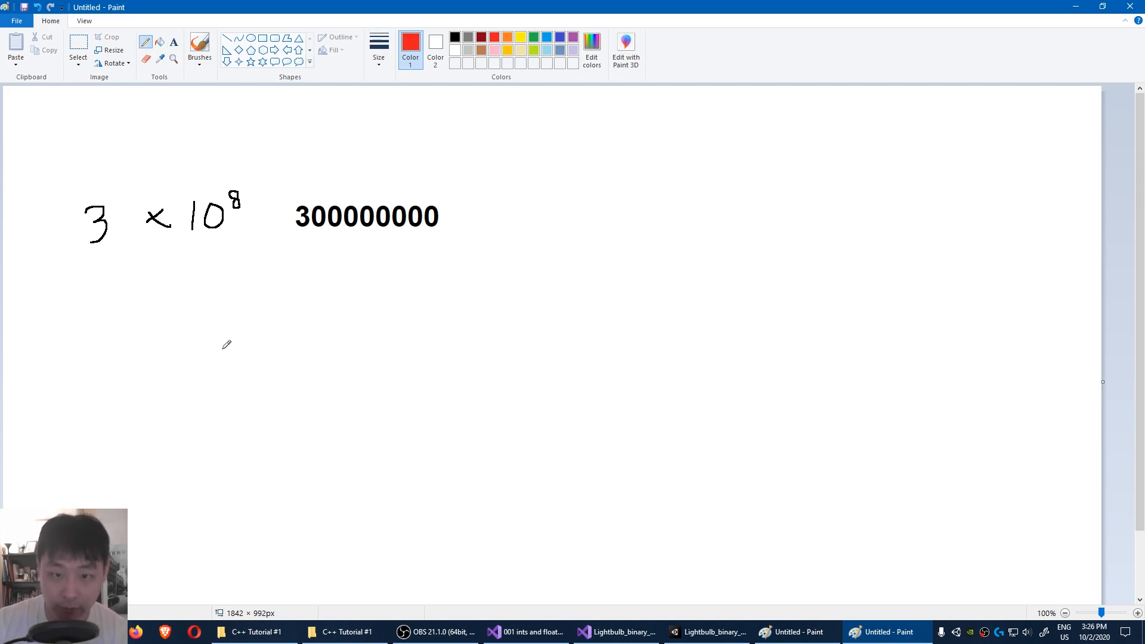
{"action": "mouse_move", "coordinate": [265, 330]}
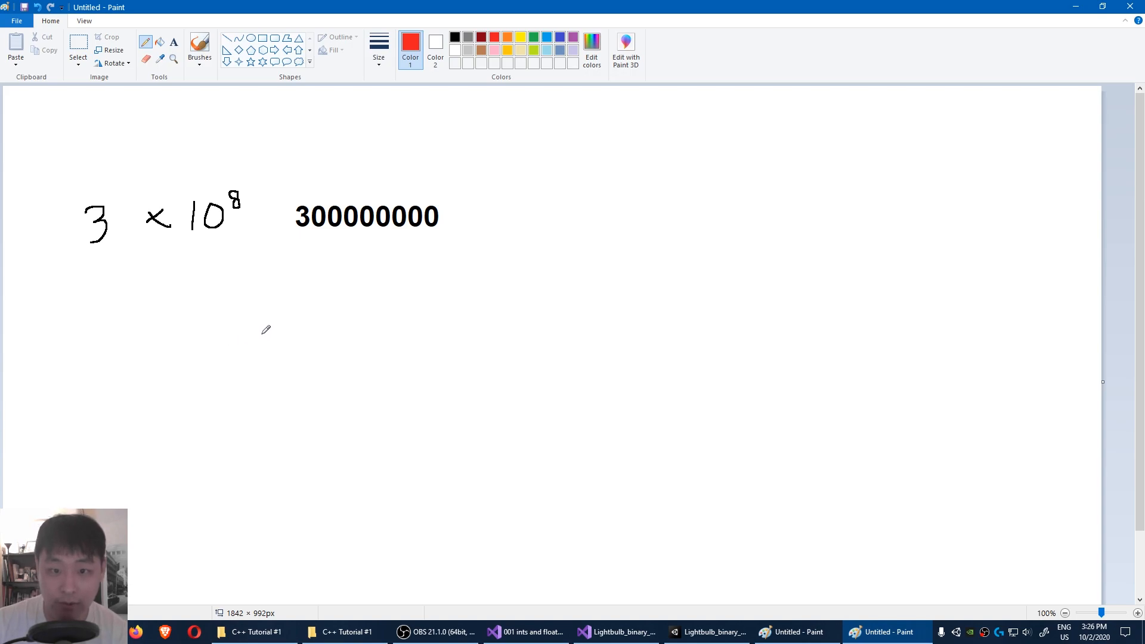
{"action": "left_click_drag", "start_coordinate": [286, 239], "coordinate": [347, 235]}
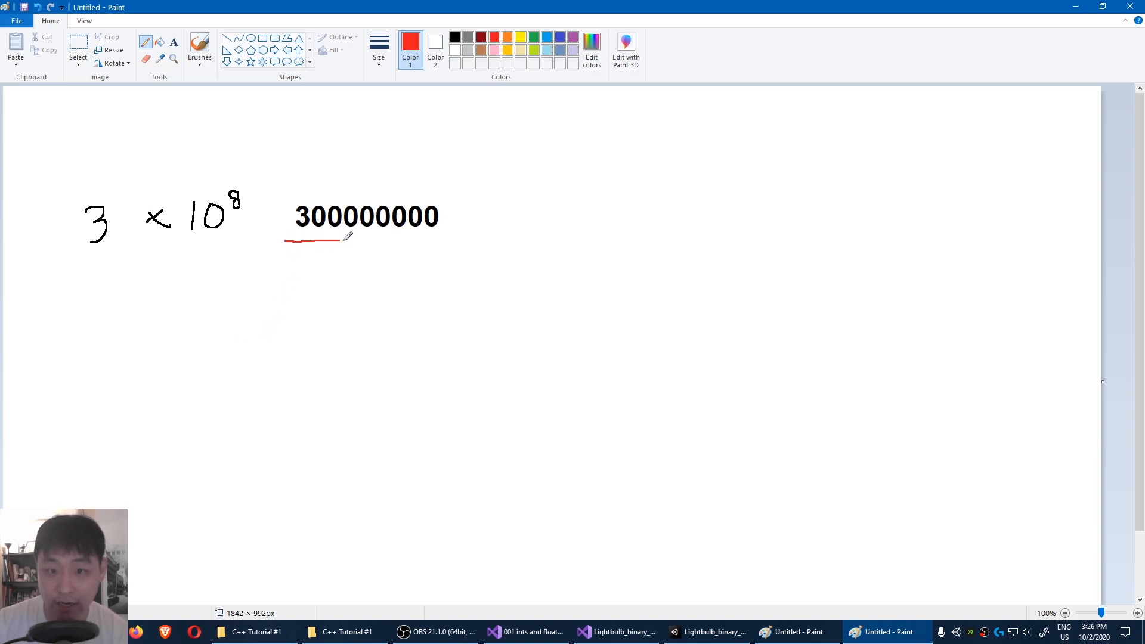
{"action": "left_click_drag", "start_coordinate": [329, 238], "coordinate": [458, 239]}
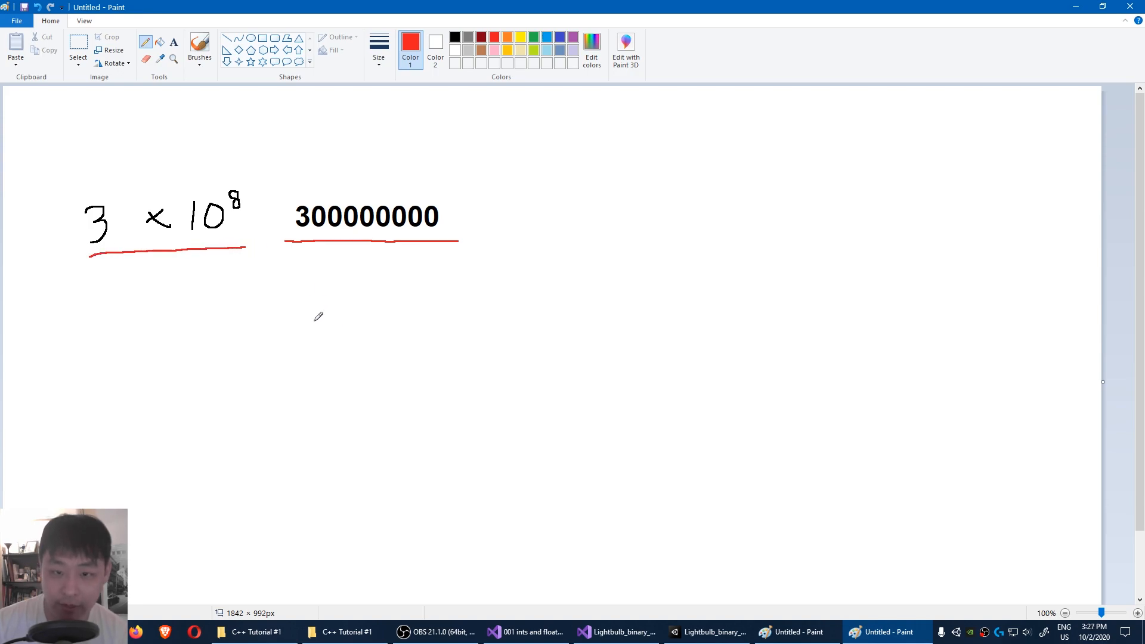
{"action": "mouse_move", "coordinate": [280, 287]}
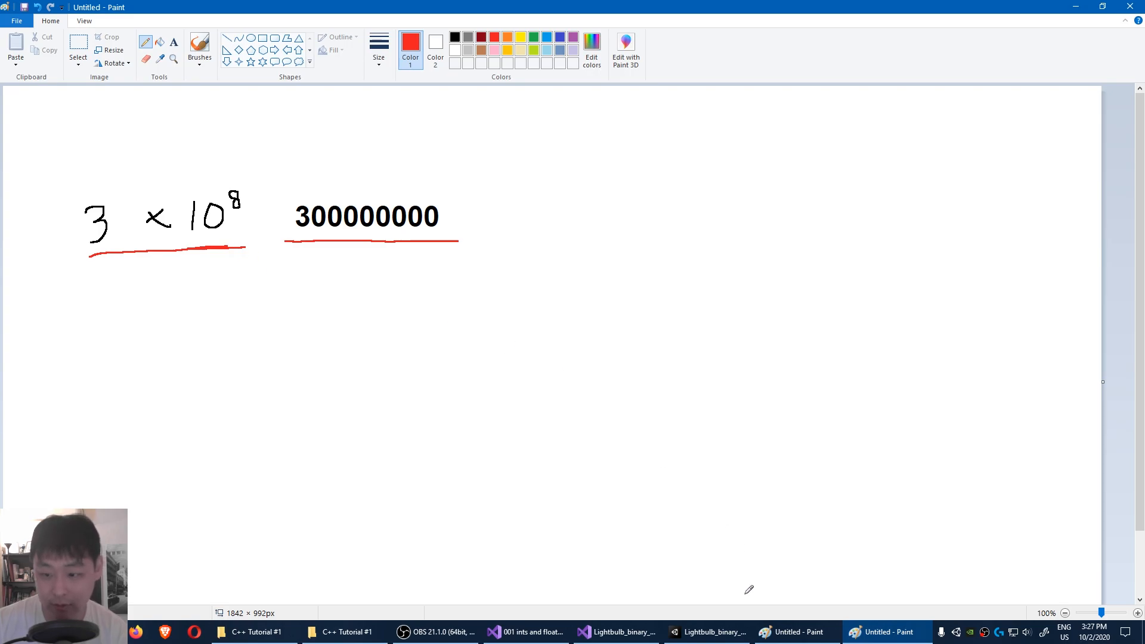
{"action": "left_click", "coordinate": [705, 631]}
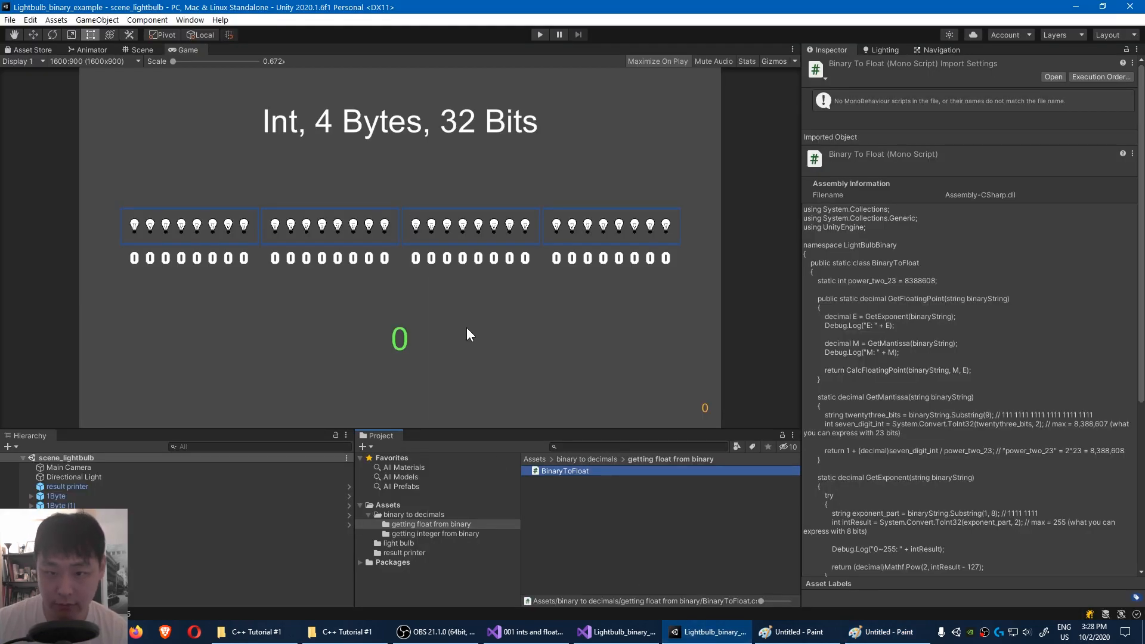
{"action": "mouse_move", "coordinate": [120, 244]}
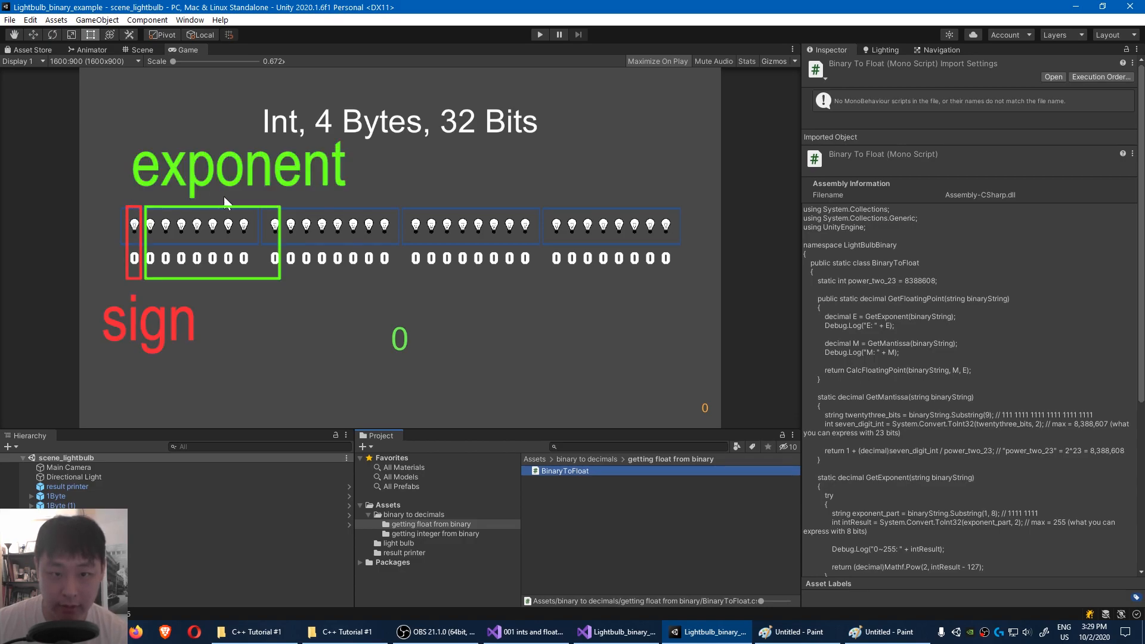
{"action": "mouse_move", "coordinate": [257, 203]}
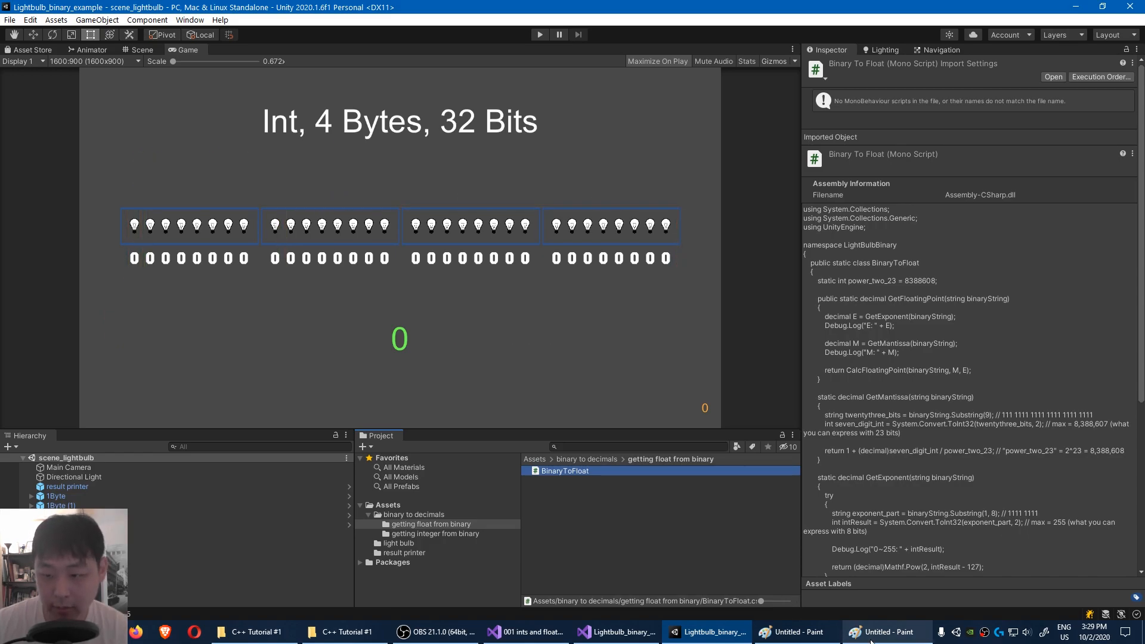
{"action": "left_click", "coordinate": [887, 631]}
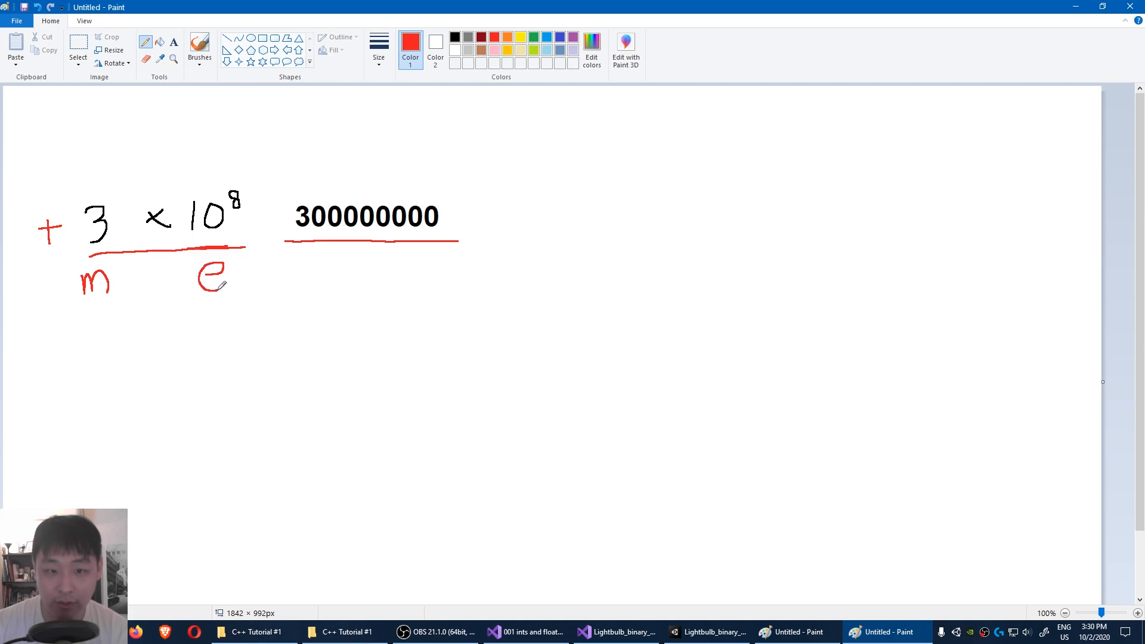
Write 2.998, 2.9 and 3.0 × 10⁸ in black, then bring up Calculator
{"action": "left_click", "coordinate": [455, 37]}
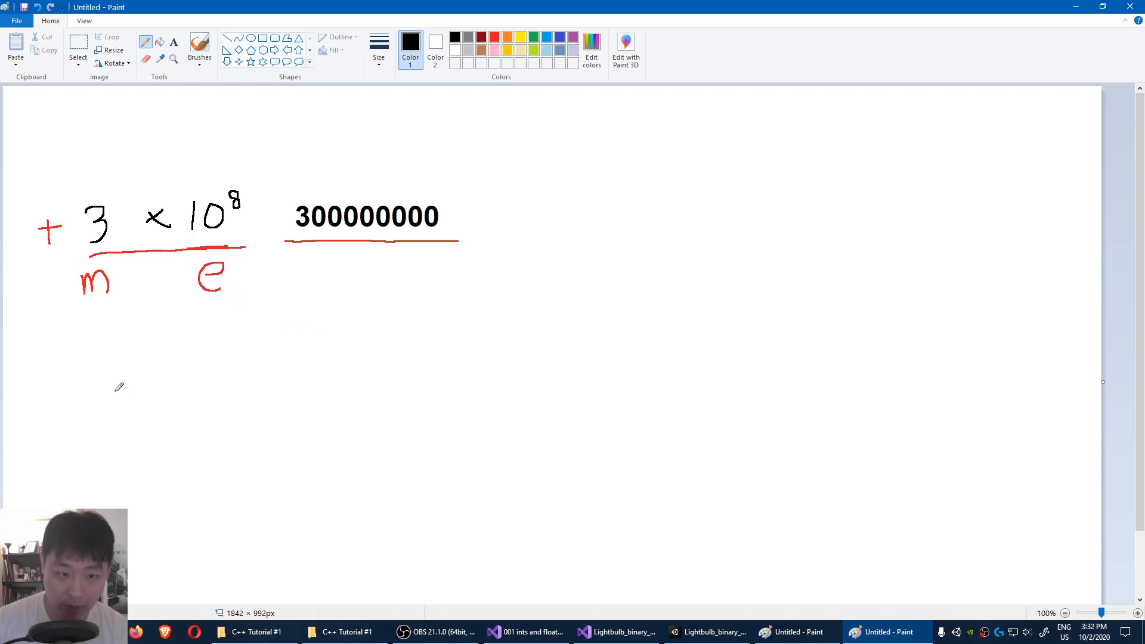
{"action": "mouse_move", "coordinate": [88, 381]}
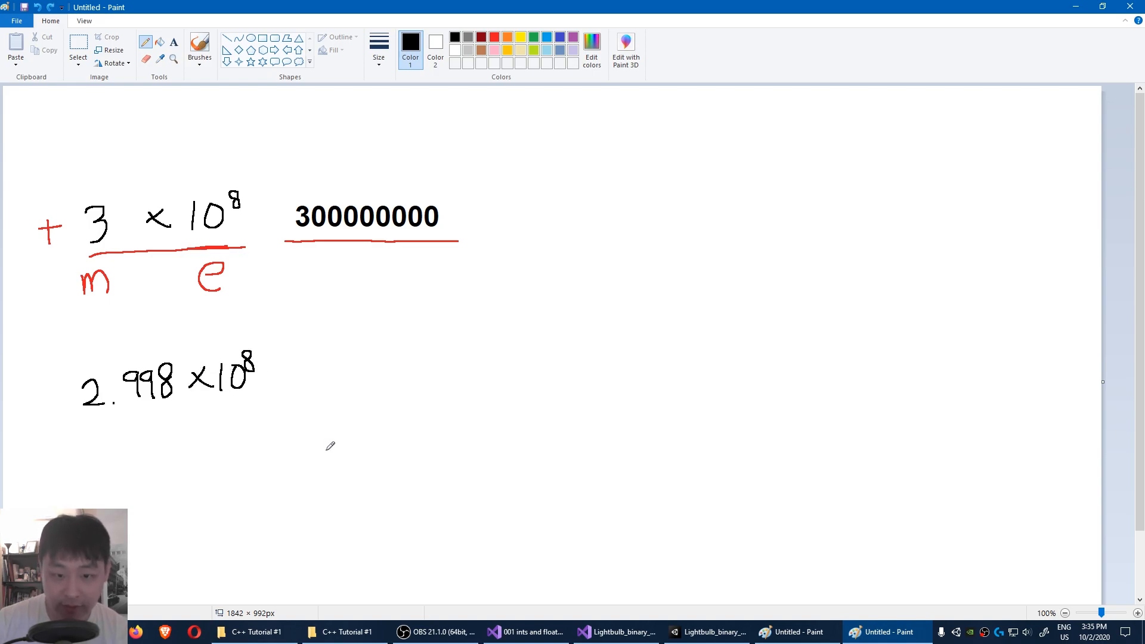
{"action": "mouse_move", "coordinate": [341, 426]}
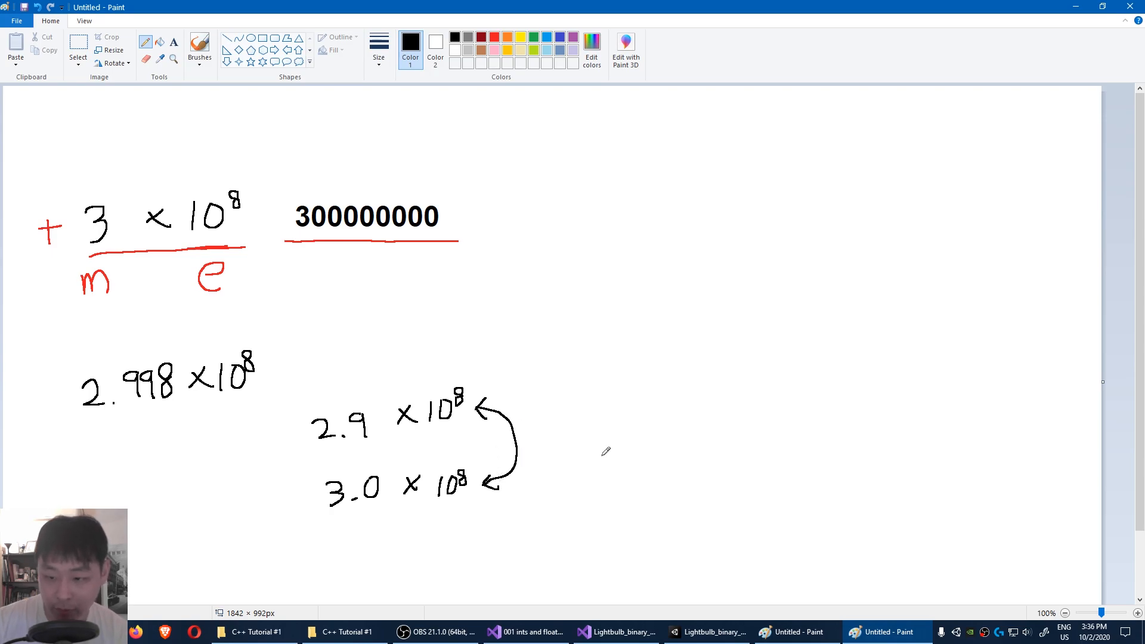
{"action": "left_click", "coordinate": [705, 631]}
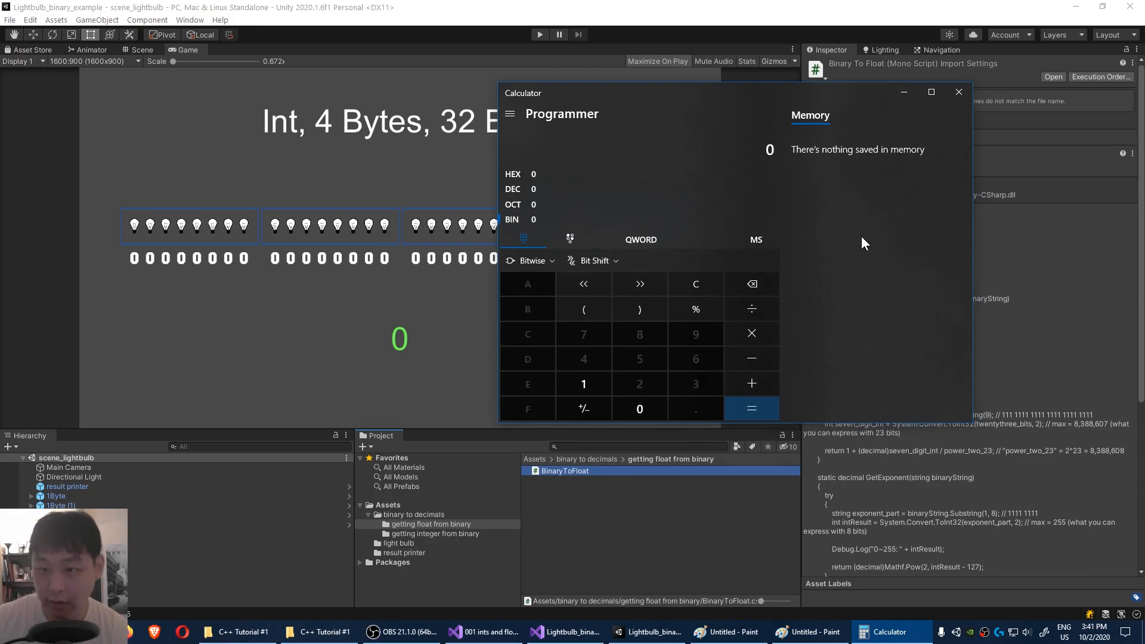
Enter 23 binary ones in Programmer mode and read the decimal value 8,388,607
{"action": "left_click", "coordinate": [583, 383]}
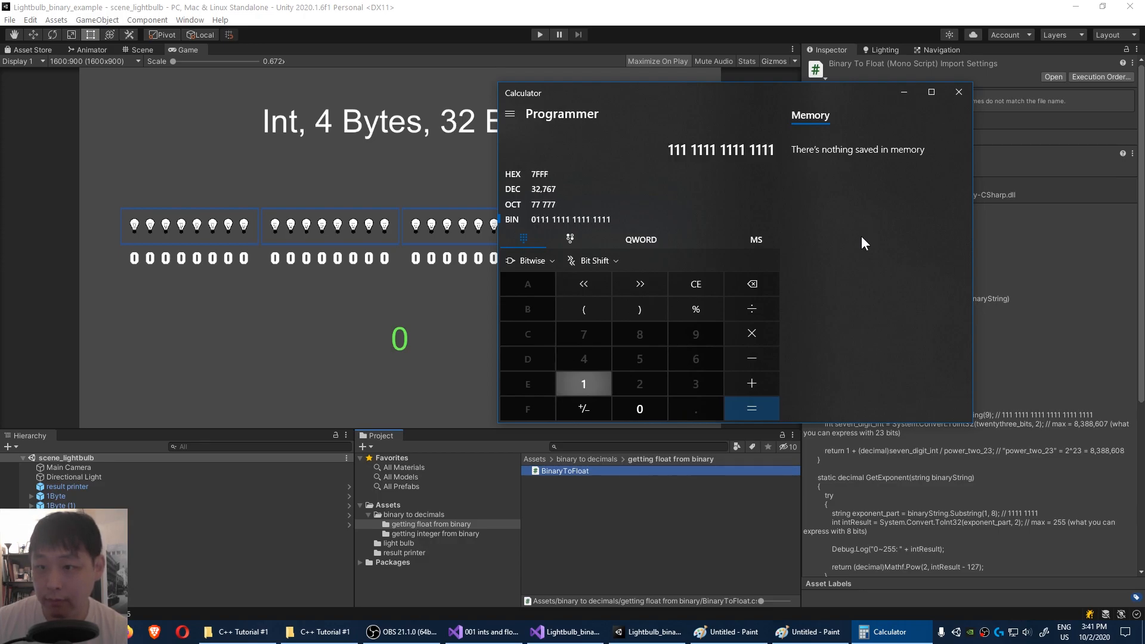
{"action": "left_click", "coordinate": [583, 384]}
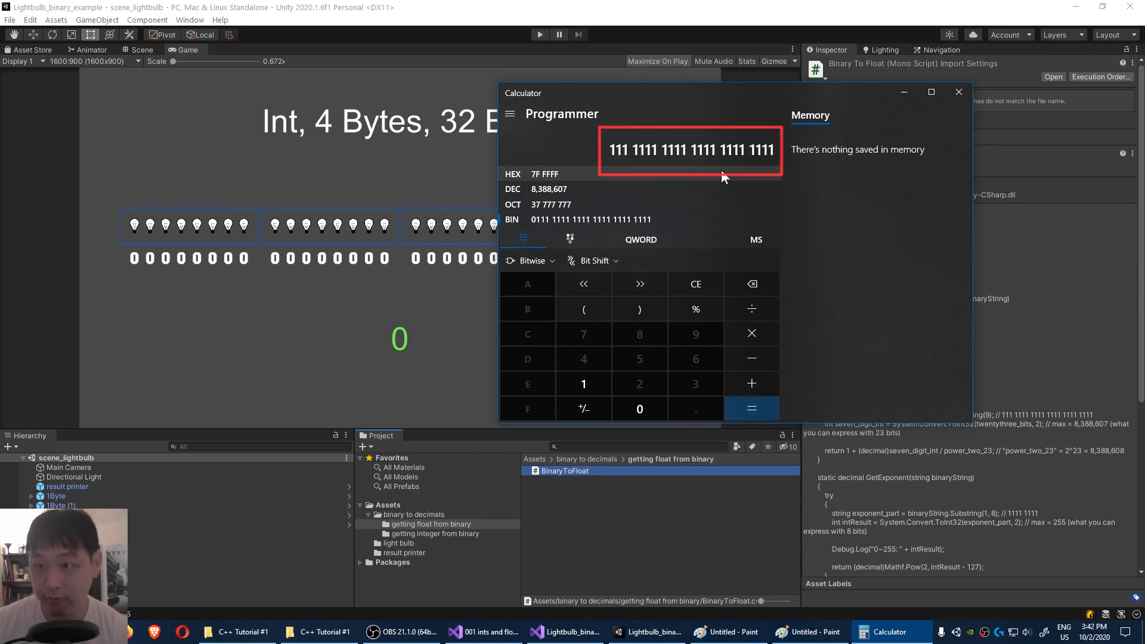
{"action": "left_click", "coordinate": [540, 189]}
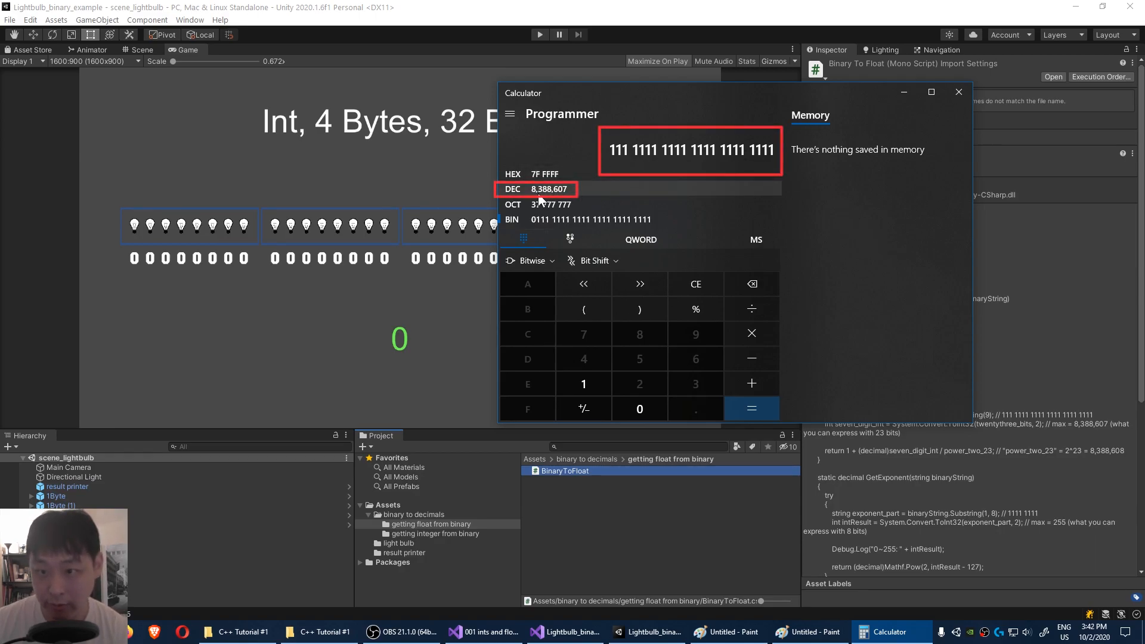
{"action": "mouse_move", "coordinate": [560, 198]}
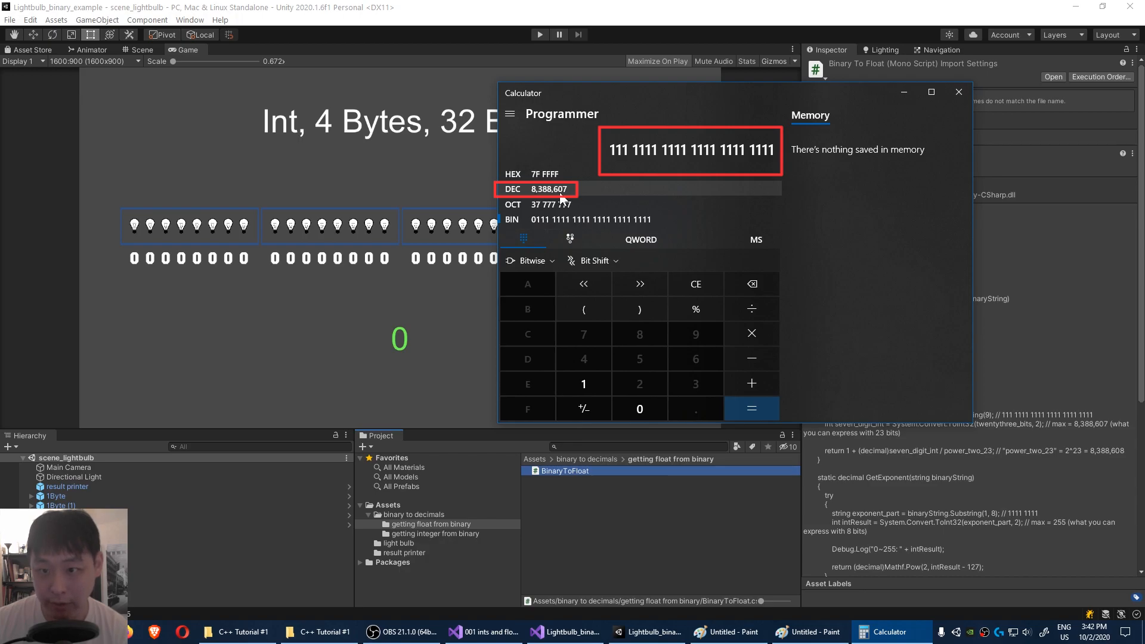
{"action": "left_click", "coordinate": [549, 204]}
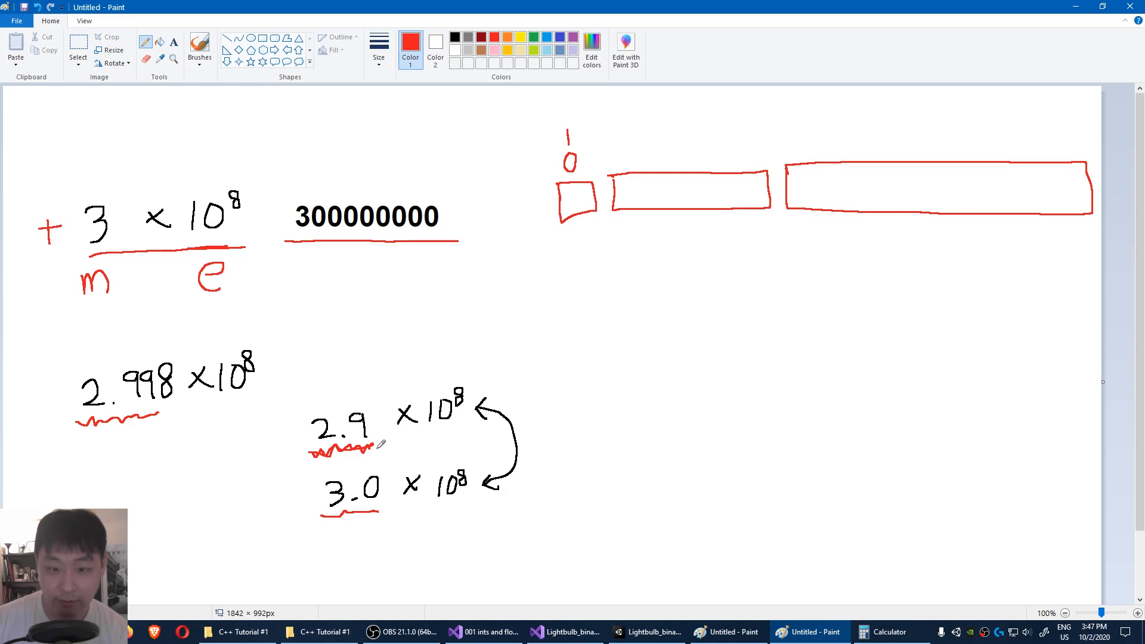
Type the blue sequence 0, 1, 10, 100, 1000.123456 beneath the red boxes
{"action": "left_click", "coordinate": [888, 632]}
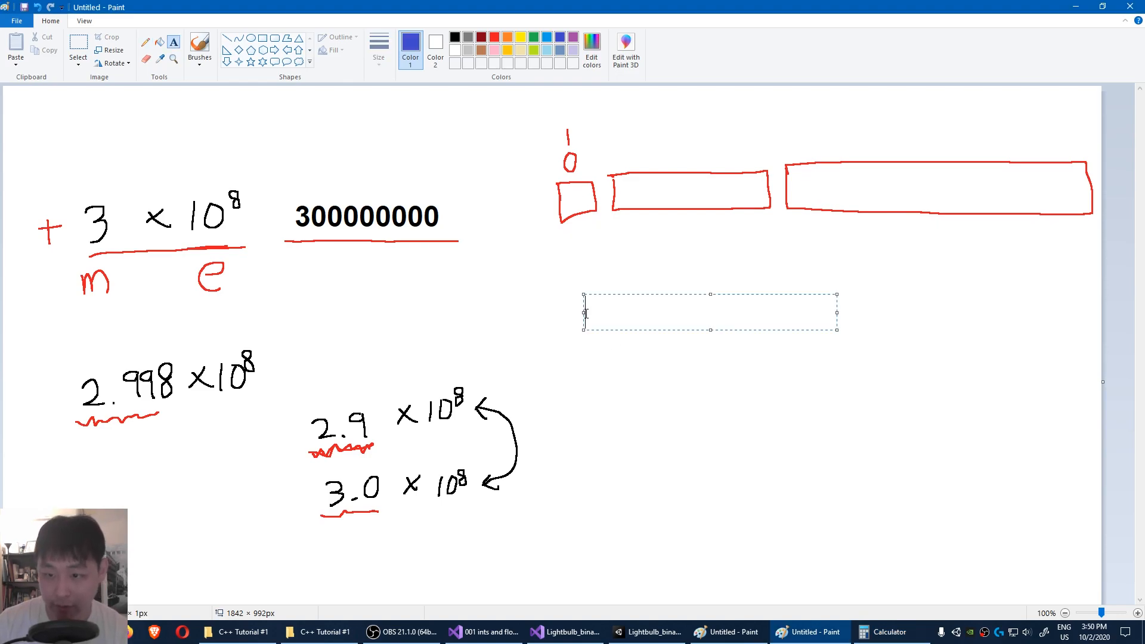
{"action": "type", "text": "0"}
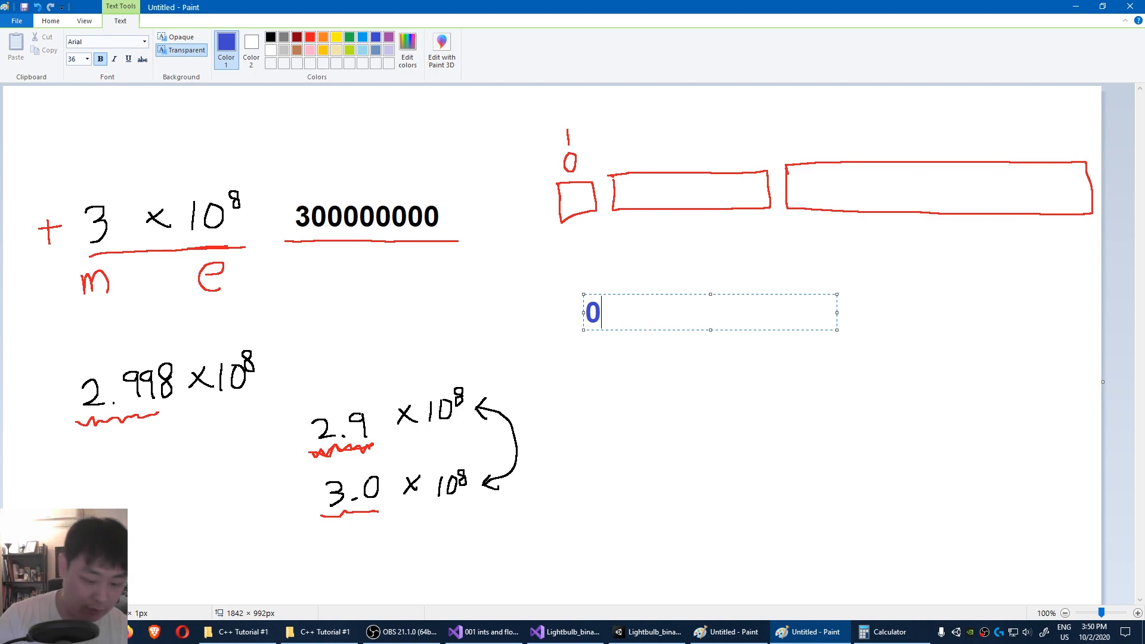
{"action": "type", "text": ", 1, 1"}
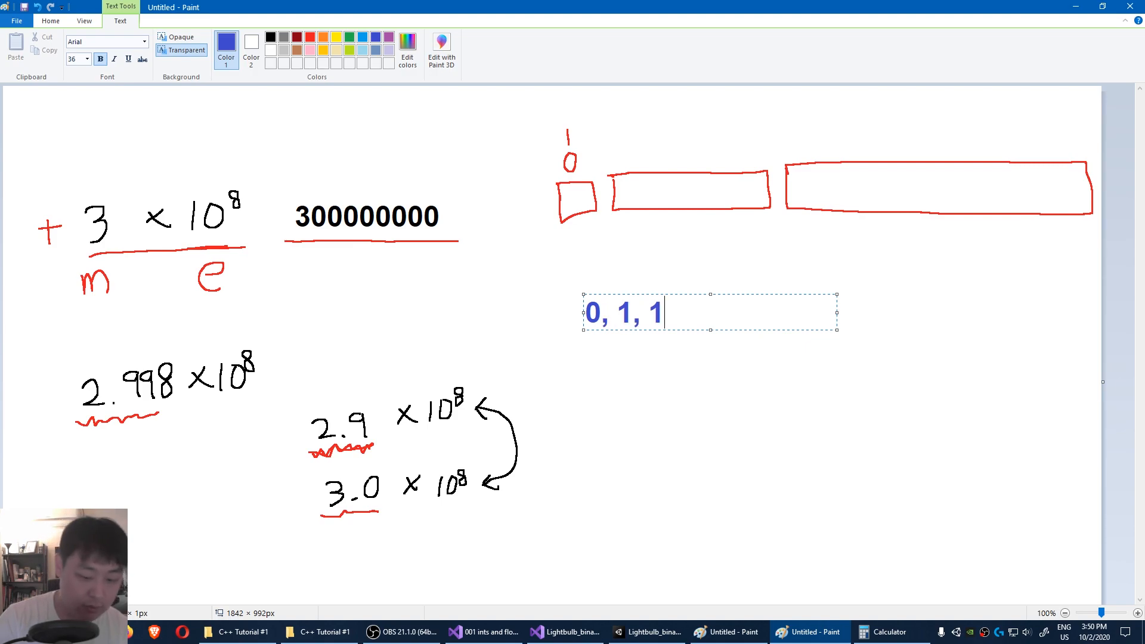
{"action": "type", "text": "0, 10"}
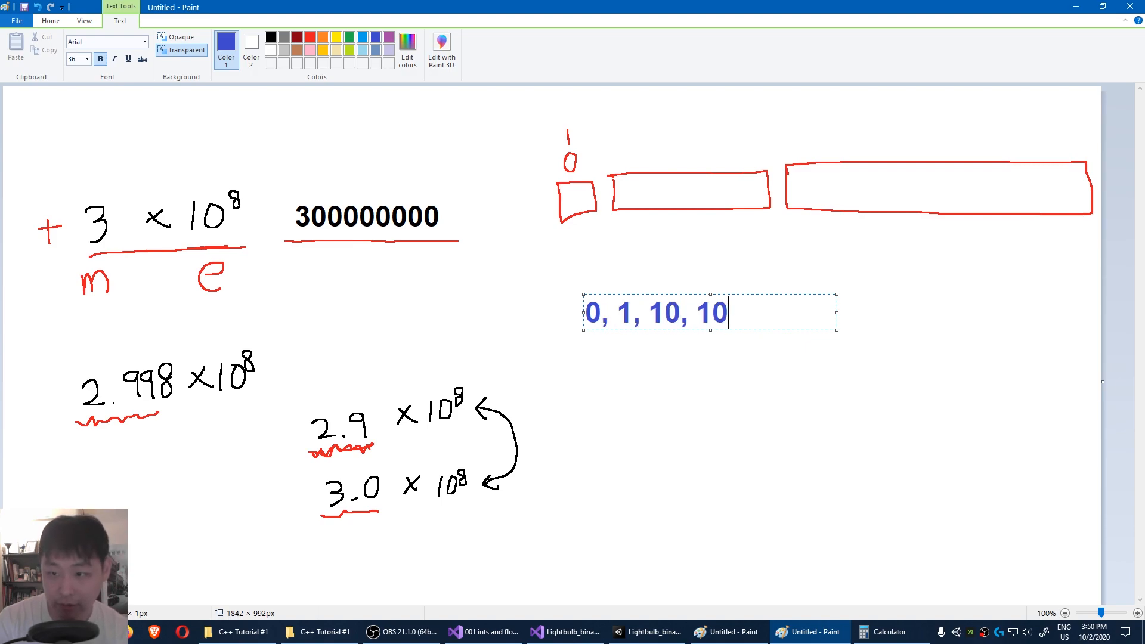
{"action": "type", "text": "0"}
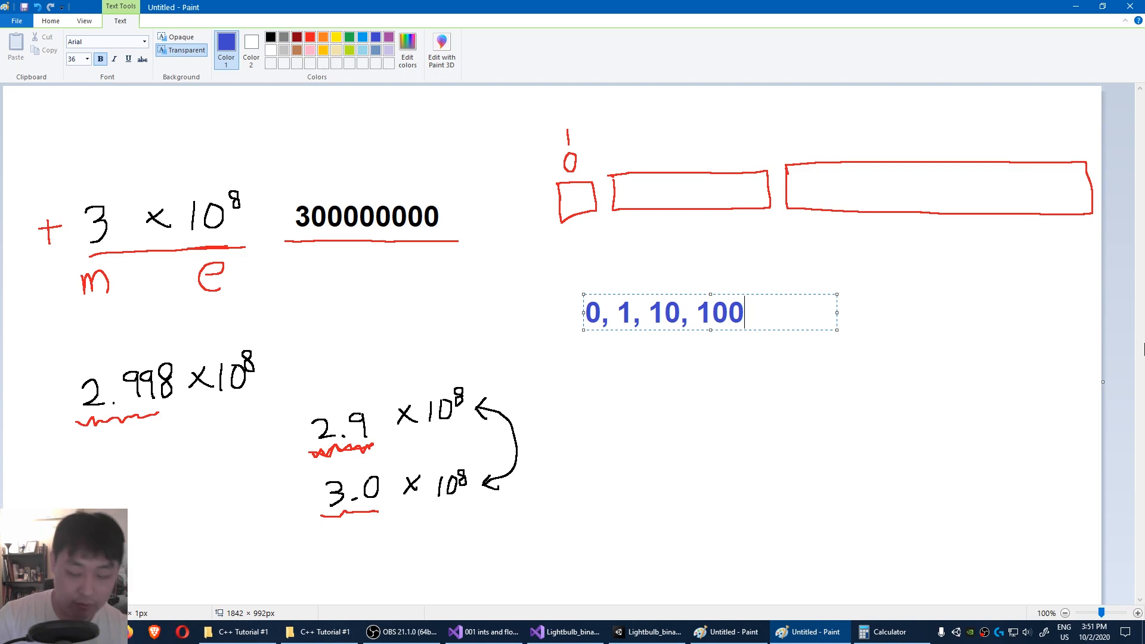
{"action": "type", "text": ", 1000"}
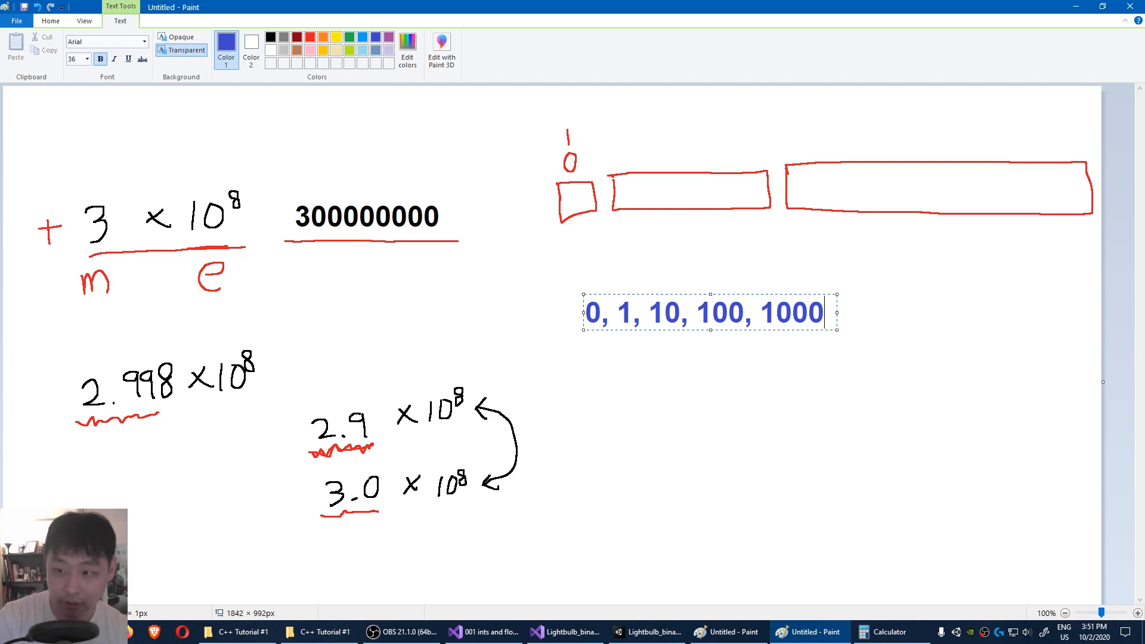
{"action": "type", "text": ".1"}
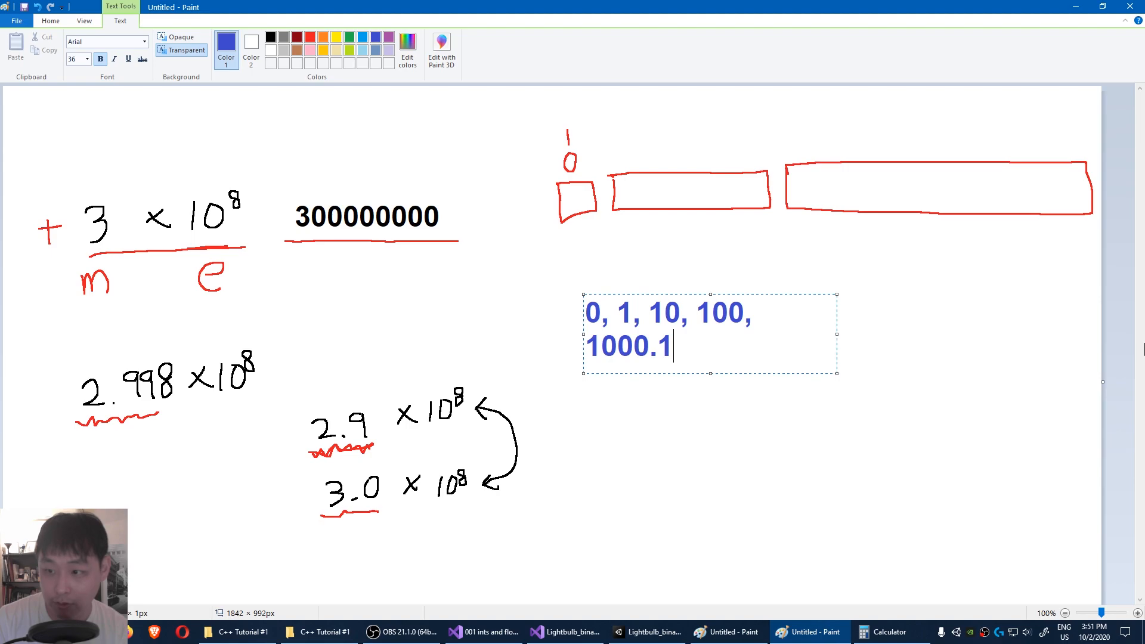
{"action": "type", "text": "23"}
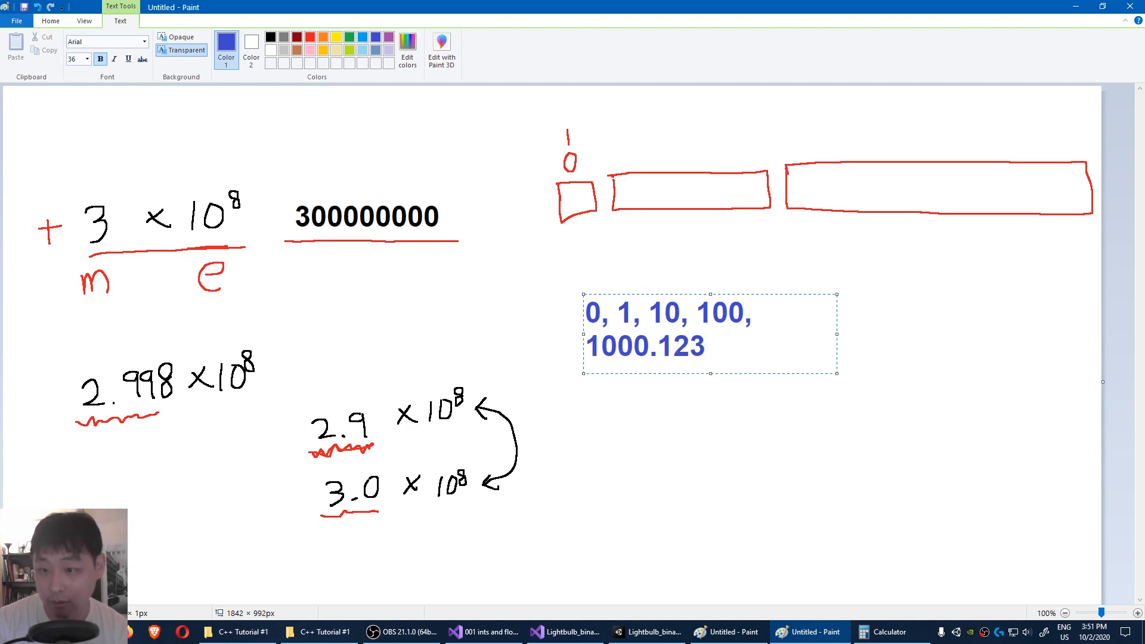
{"action": "type", "text": "456"}
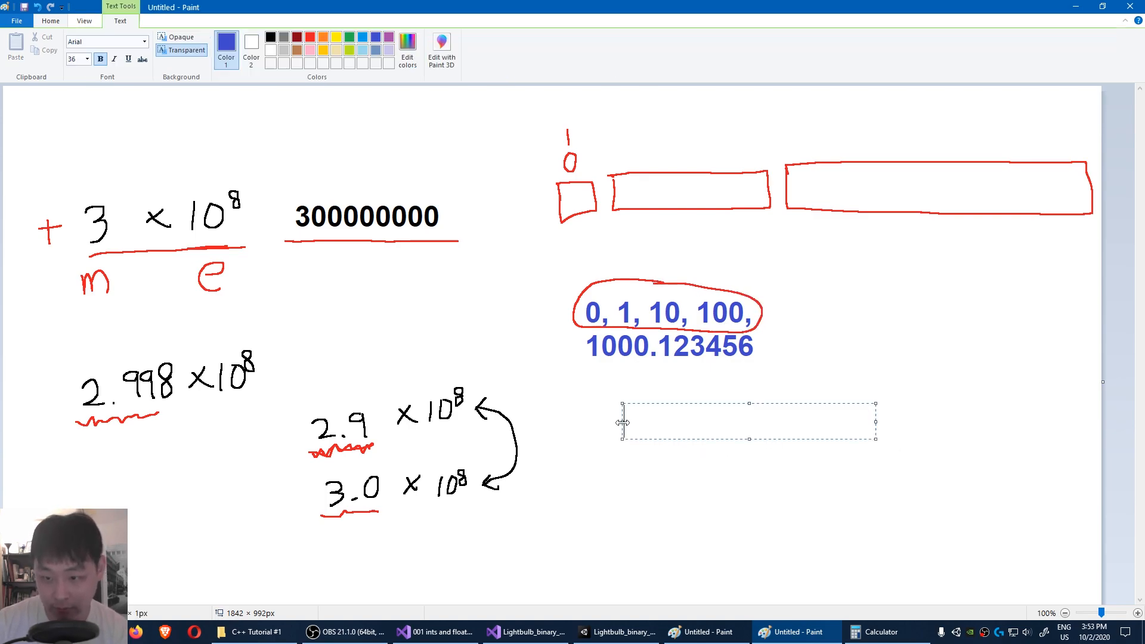
{"action": "mouse_move", "coordinate": [941, 397]}
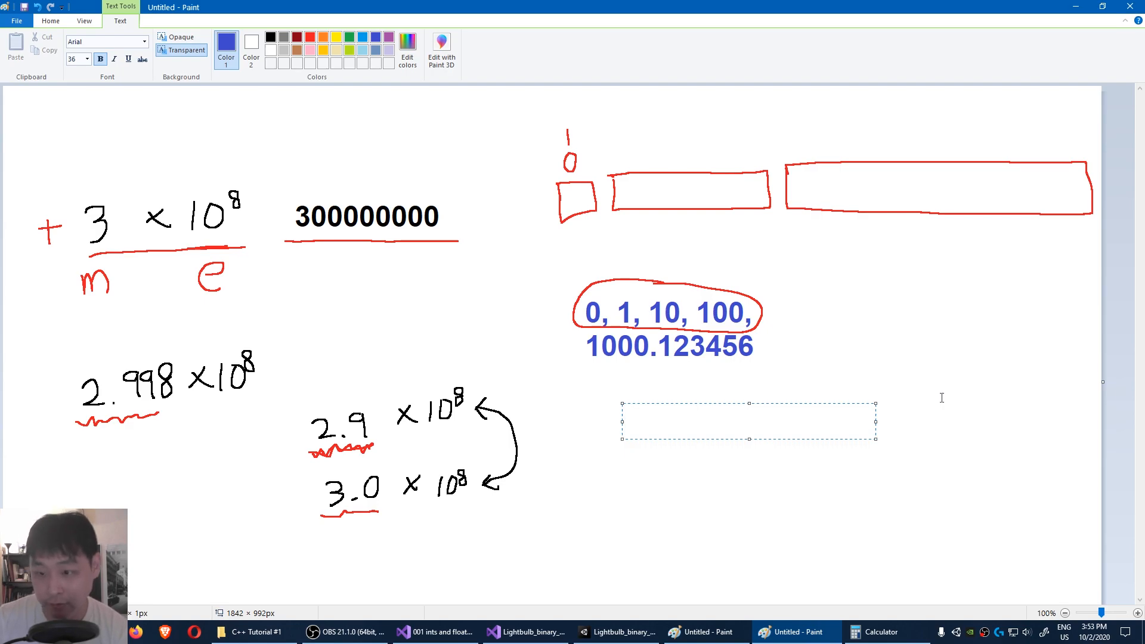
Type 0.00000001 and 1000000 below the sequence, then return to the C++ float code
{"action": "type", "text": "0."}
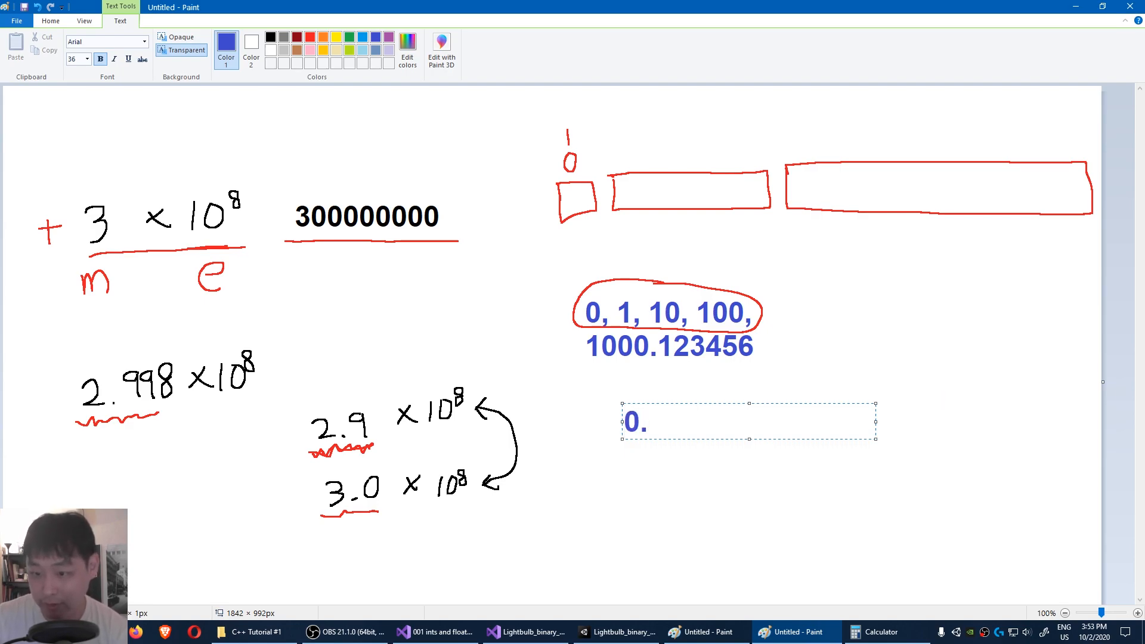
{"action": "type", "text": "00"}
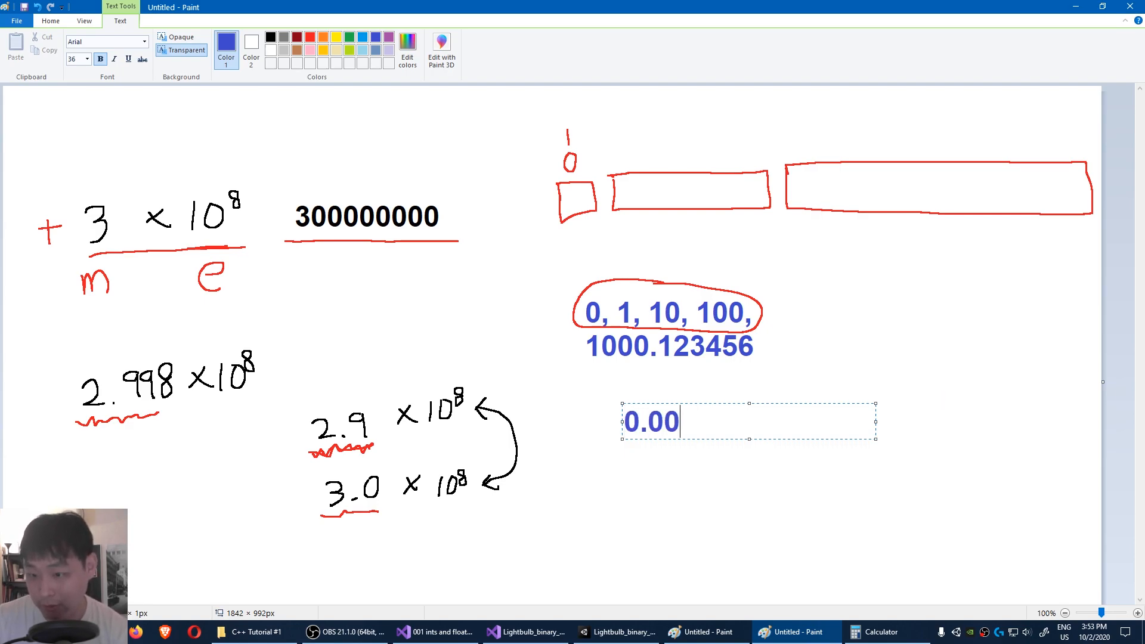
{"action": "type", "text": "000001"}
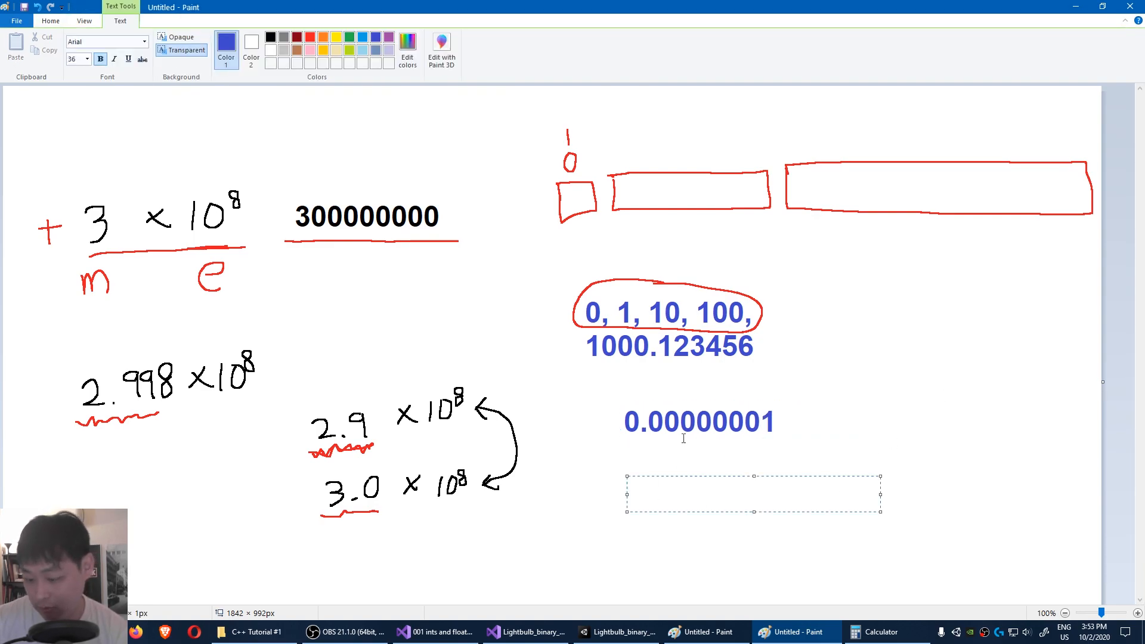
{"action": "type", "text": "1000000"}
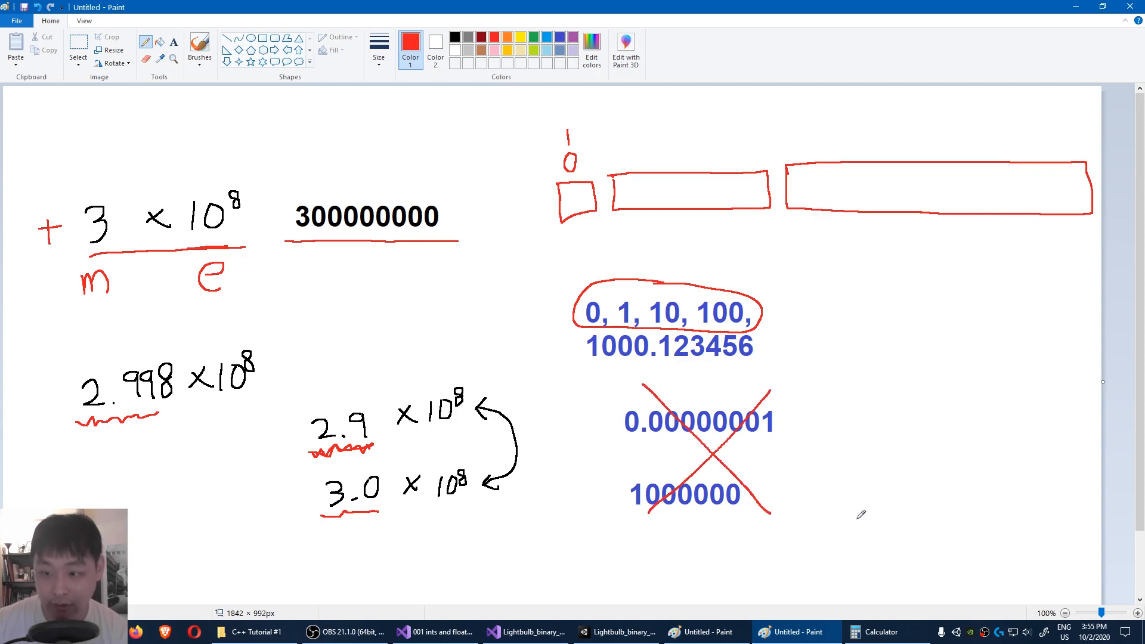
{"action": "mouse_move", "coordinate": [897, 526]}
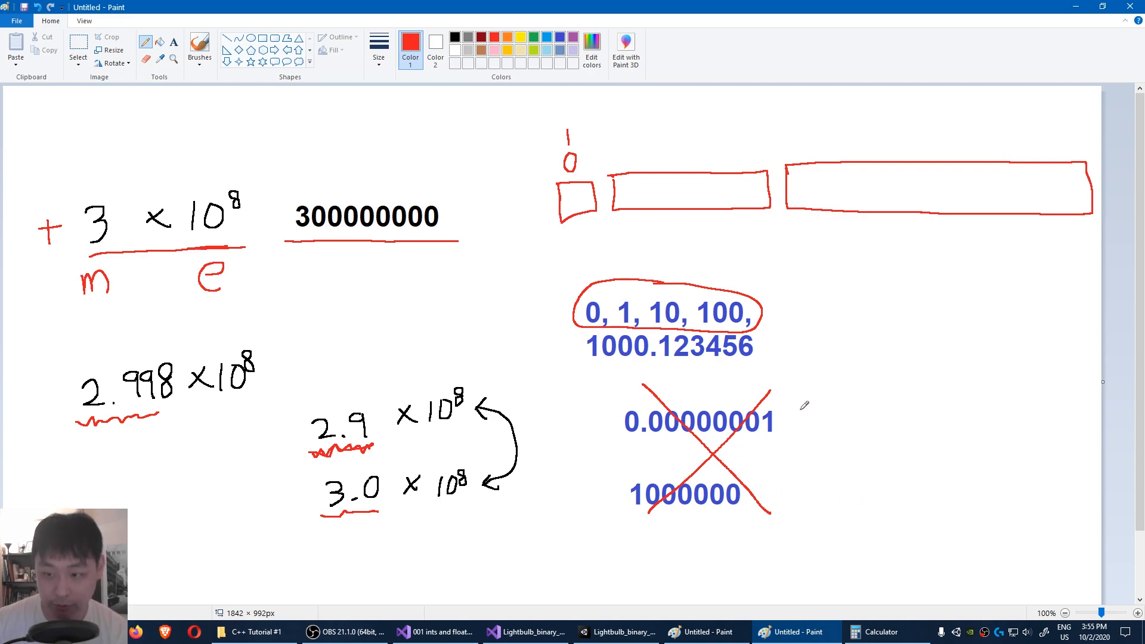
{"action": "left_click", "coordinate": [439, 632]}
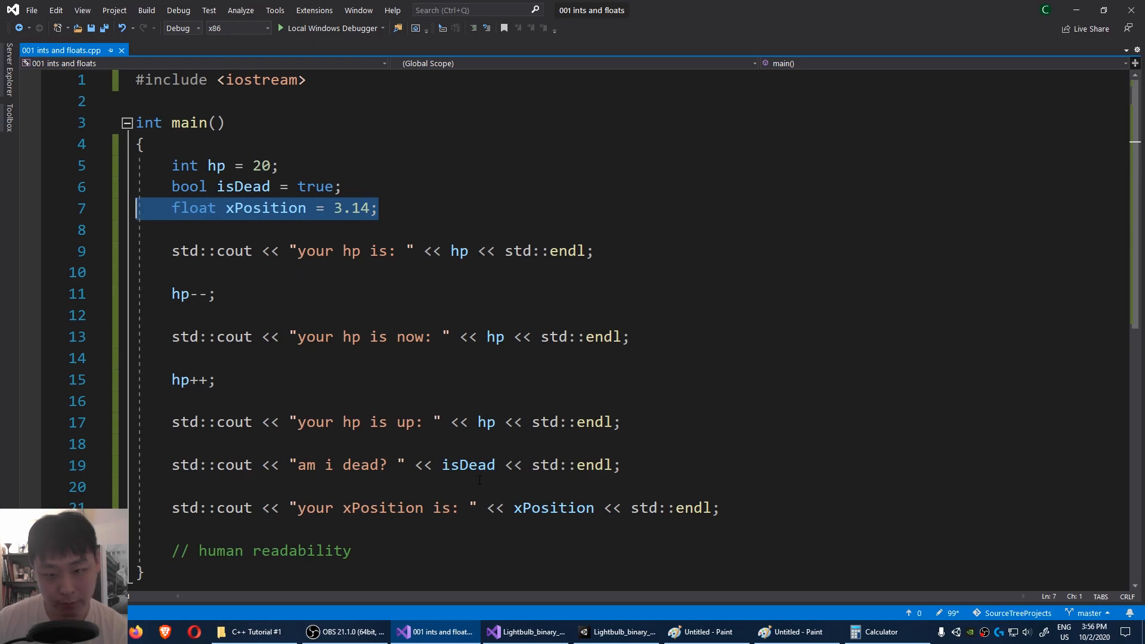
{"action": "mouse_move", "coordinate": [784, 471]}
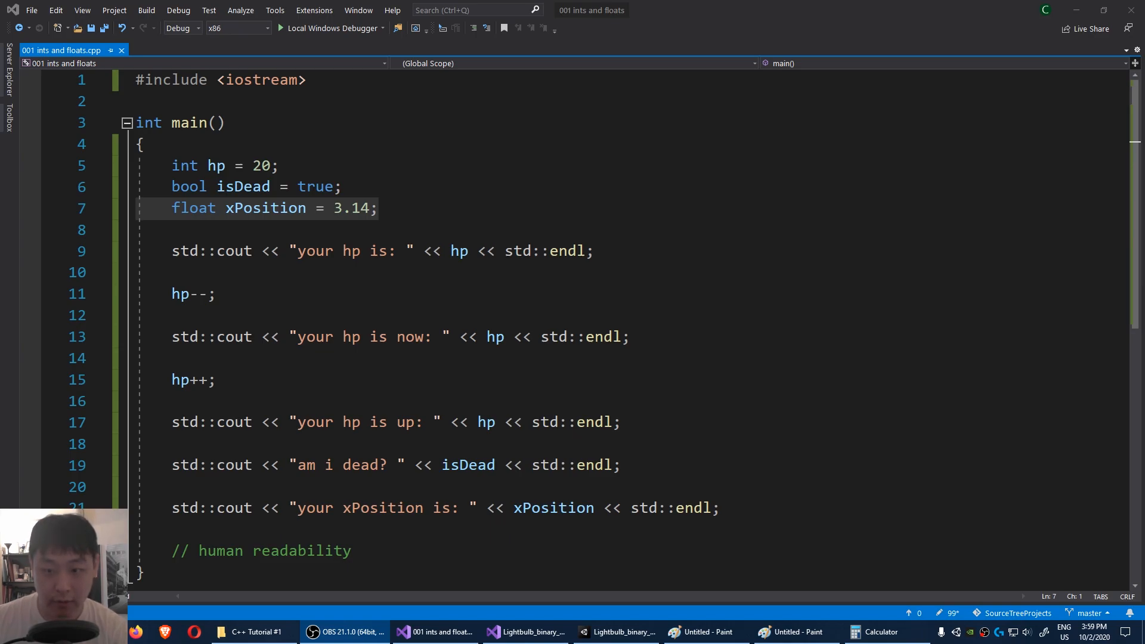
Bring the Word homework questions on data types, bits and binary to the front
{"action": "left_click", "coordinate": [893, 631]}
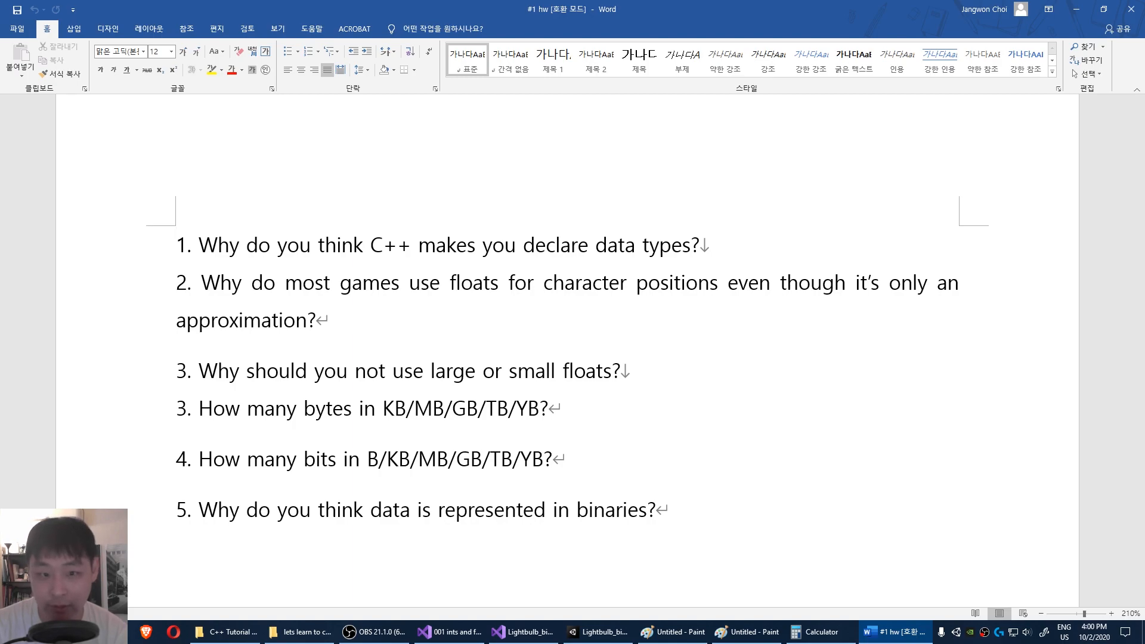
{"action": "left_click", "coordinate": [176, 245]}
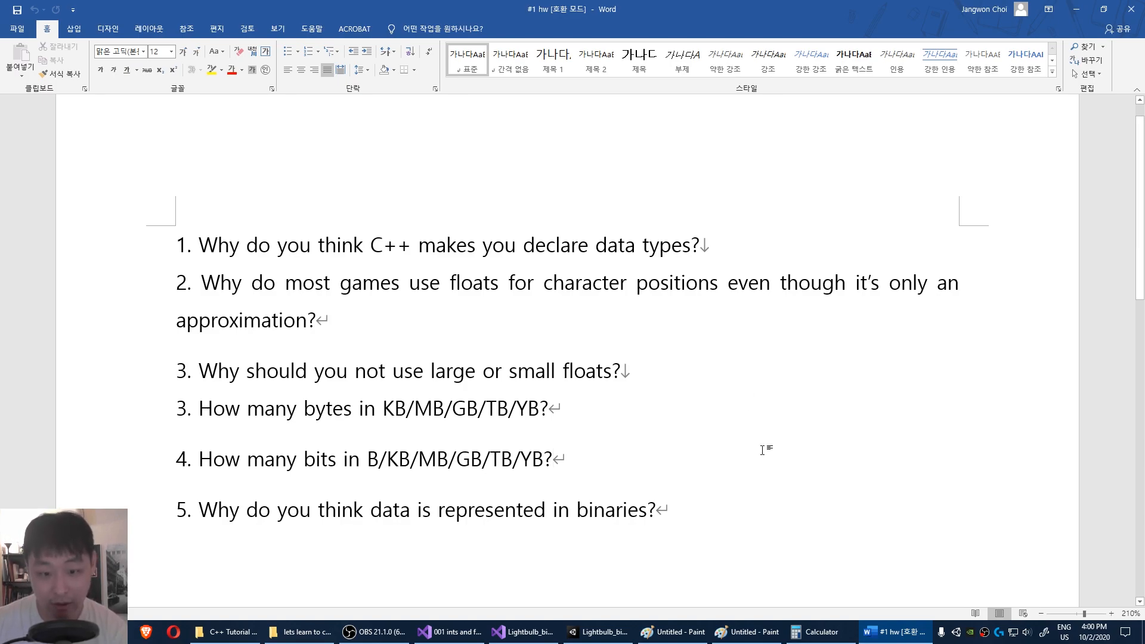
{"action": "mouse_move", "coordinate": [688, 518]}
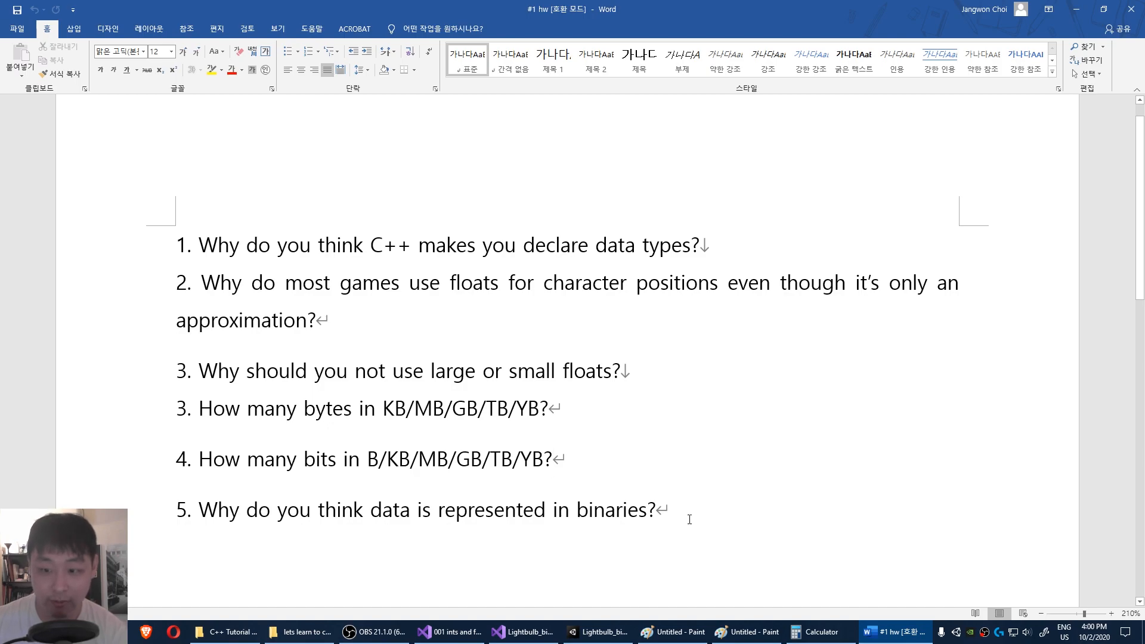